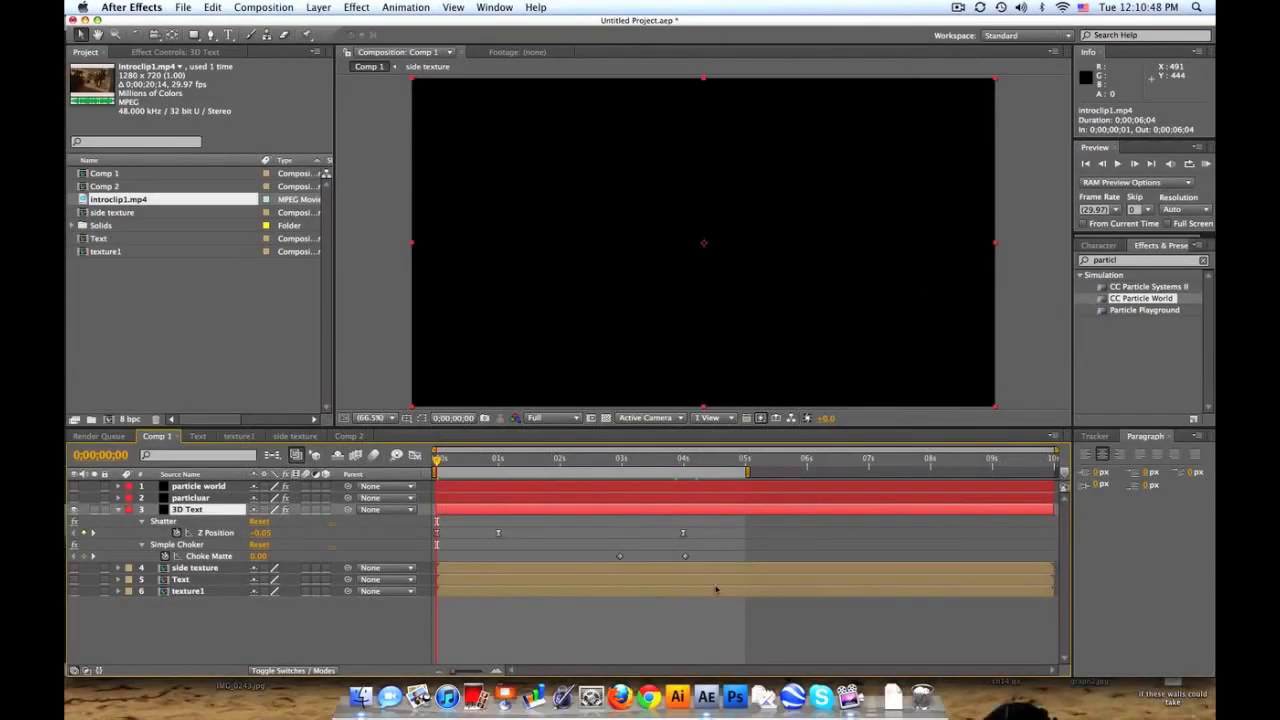
mouse_move(516, 488)
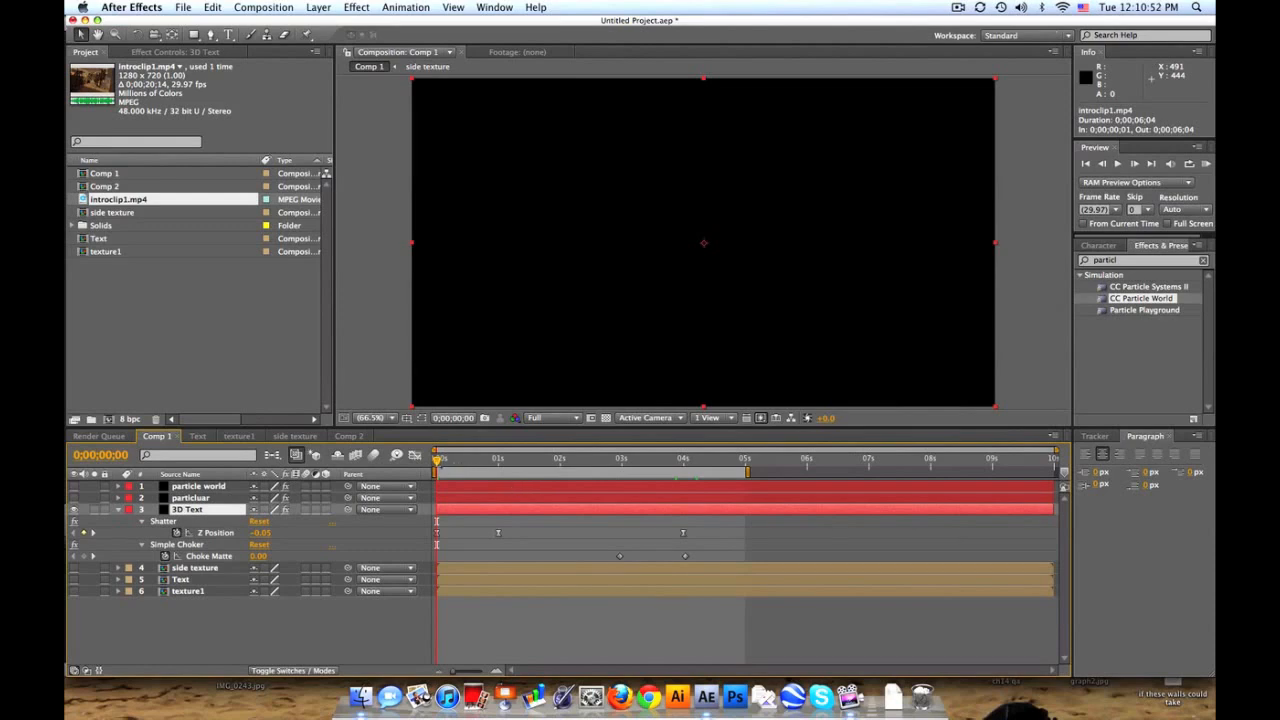
mouse_move(438, 458)
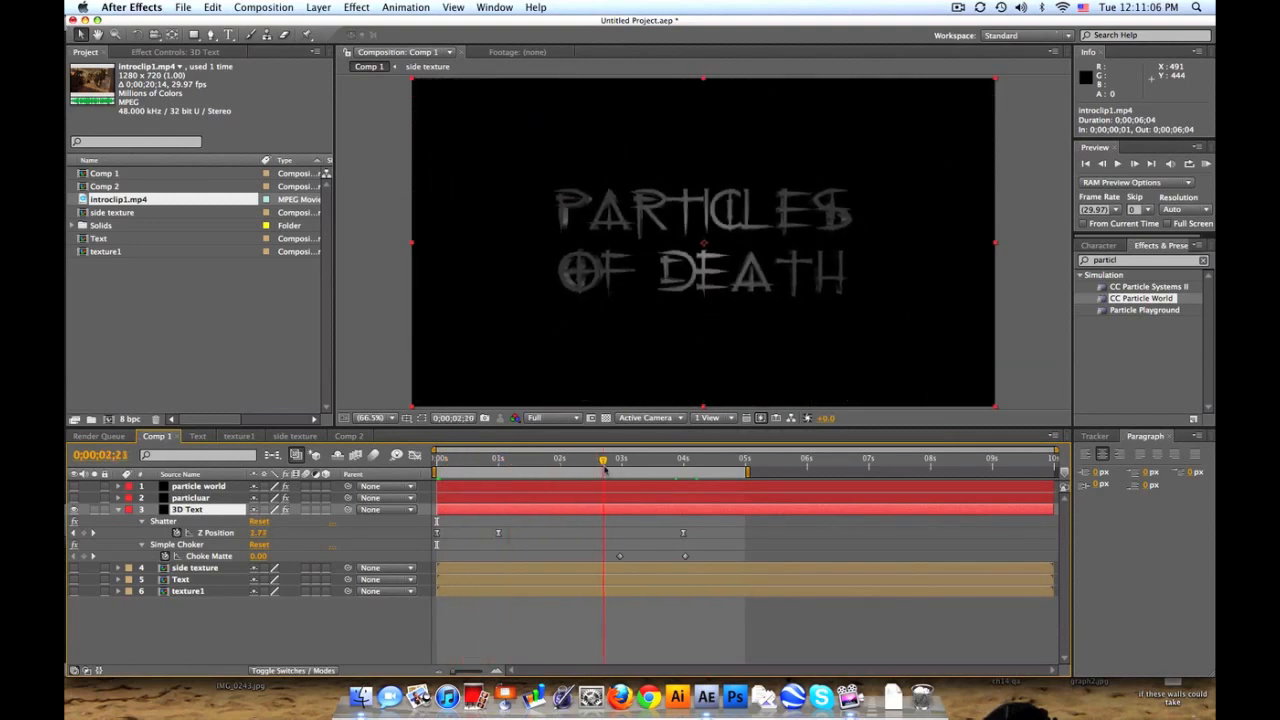
- Scrub the timeline to review the title shattering at earlier and later frames
click(498, 458)
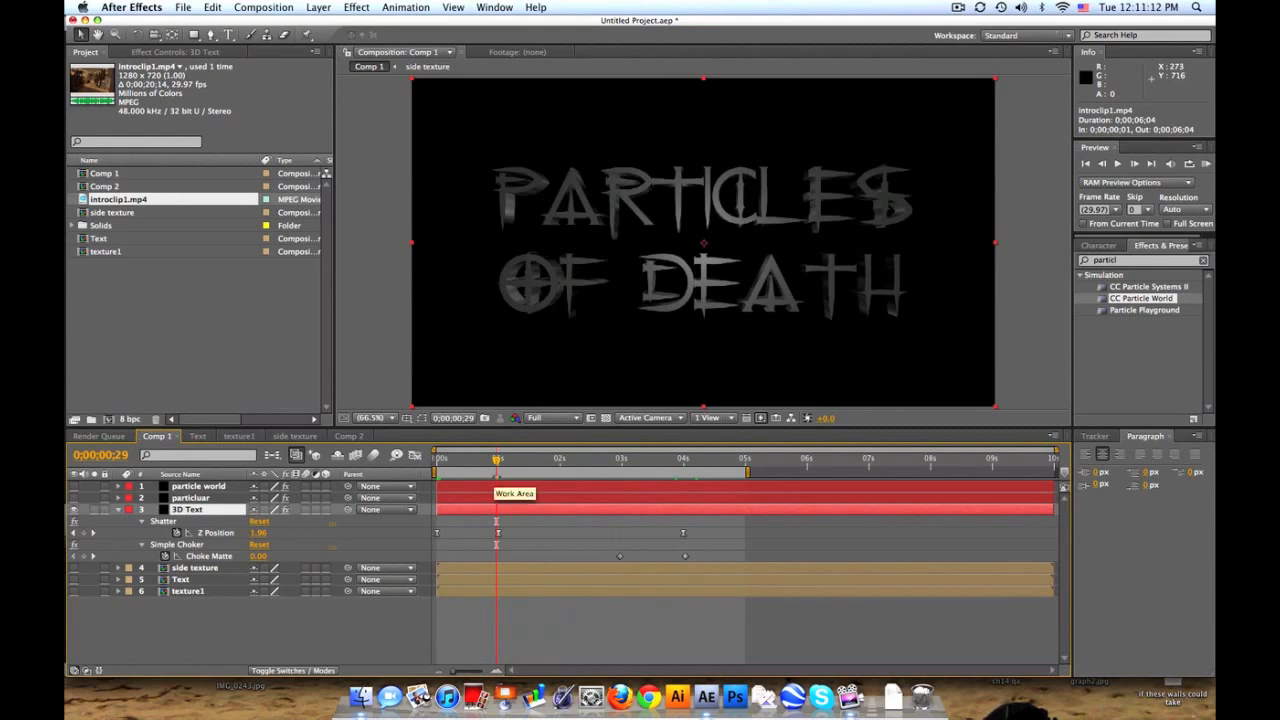
mouse_move(496, 458)
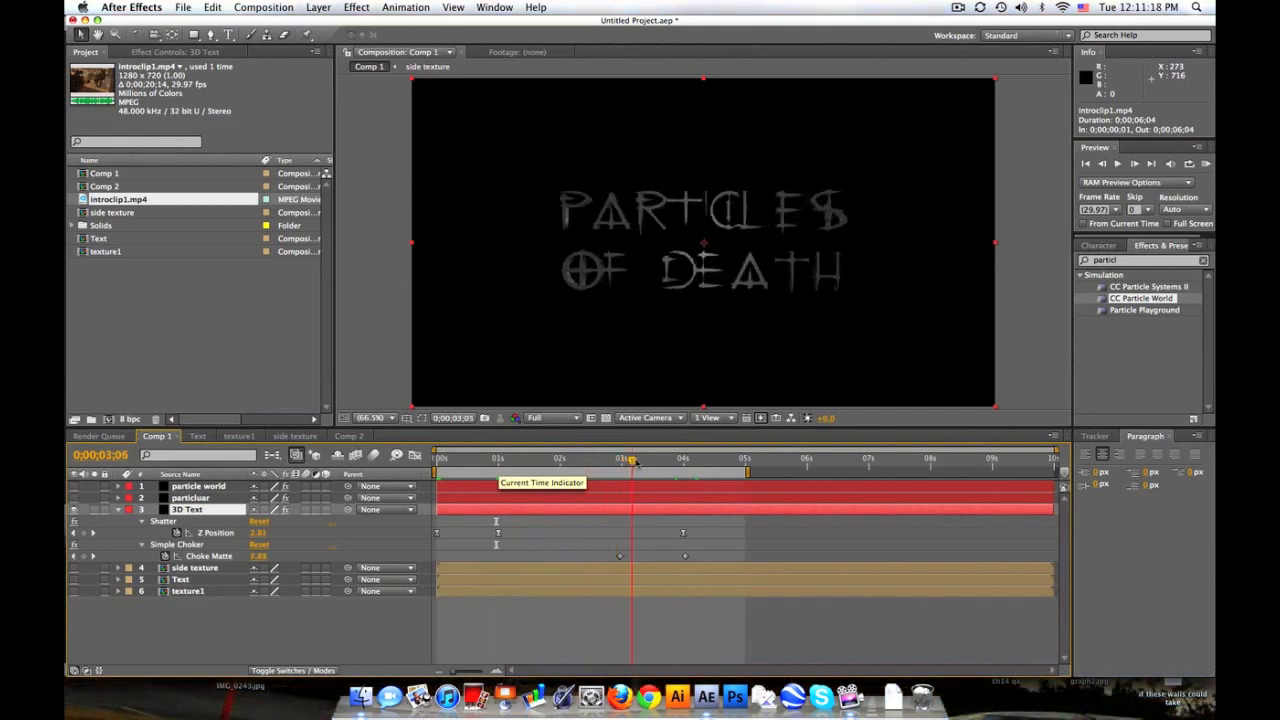
drag(632, 458, 668, 458)
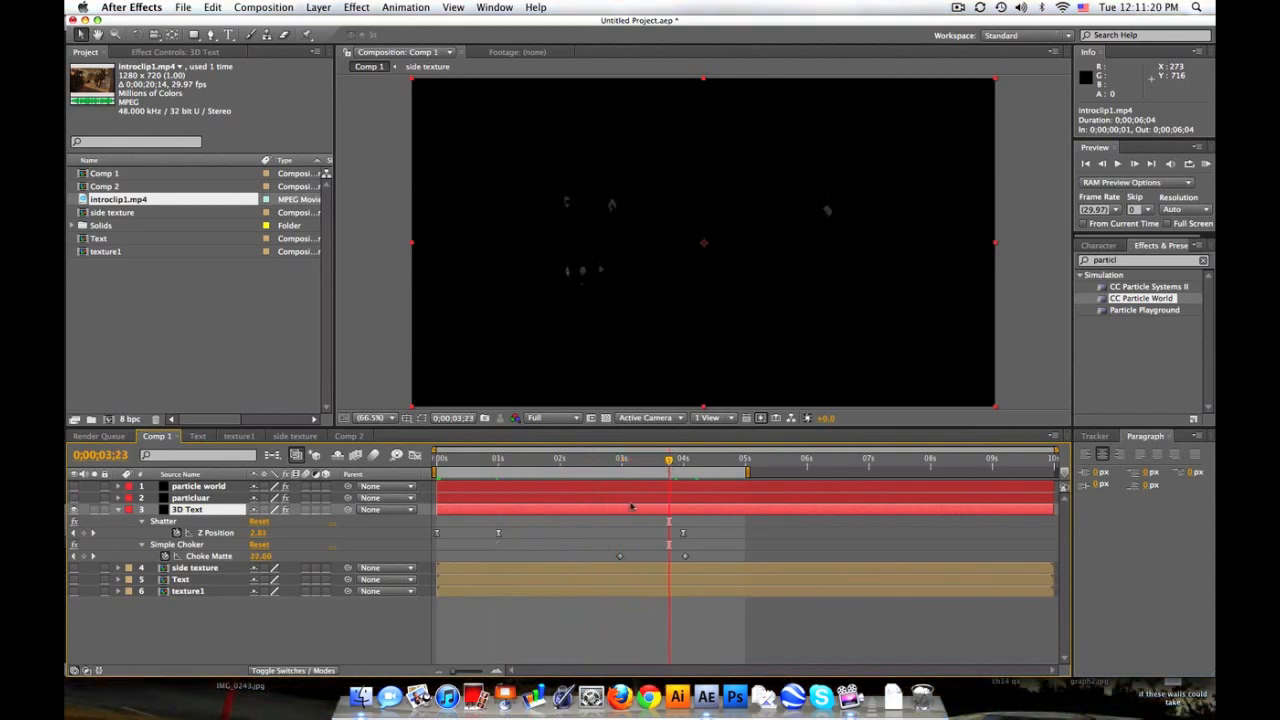
click(188, 510)
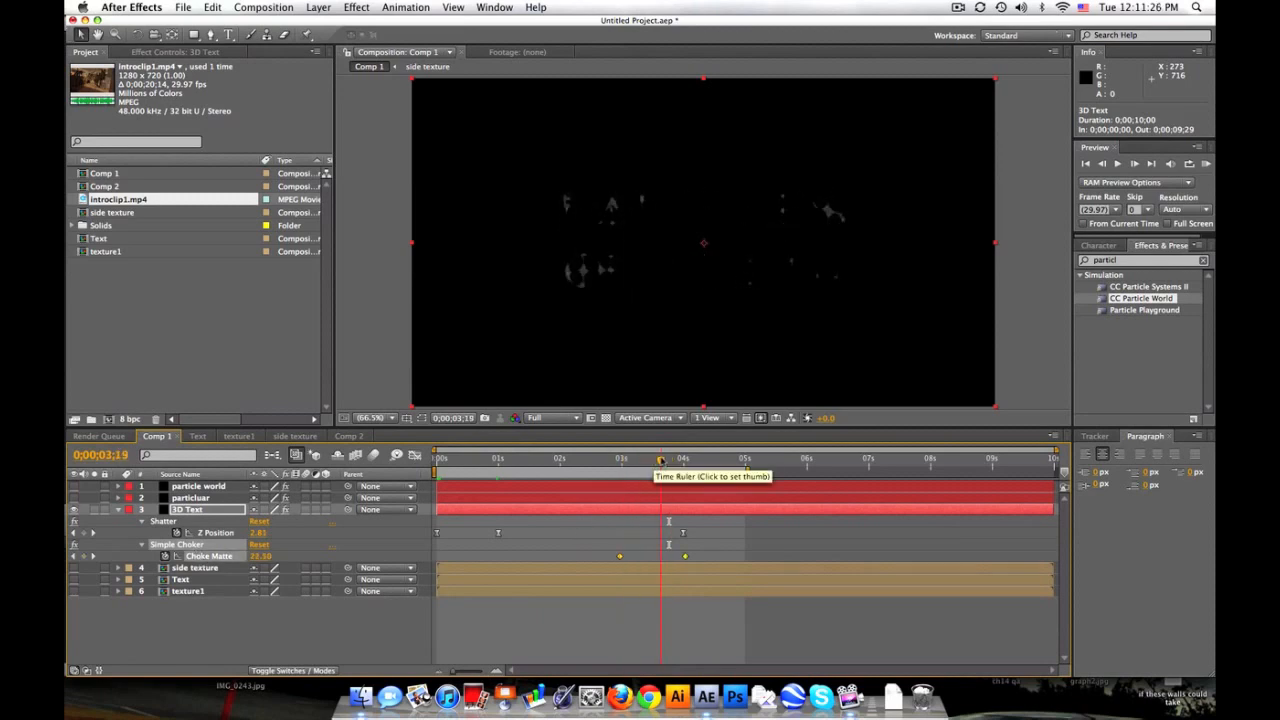
click(620, 458)
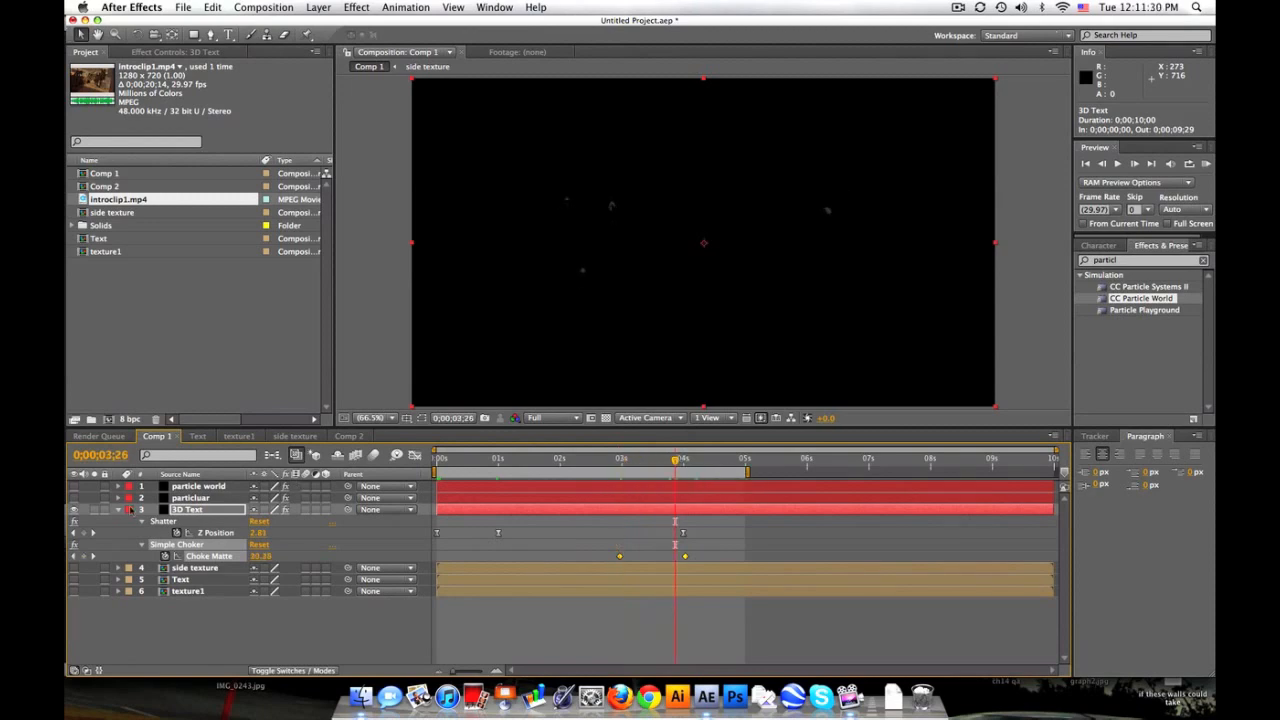
- Create a new solid layer named particle world2 via Layer > New > Solid
click(318, 8)
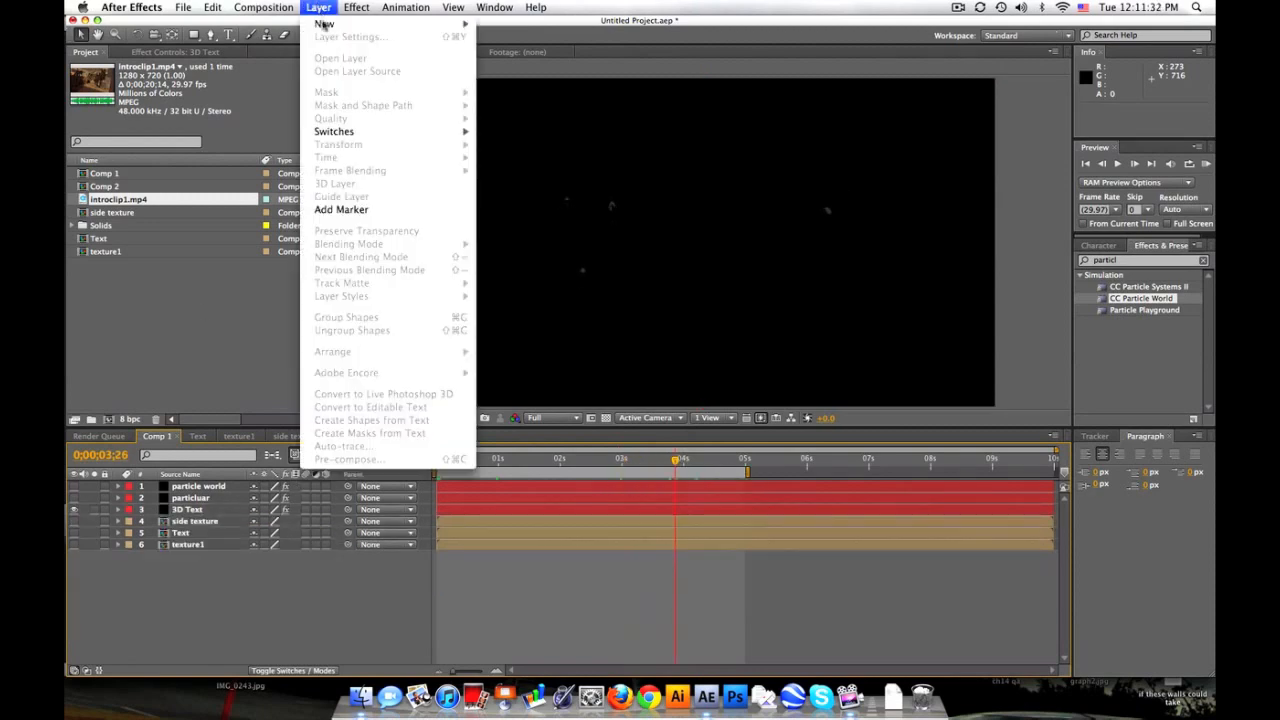
click(324, 24)
text(particle world)
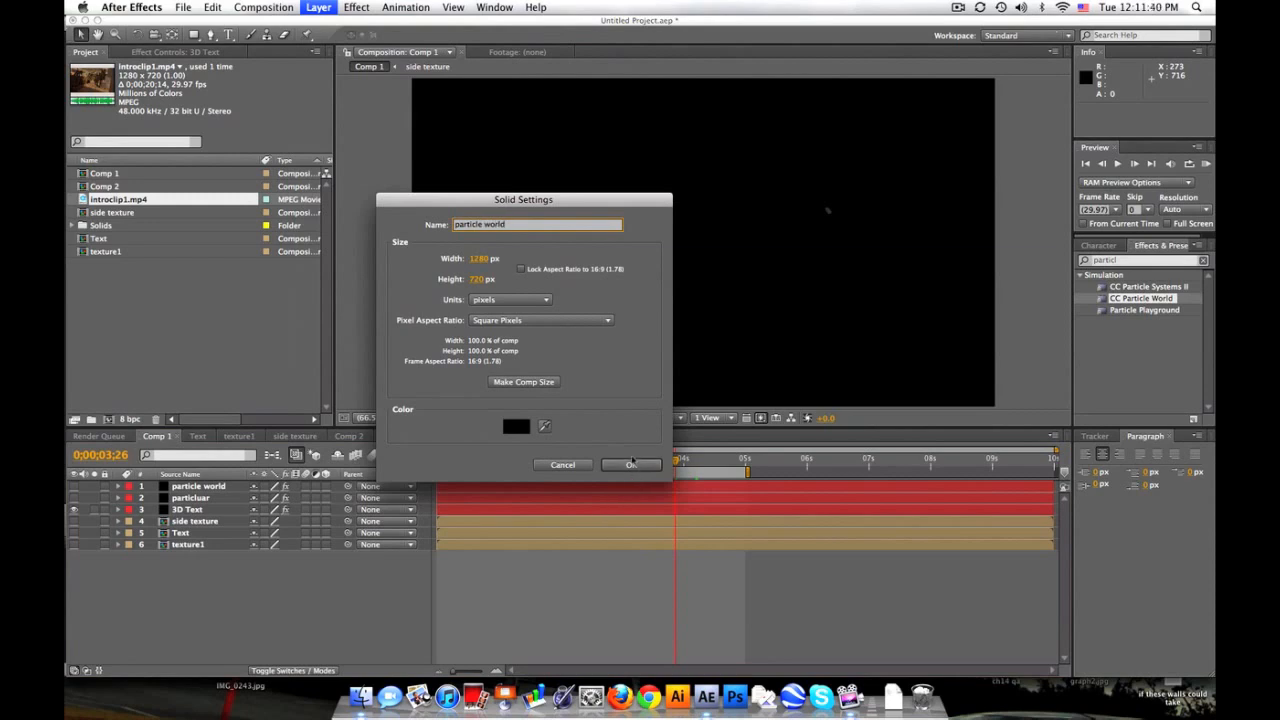
text(2)
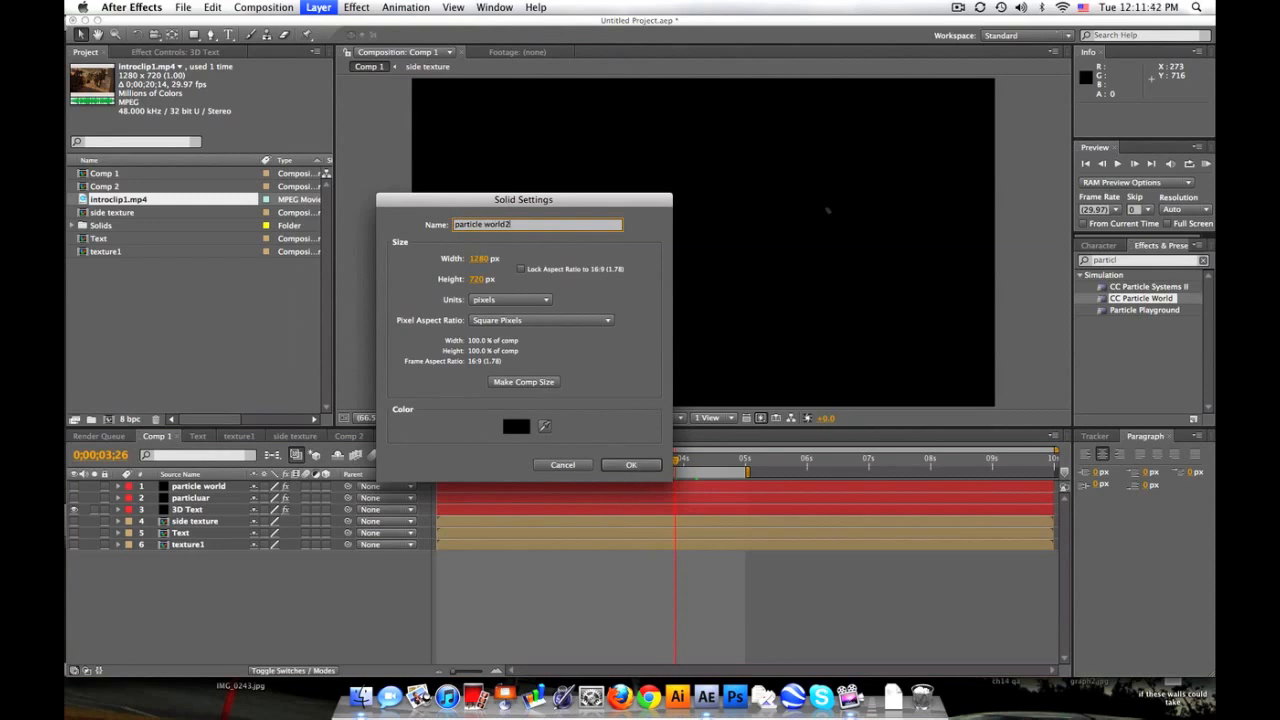
click(632, 464)
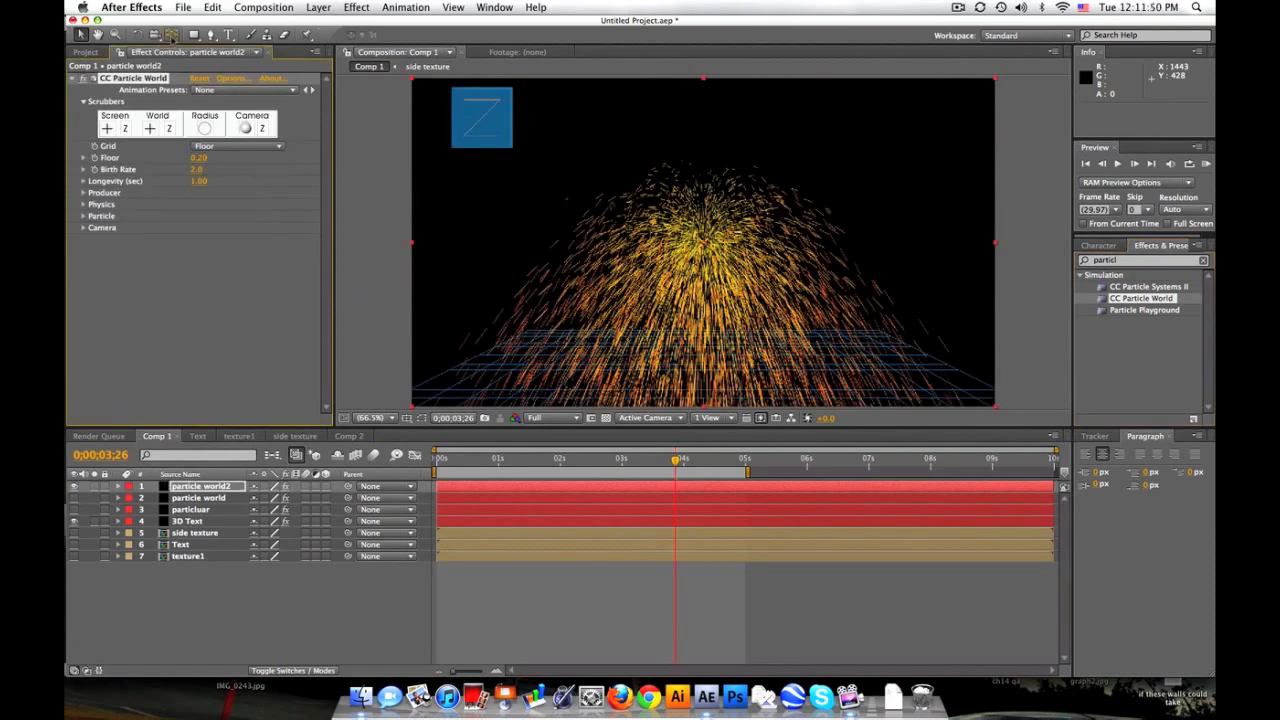
- Turn the CC Particle World grid off, set Longevity to 10.00, and reveal the Producer settings
click(250, 146)
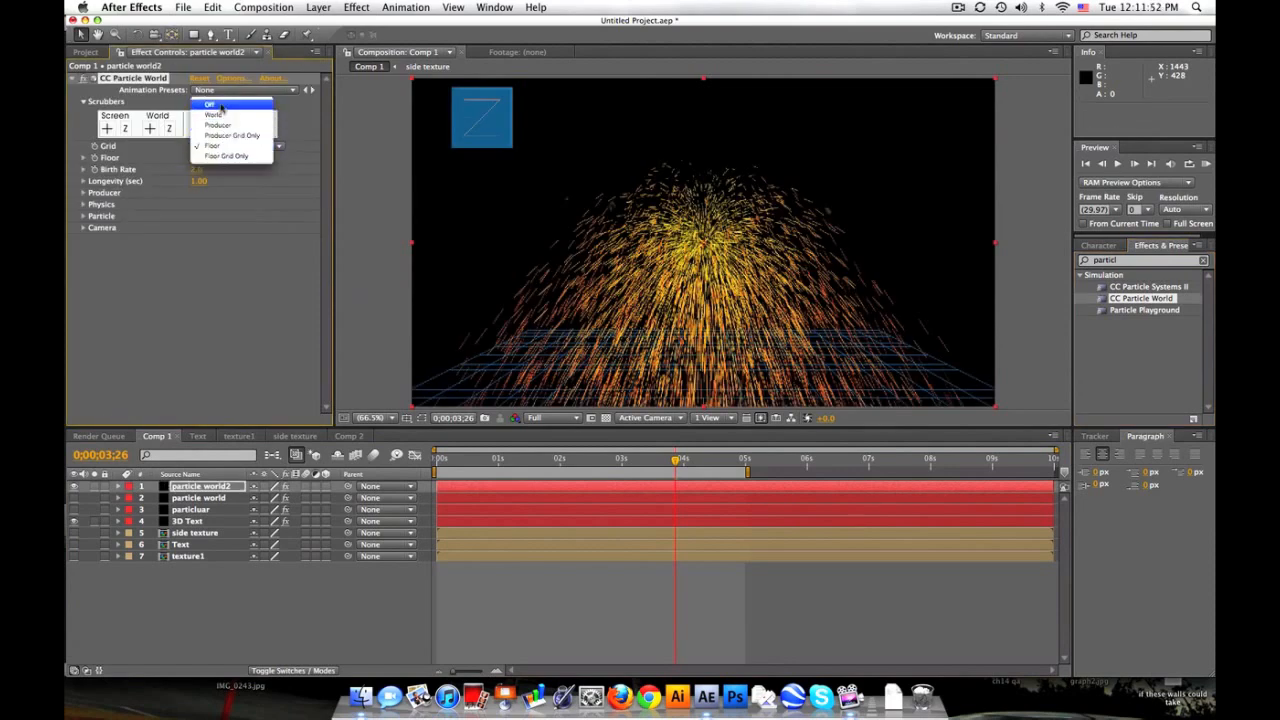
click(210, 104)
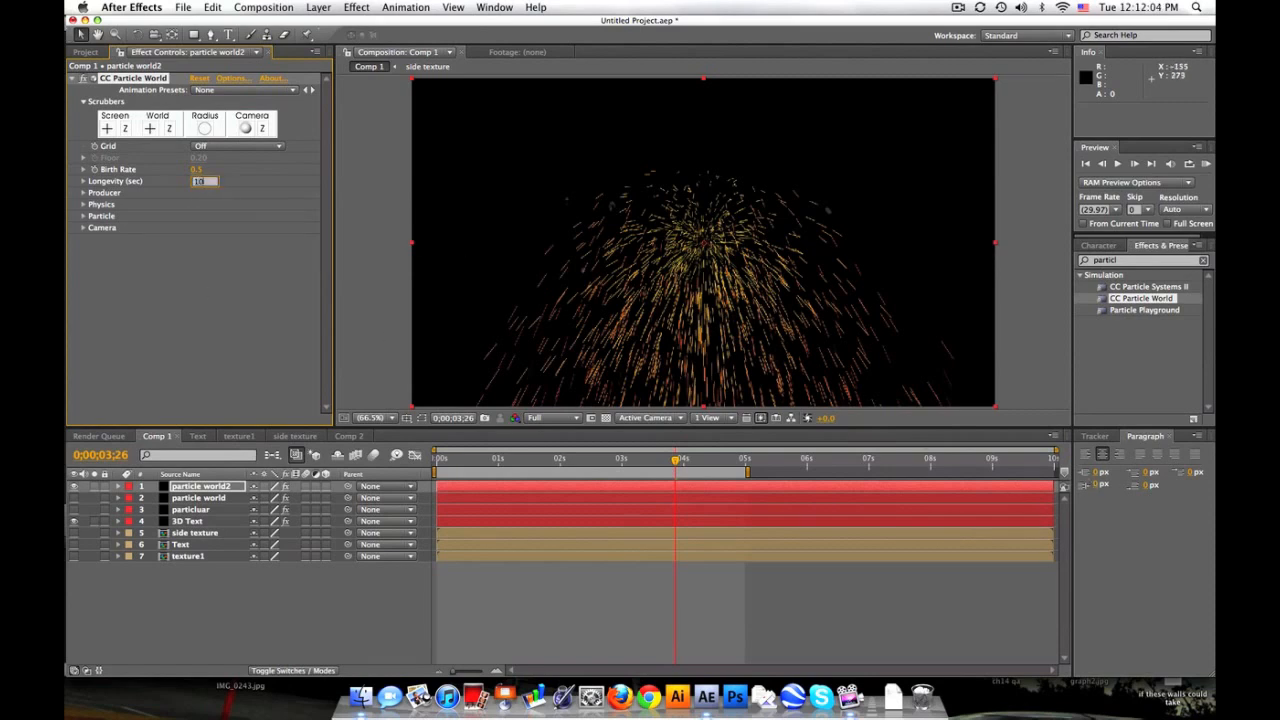
text(10.00)
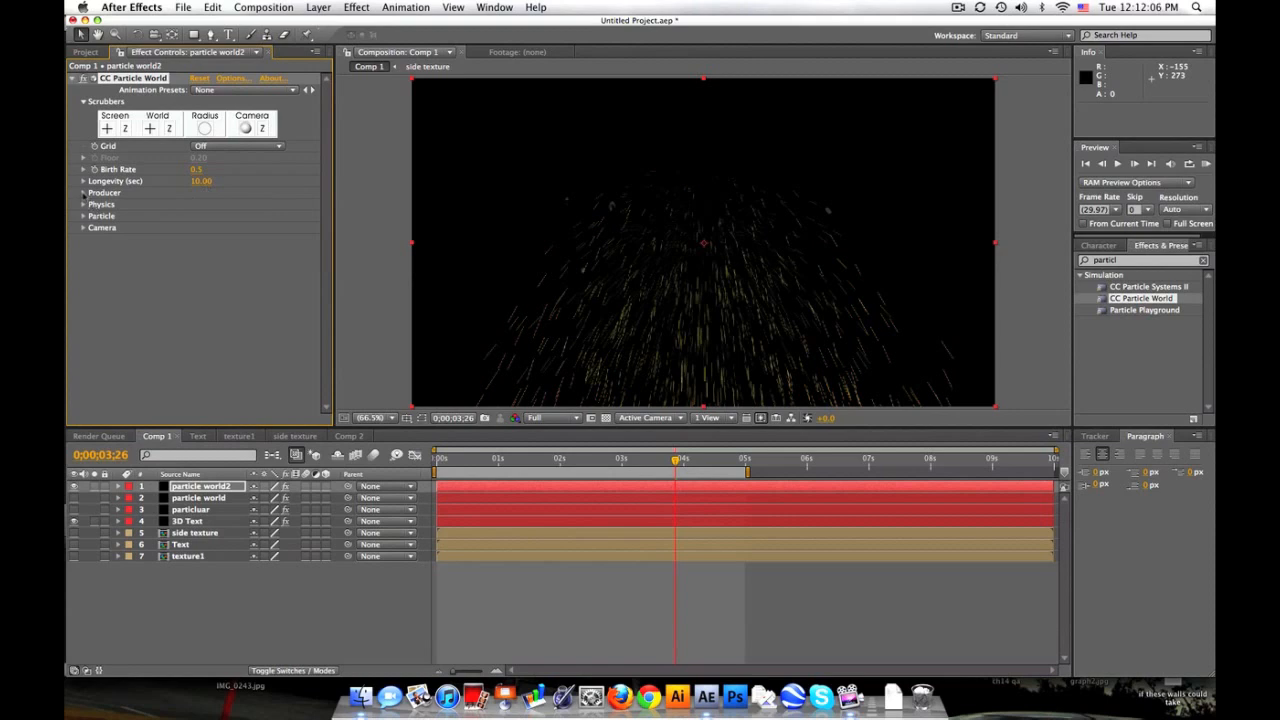
click(84, 192)
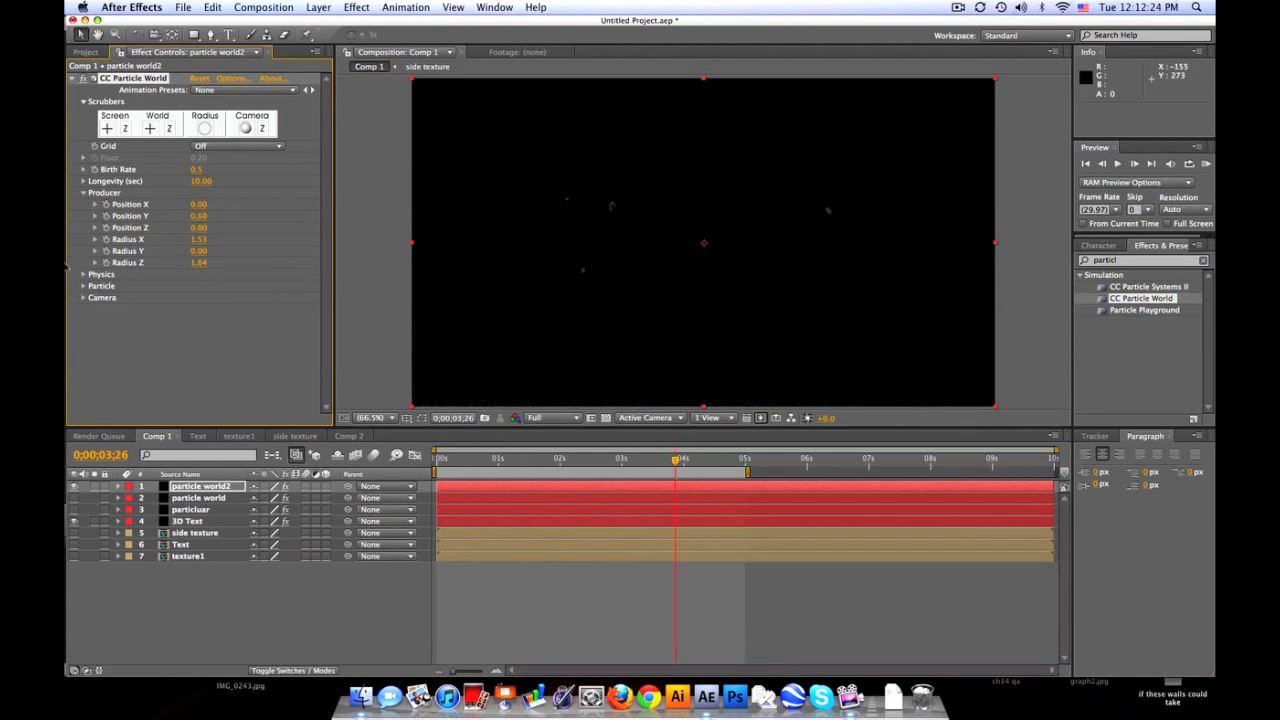
- Adjust Physics gravity and set the animation type to Twirl, checking the swirling particles over time
click(100, 274)
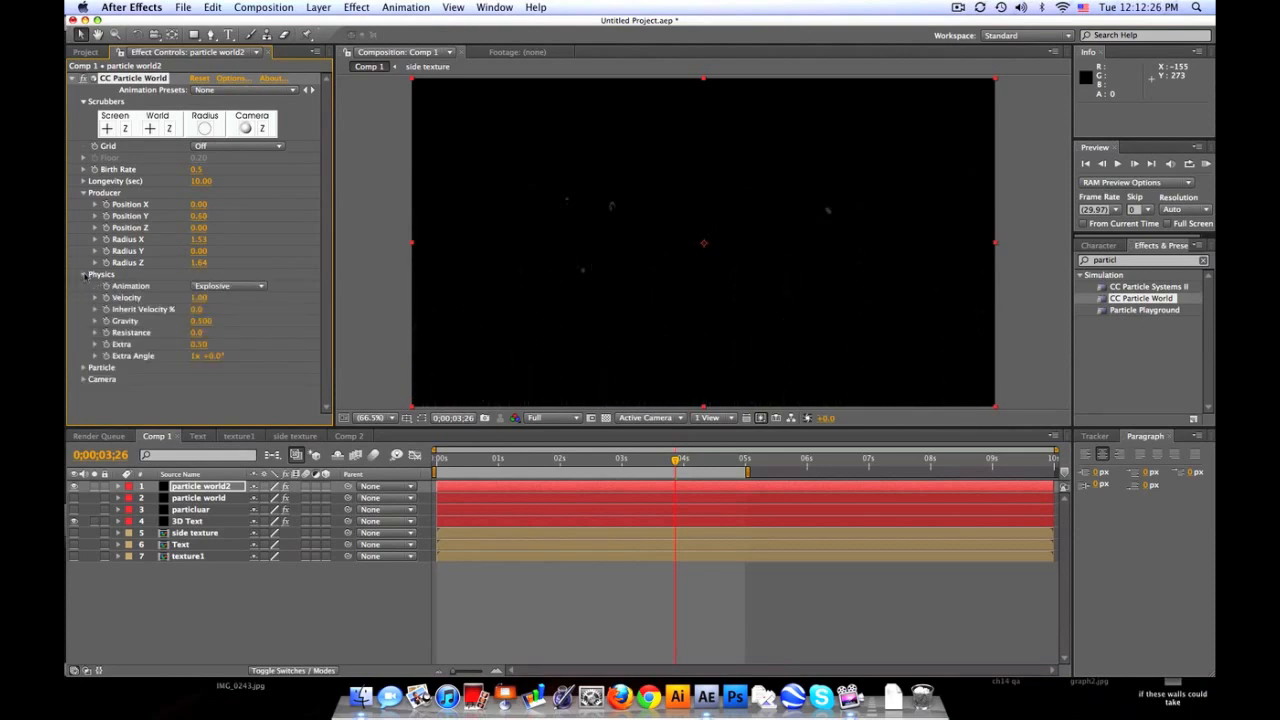
double_click(200, 320)
text(-0.100)
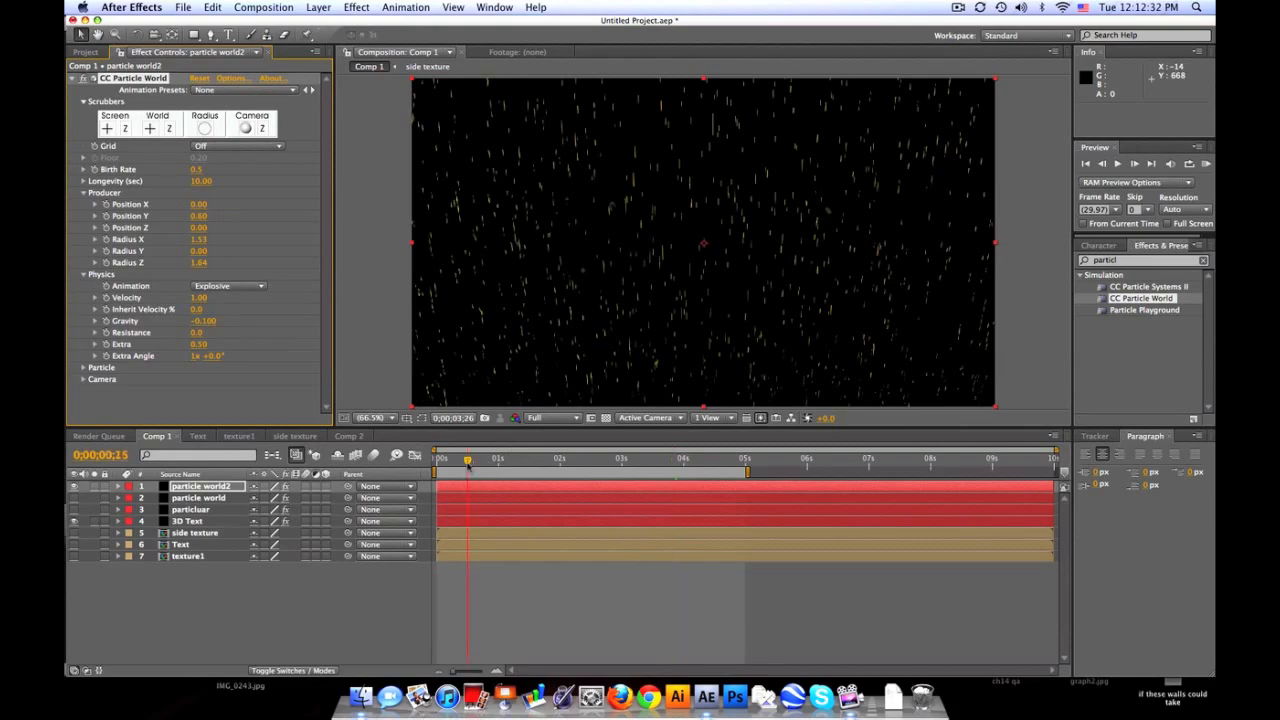
click(568, 458)
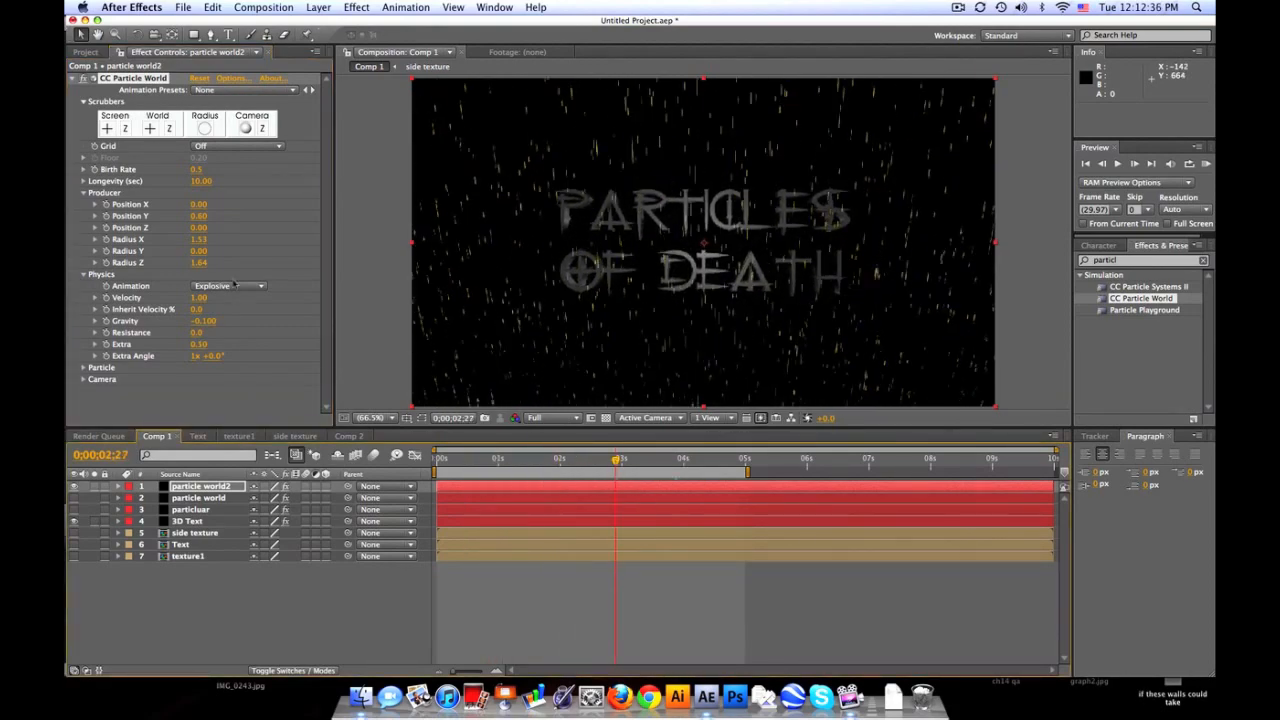
click(228, 286)
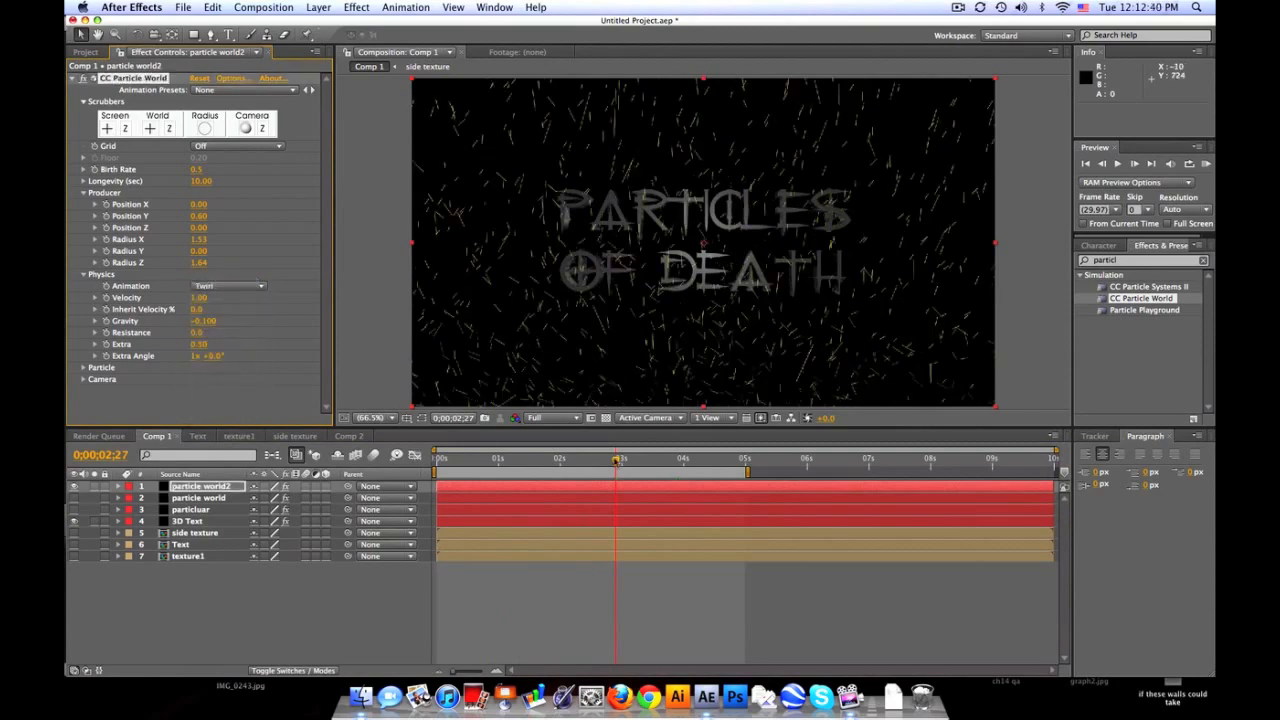
drag(616, 458, 676, 458)
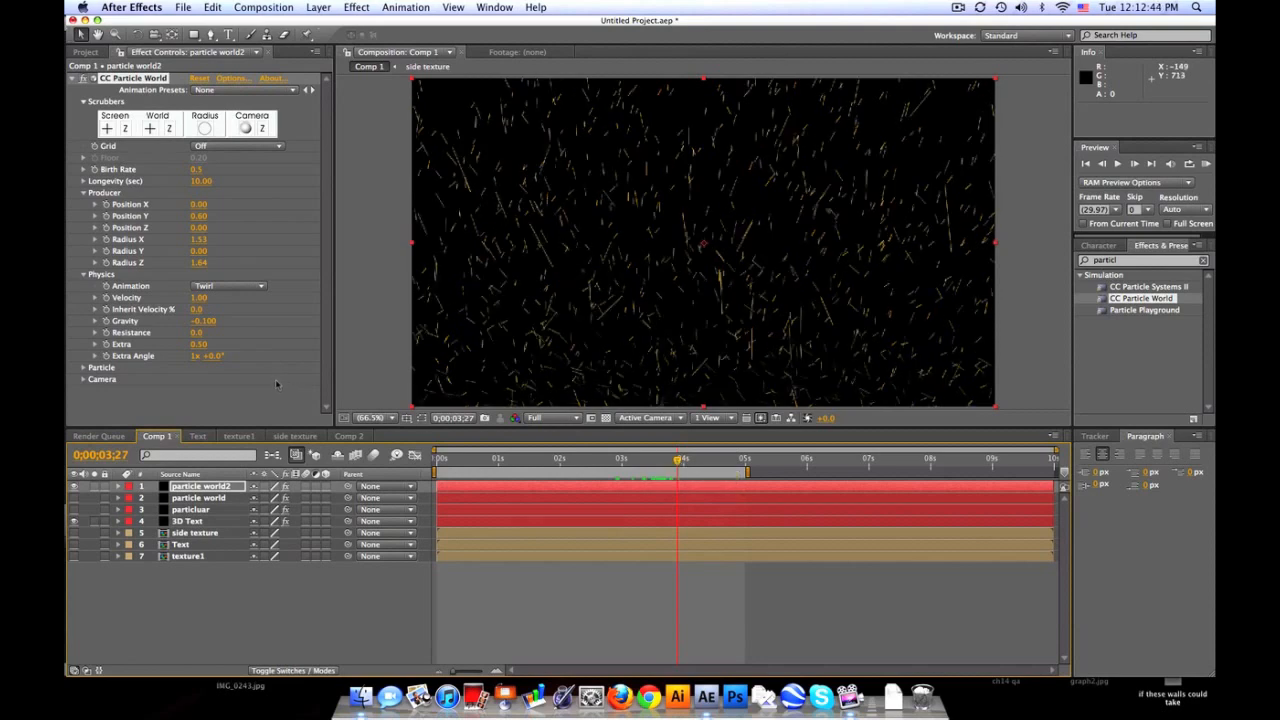
scroll(down, 3)
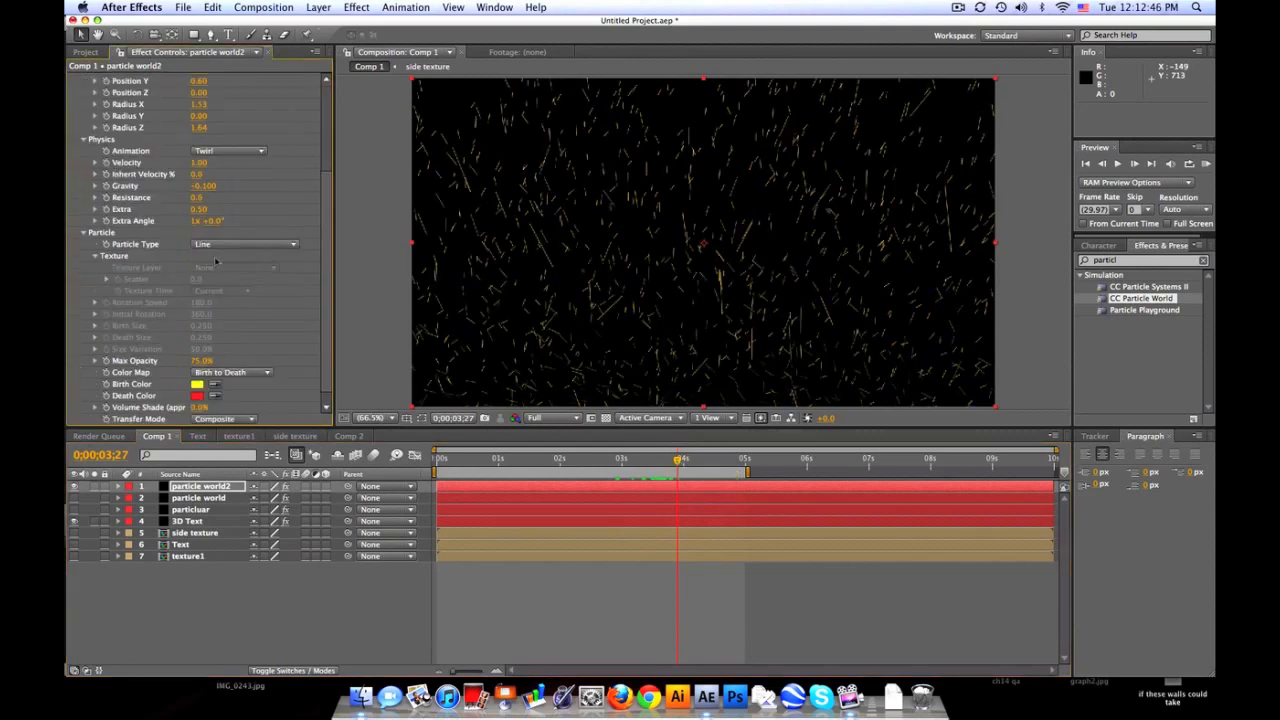
- Pick a new birth colour for the particle world2 particles in the colour picker
click(244, 244)
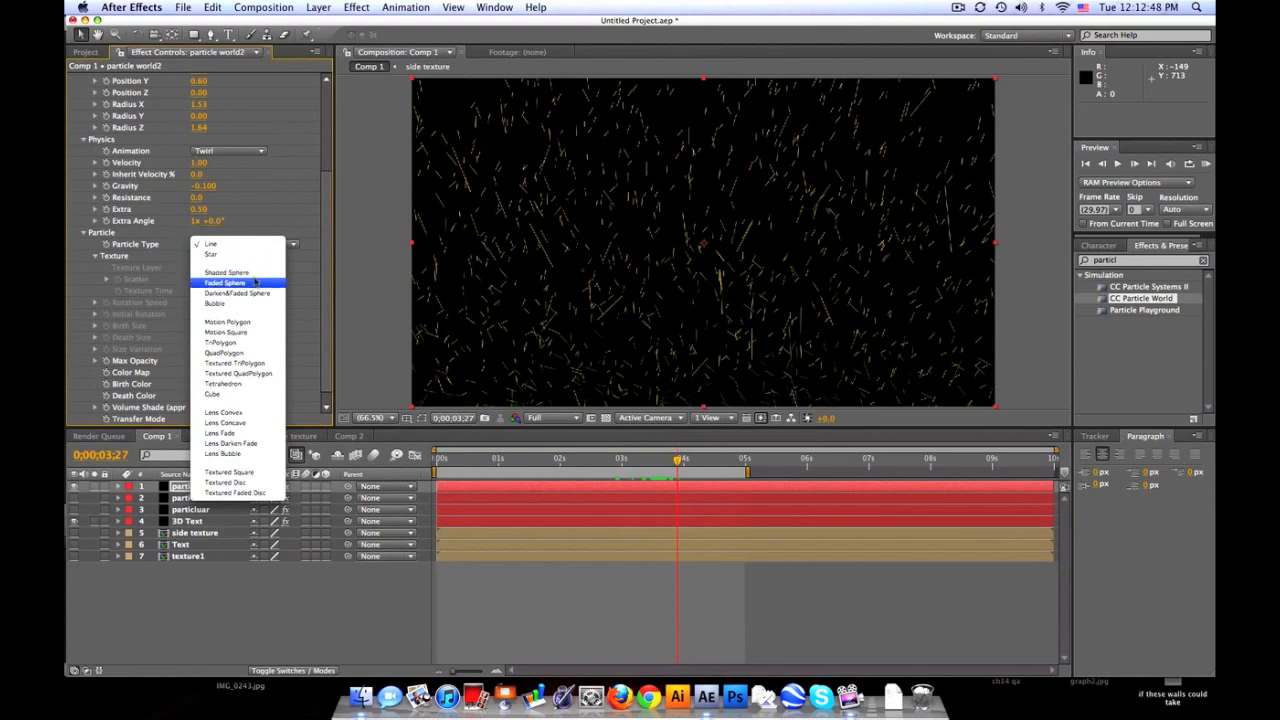
click(224, 284)
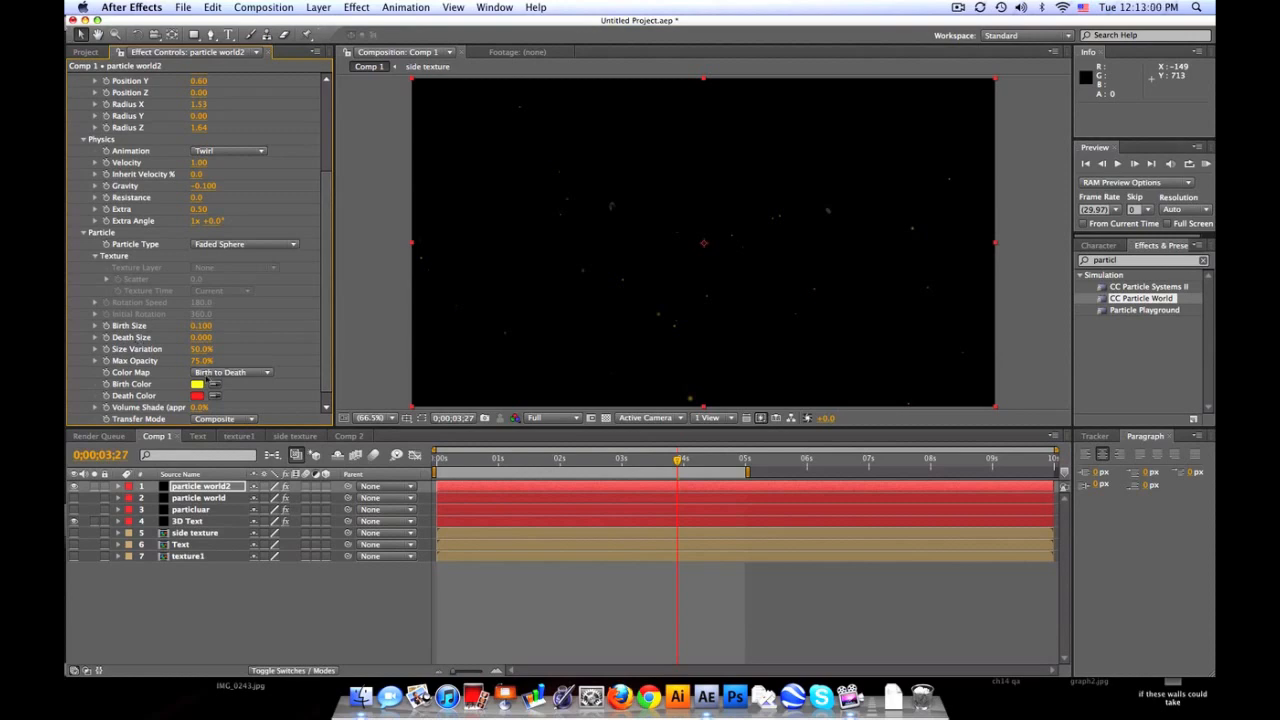
click(196, 384)
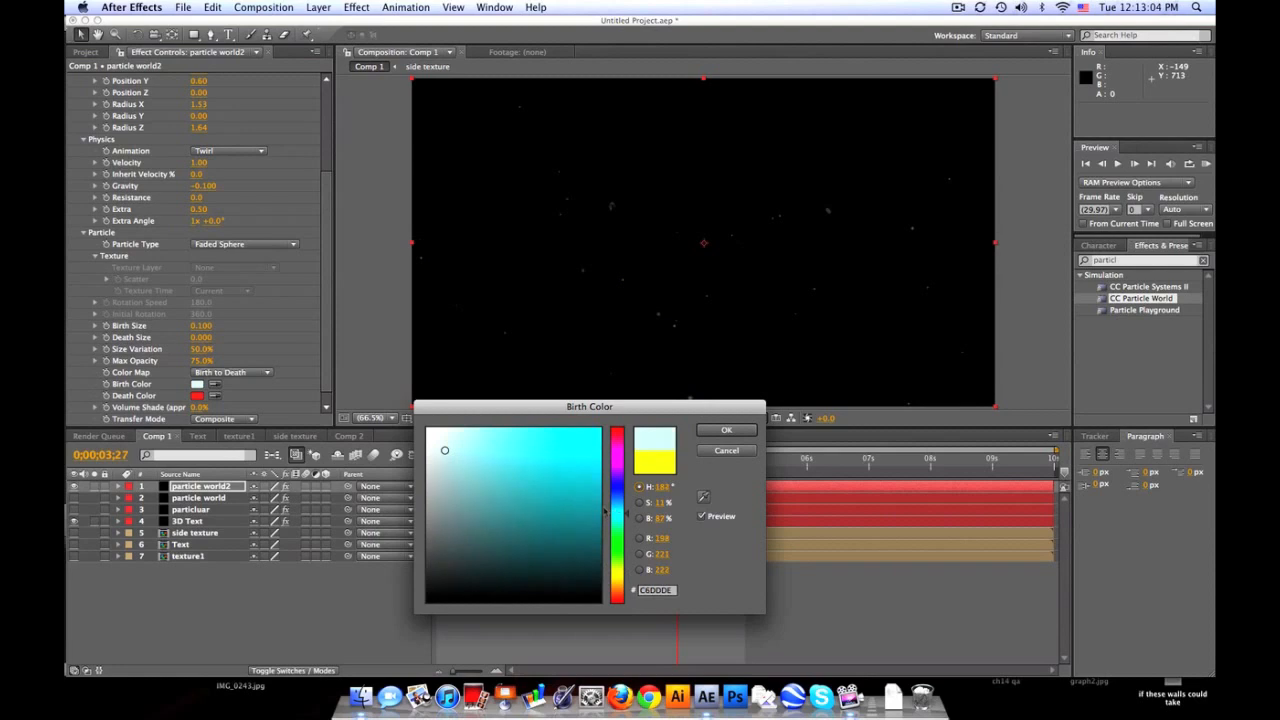
click(726, 428)
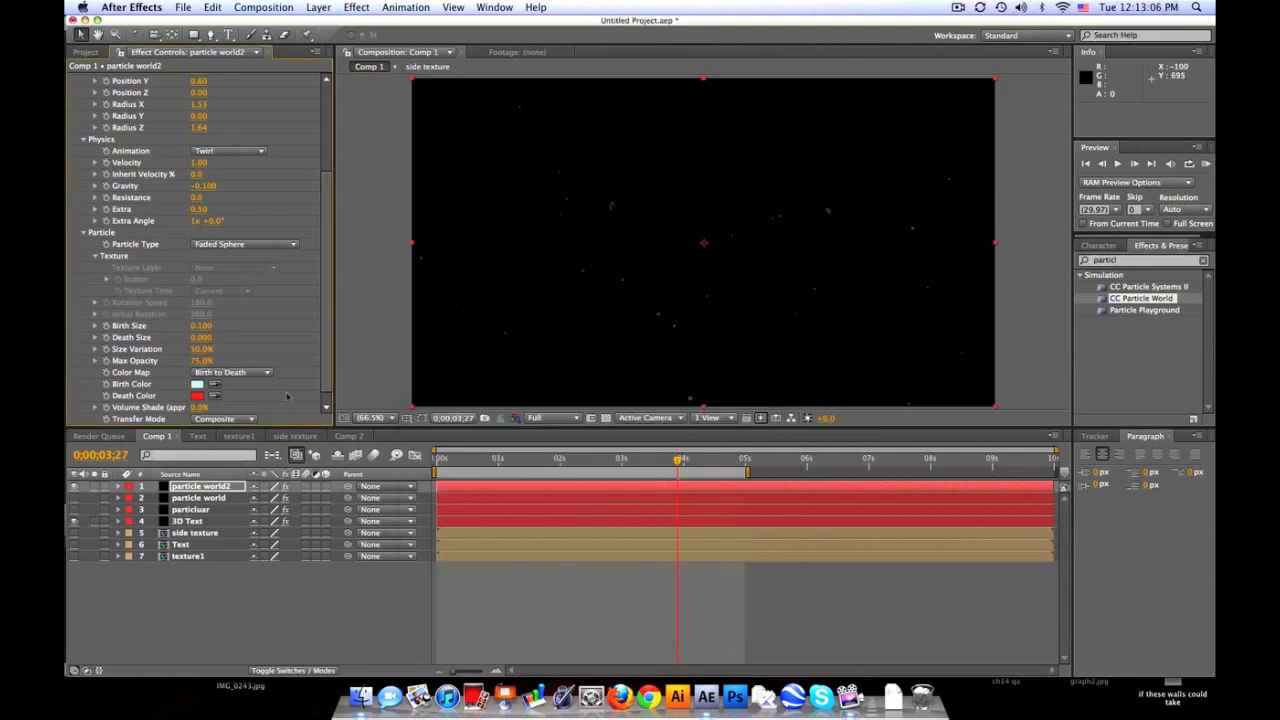
- Pick and confirm a new death colour the particles fade to as they die
click(196, 396)
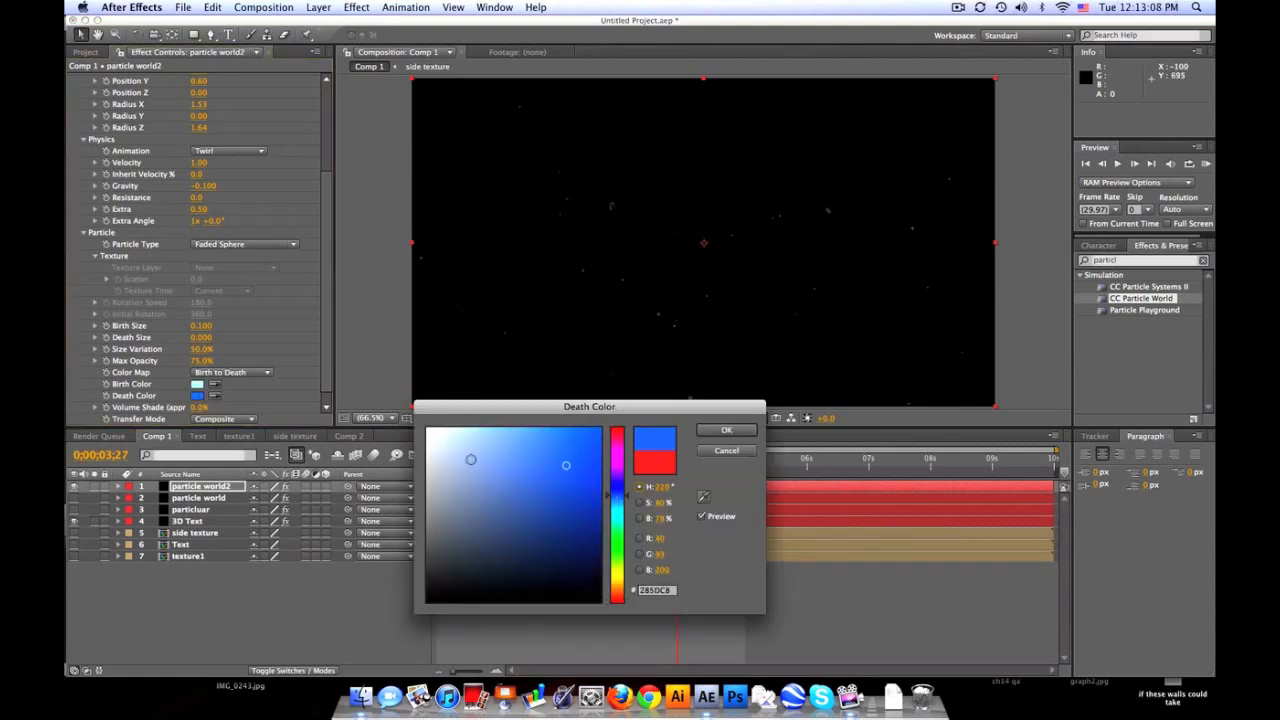
click(448, 508)
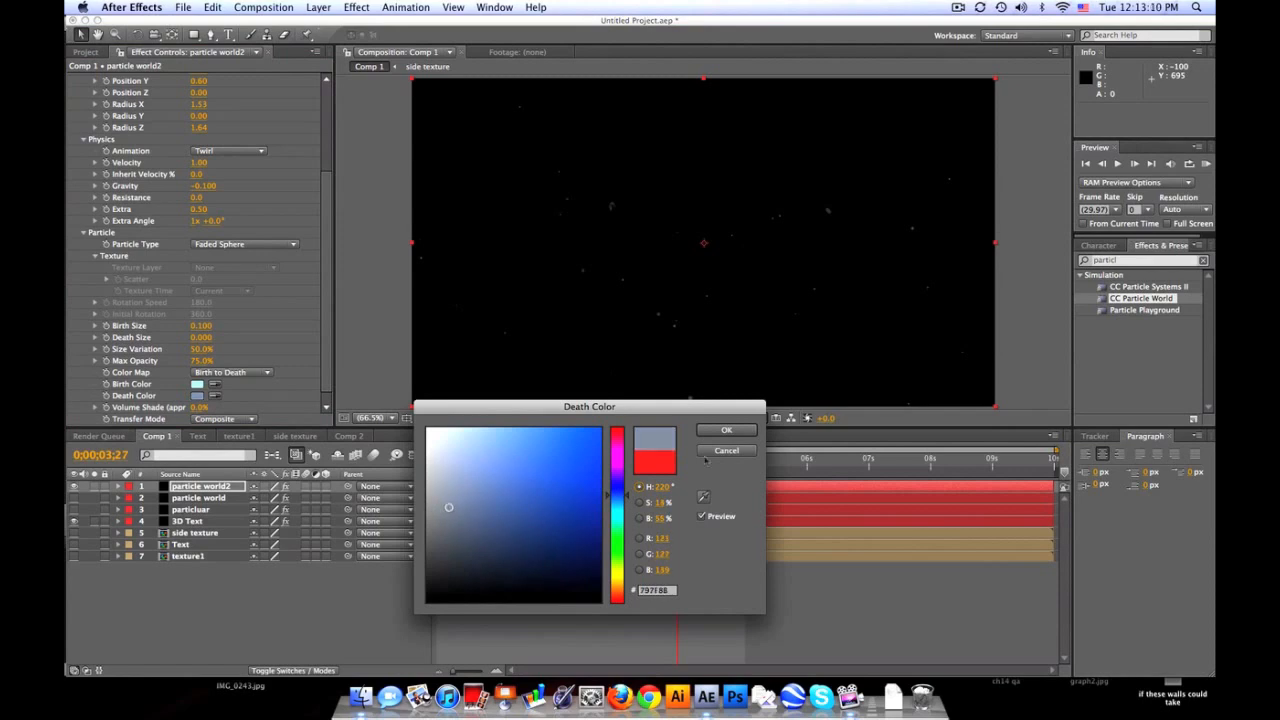
click(728, 428)
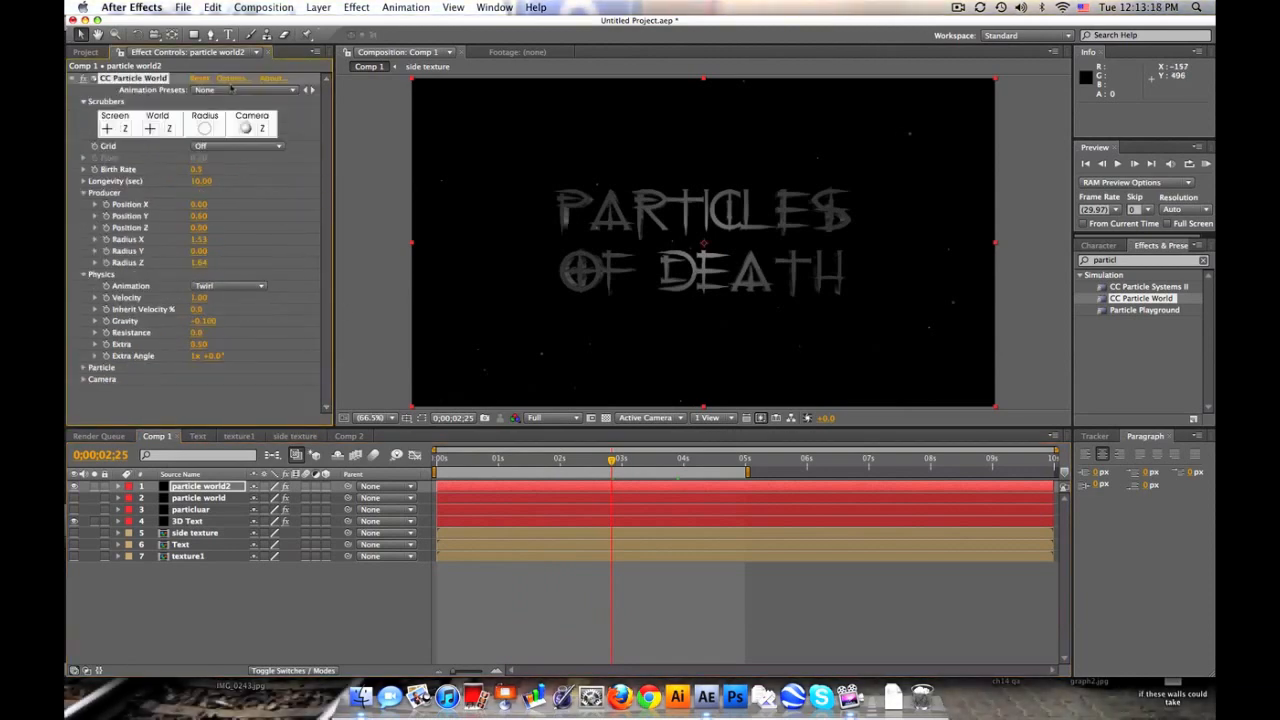
click(230, 78)
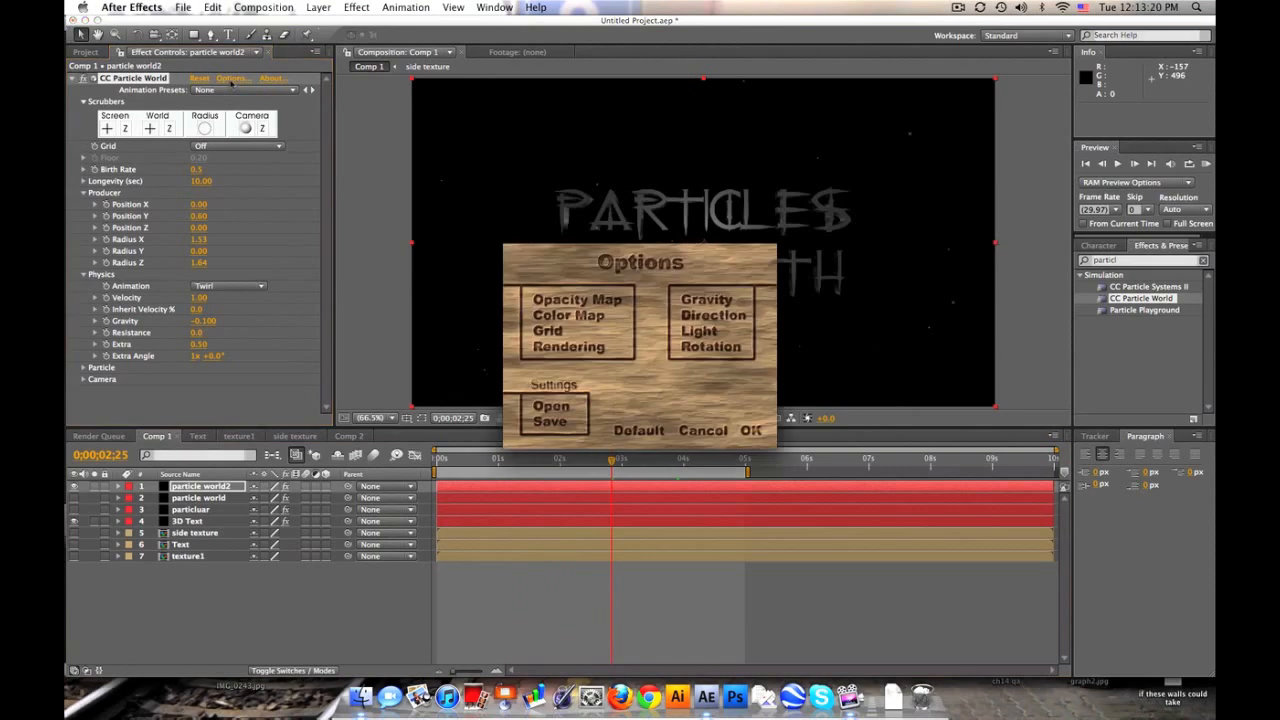
click(568, 348)
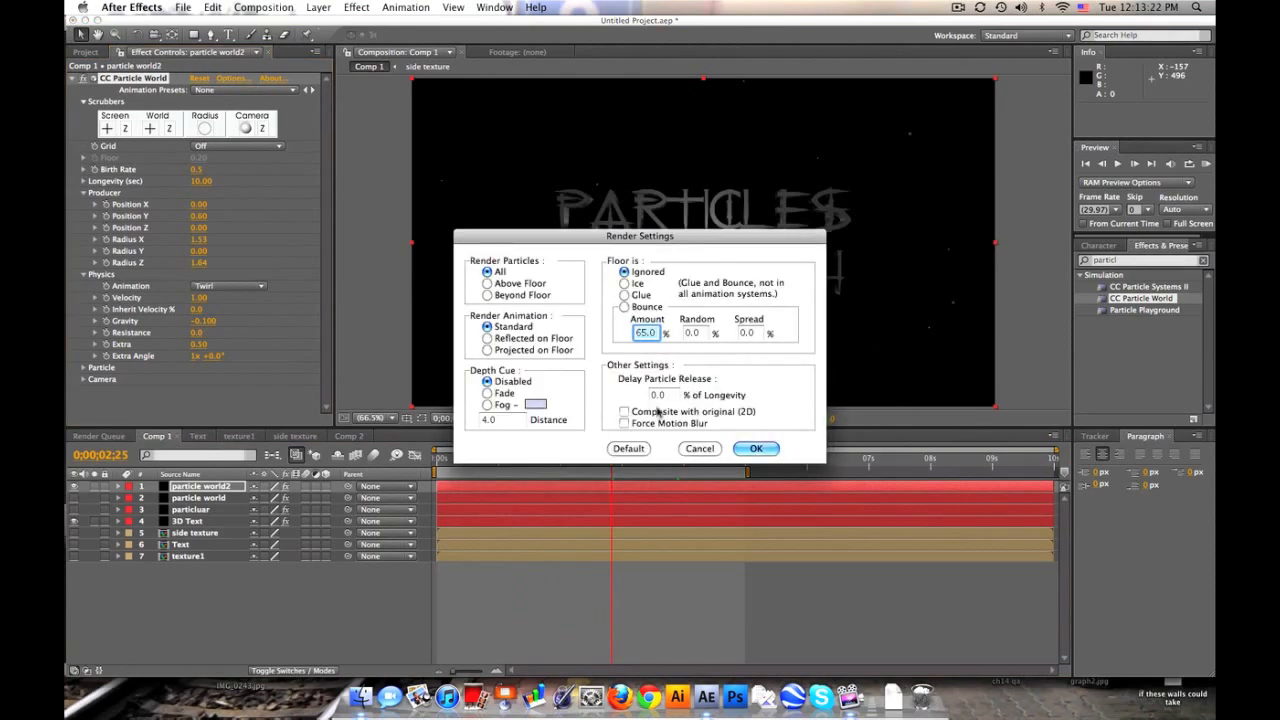
click(756, 448)
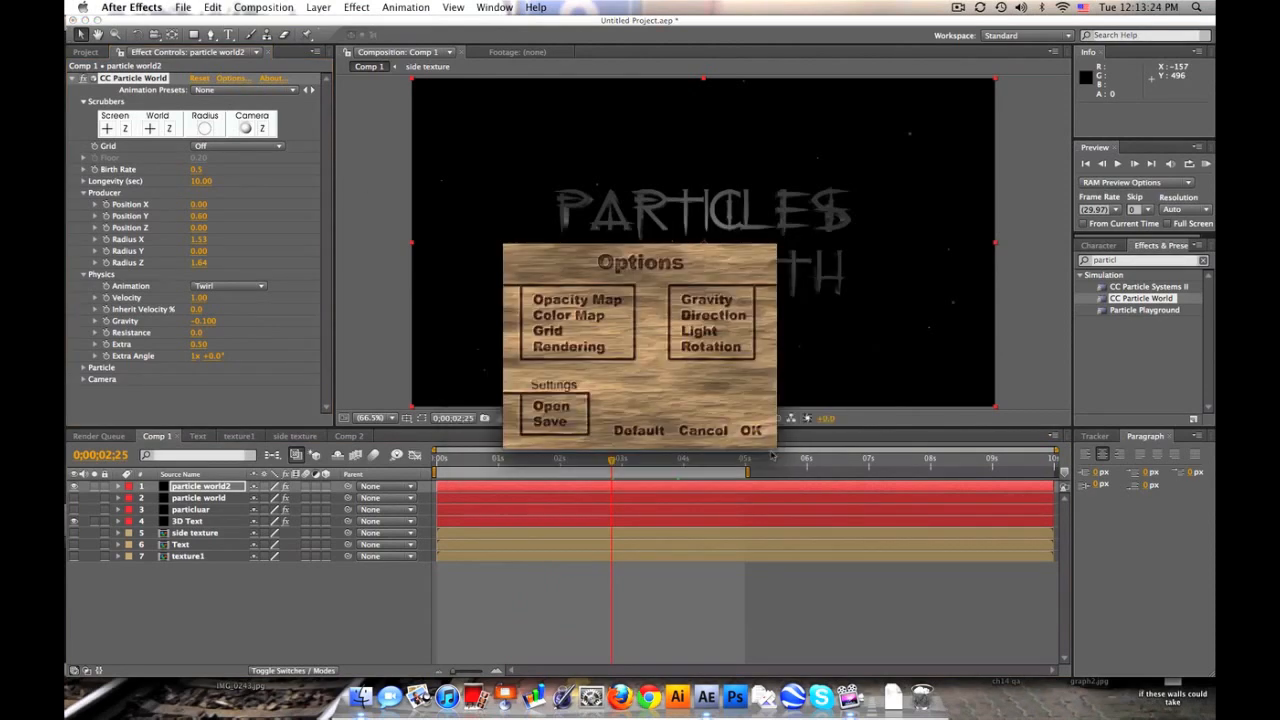
click(752, 430)
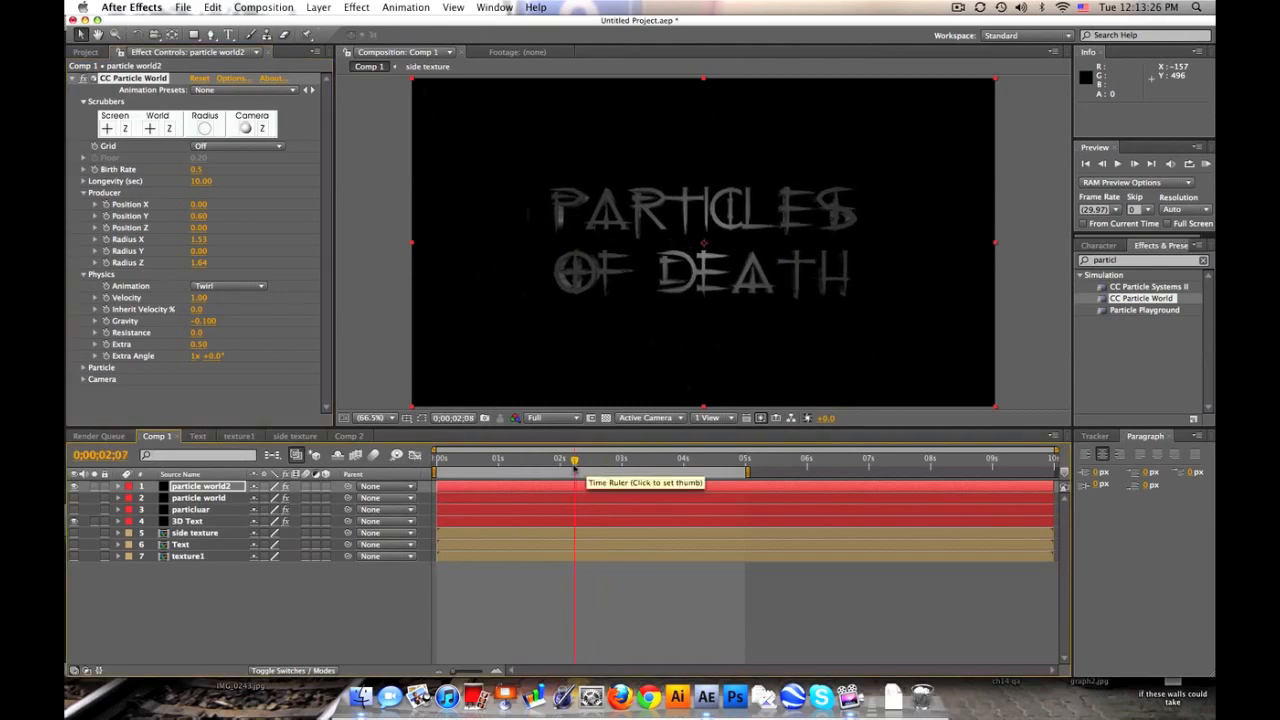
click(480, 458)
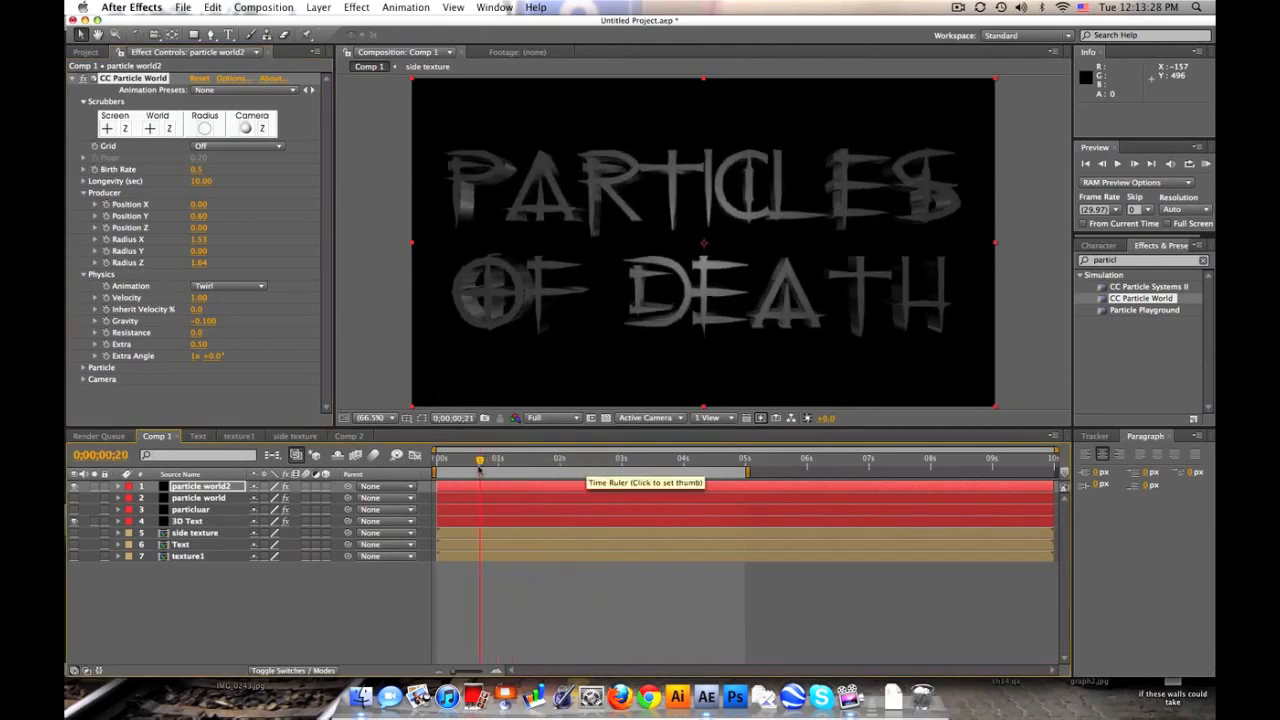
click(436, 458)
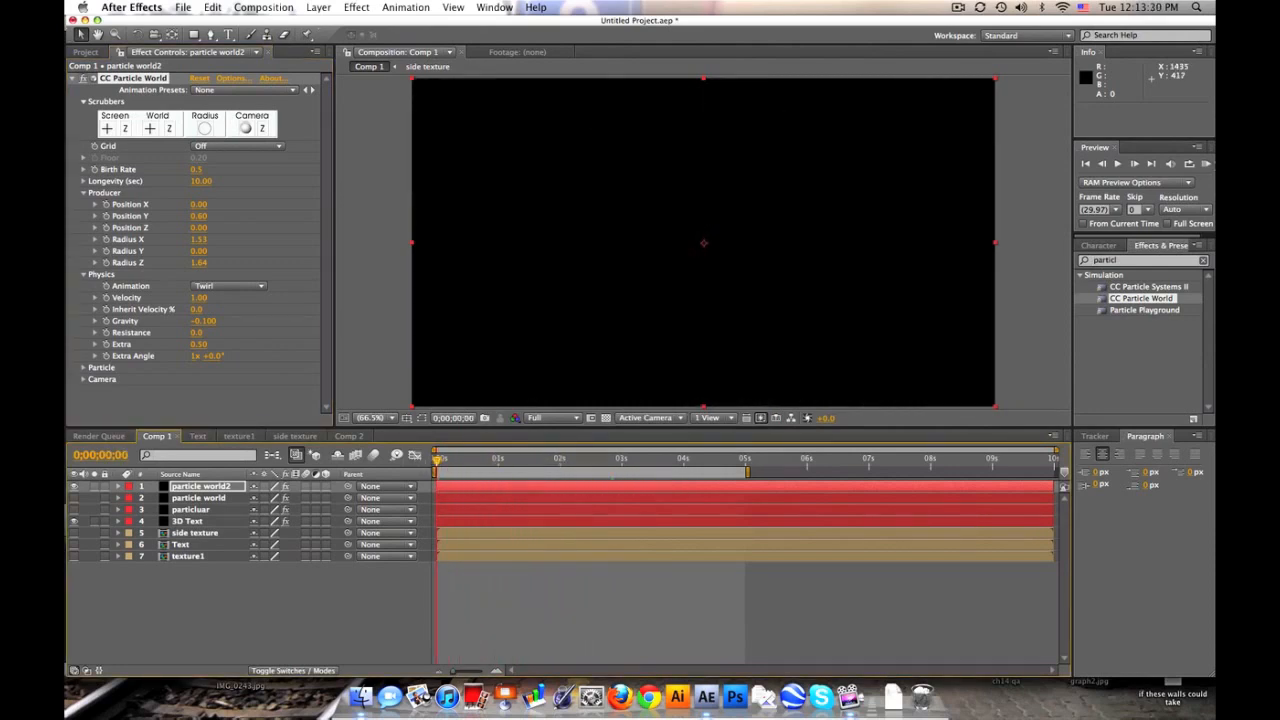
- Trim particle world2's out point earlier, then move to frame 22 where the title shows
click(1134, 164)
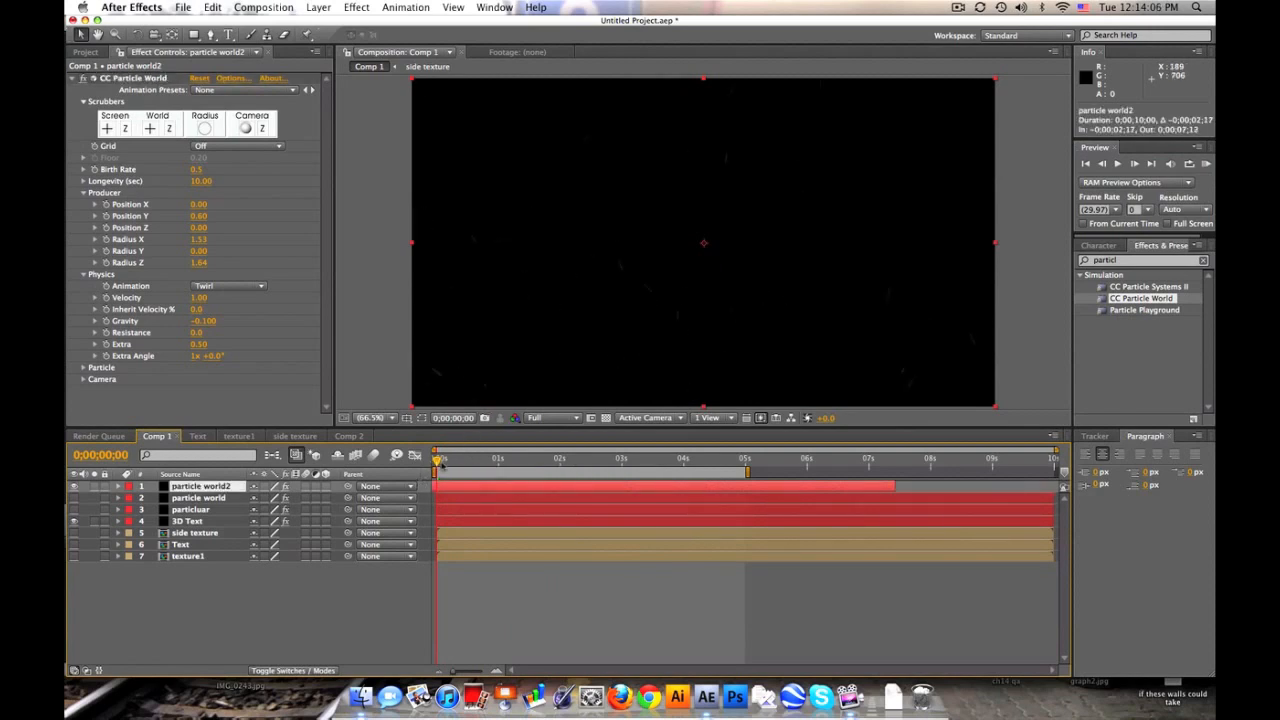
drag(436, 458, 480, 458)
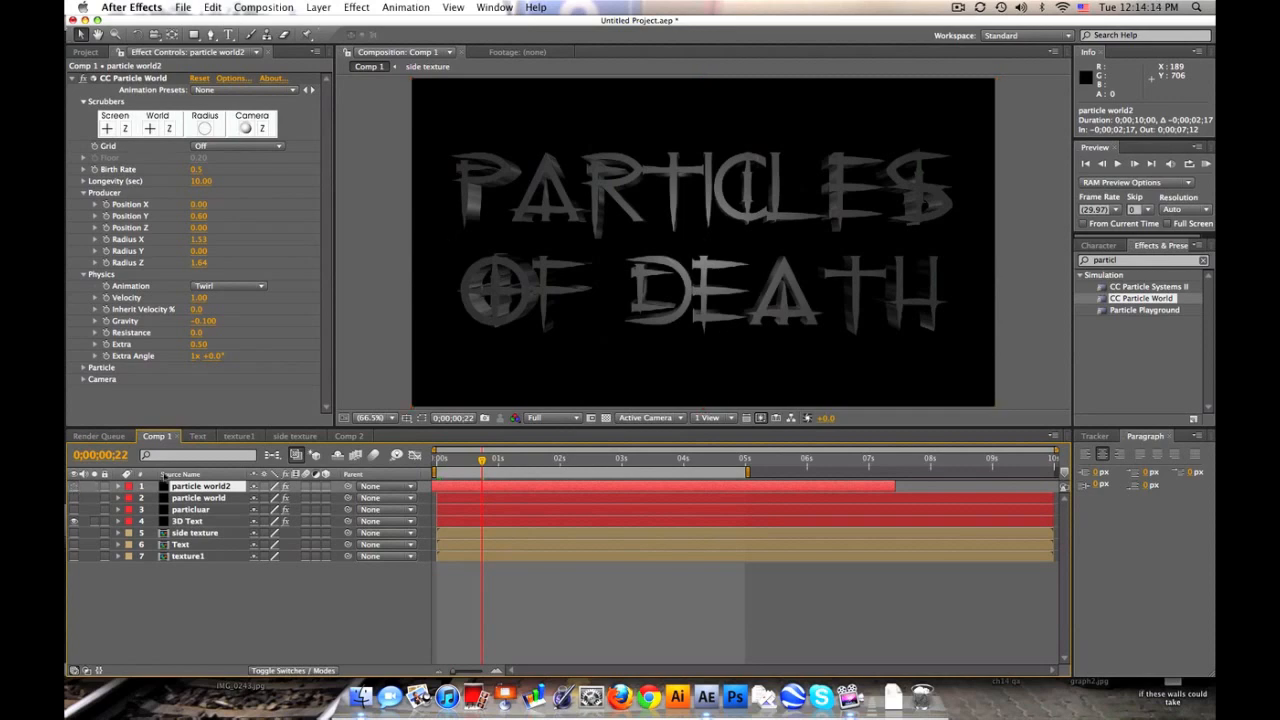
- Create a solid named particular2 and apply Trapcode Particular to it
click(318, 8)
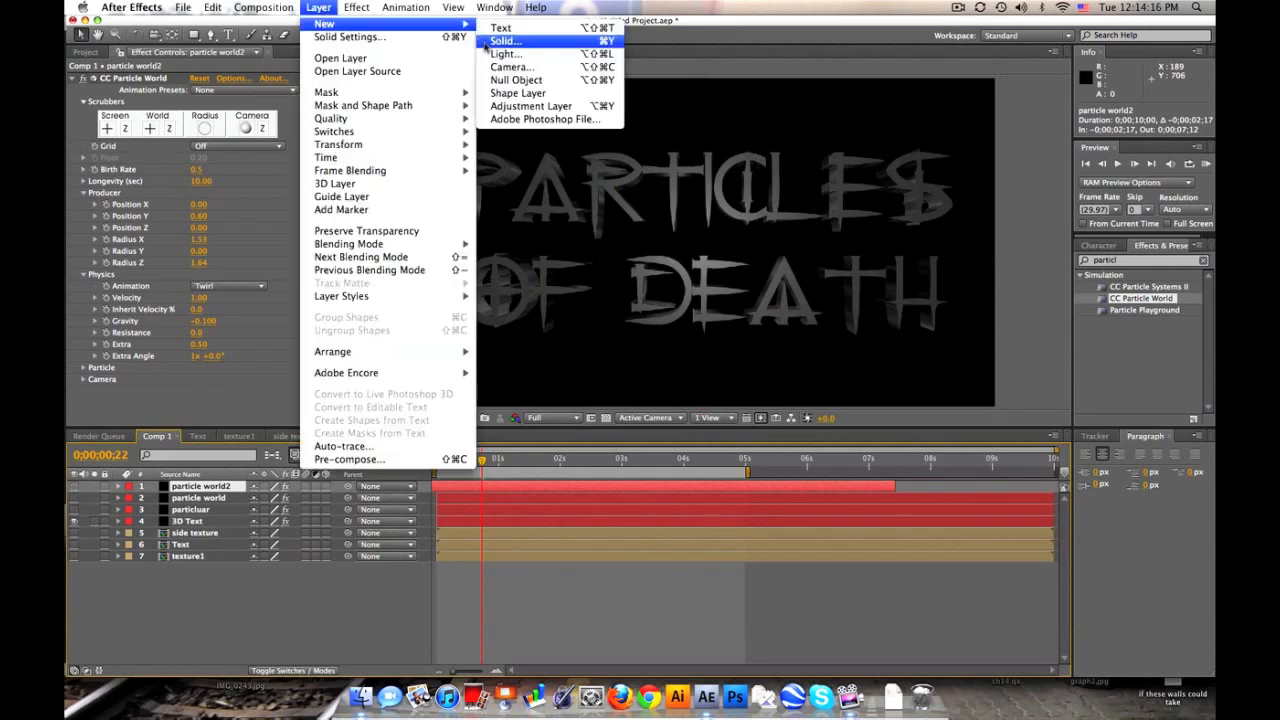
click(504, 40)
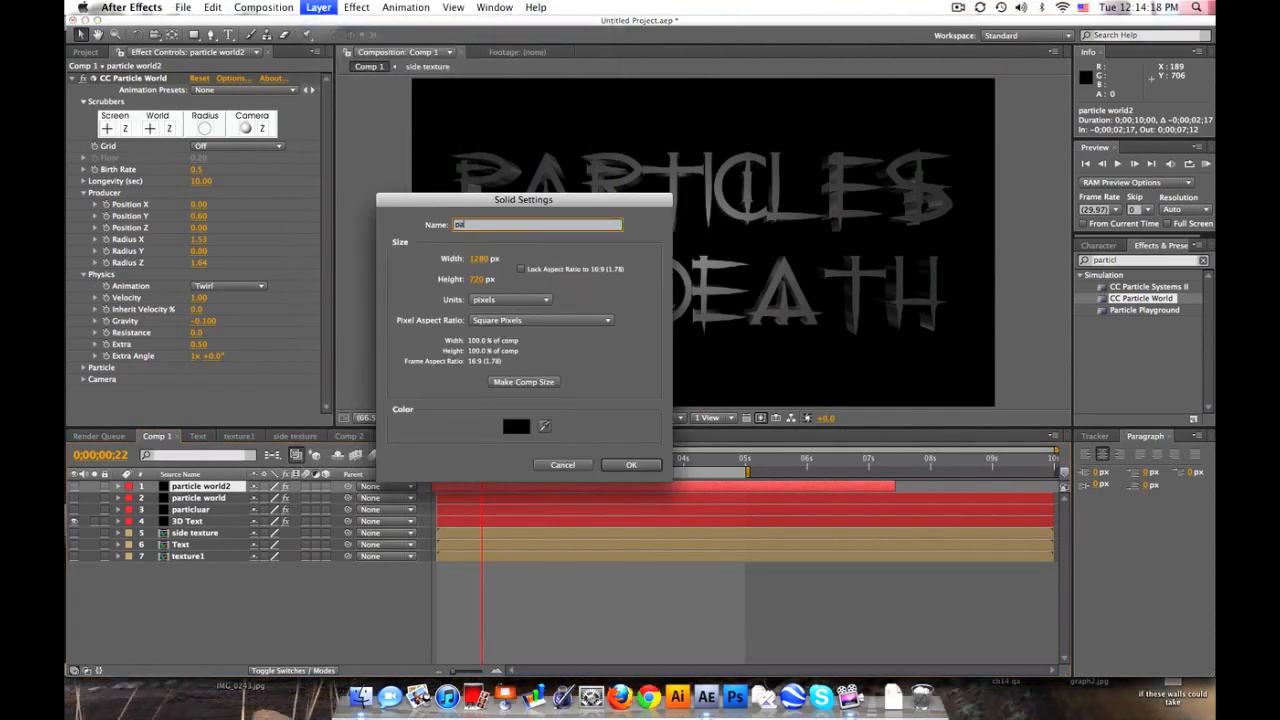
text(particular2)
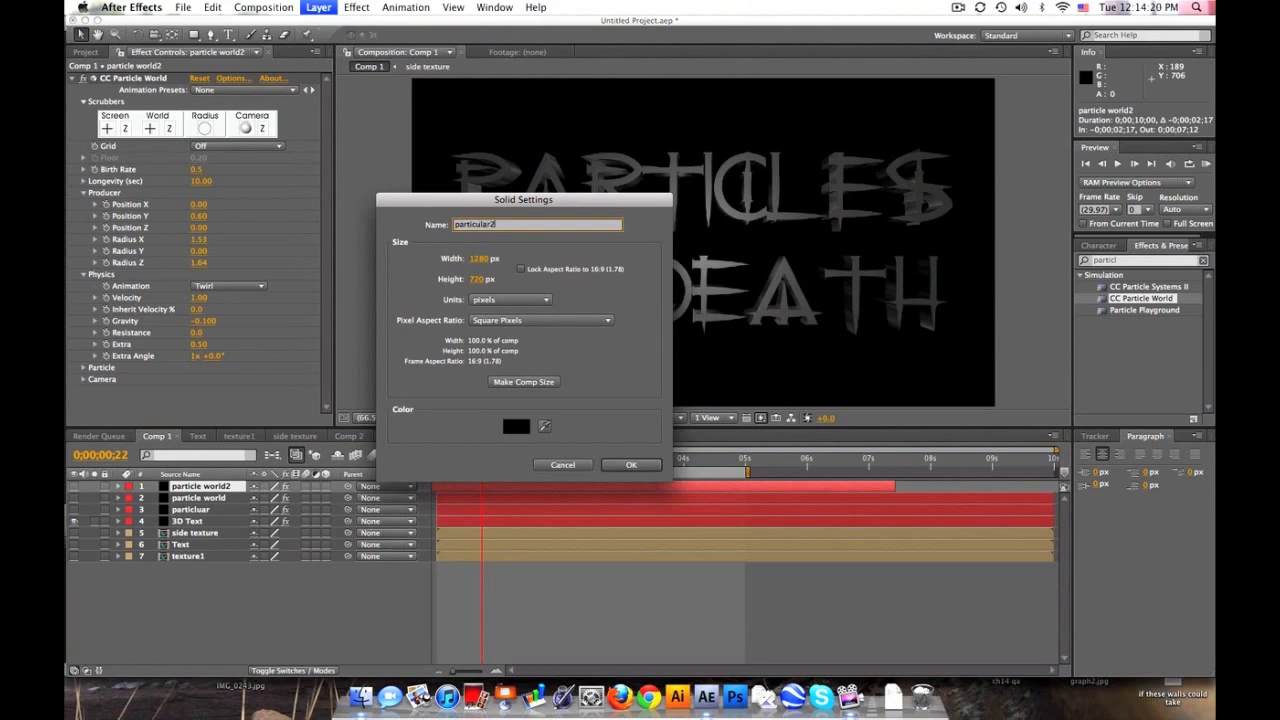
click(632, 464)
text(u)
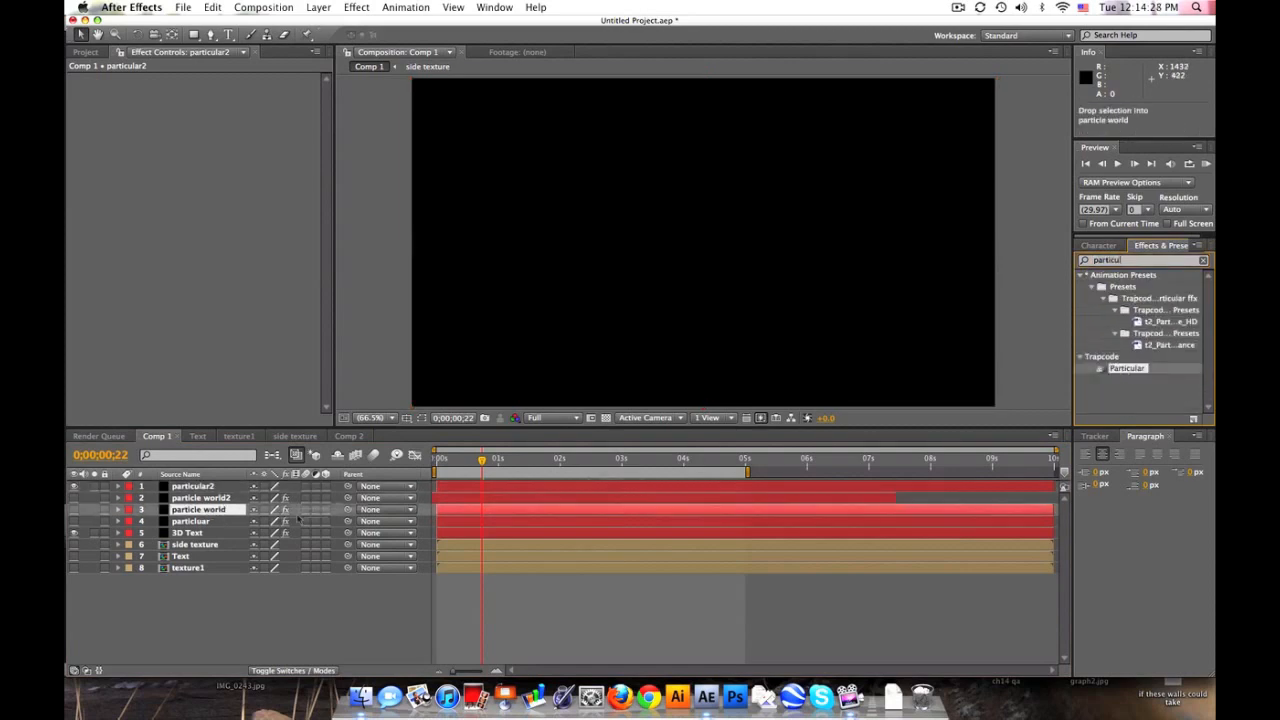
click(192, 486)
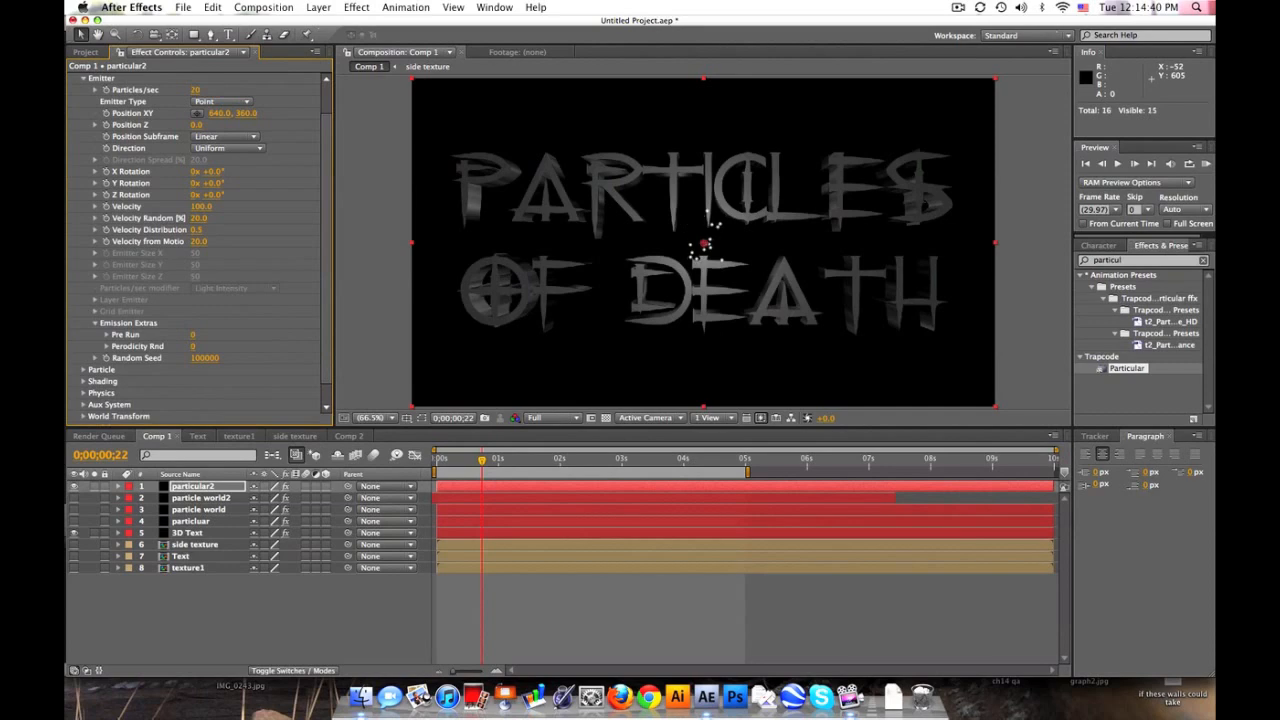
- Make Particular's emitter a large box with pre-run so dust fills the frame from the start
click(218, 112)
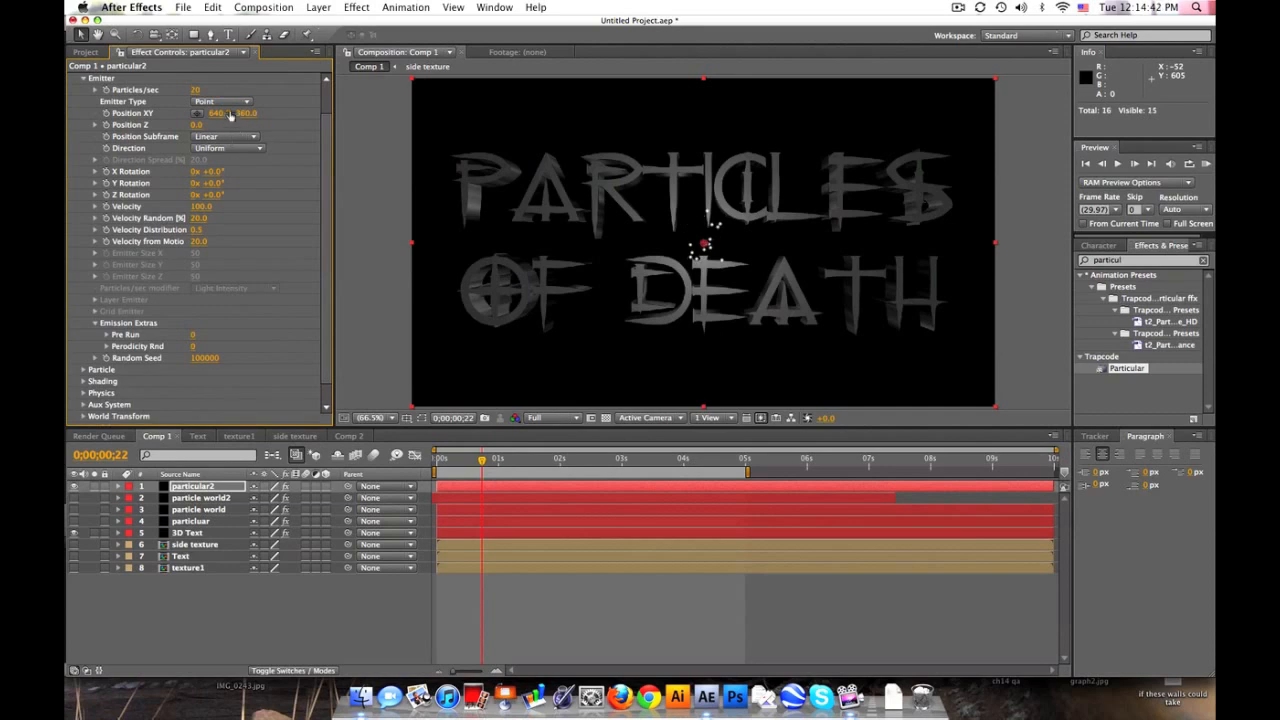
click(220, 100)
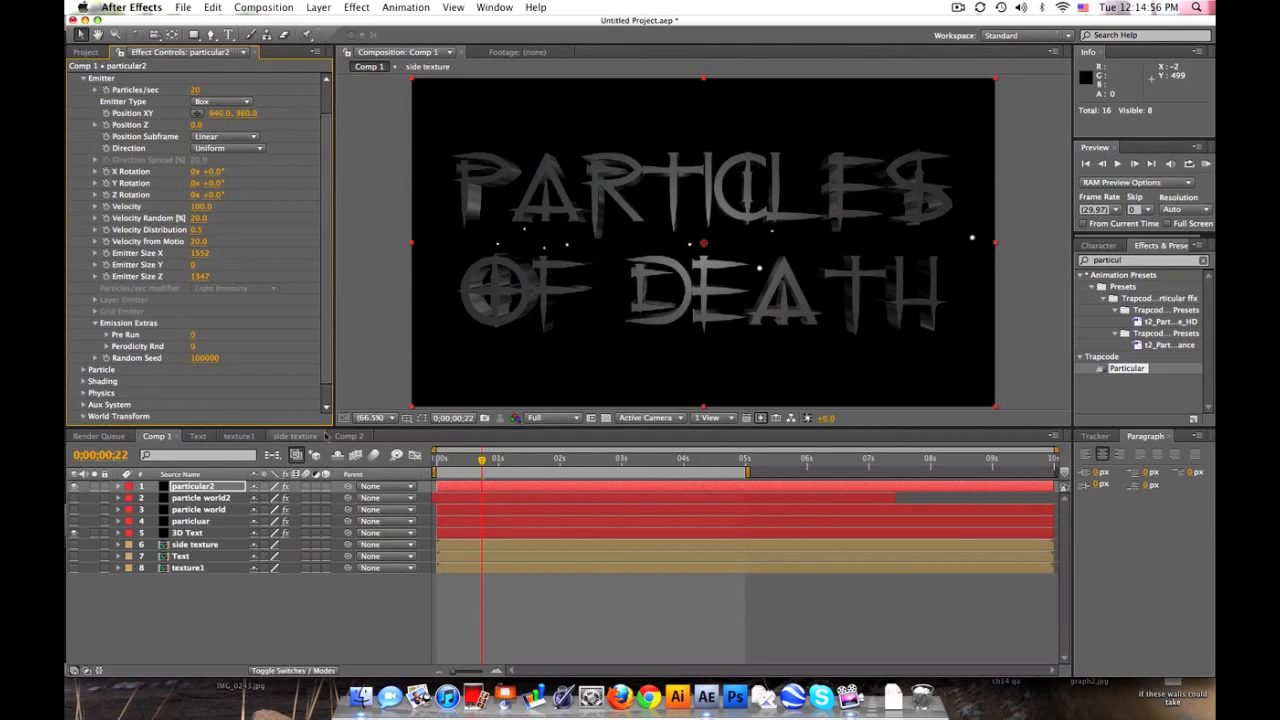
click(450, 458)
text(100)
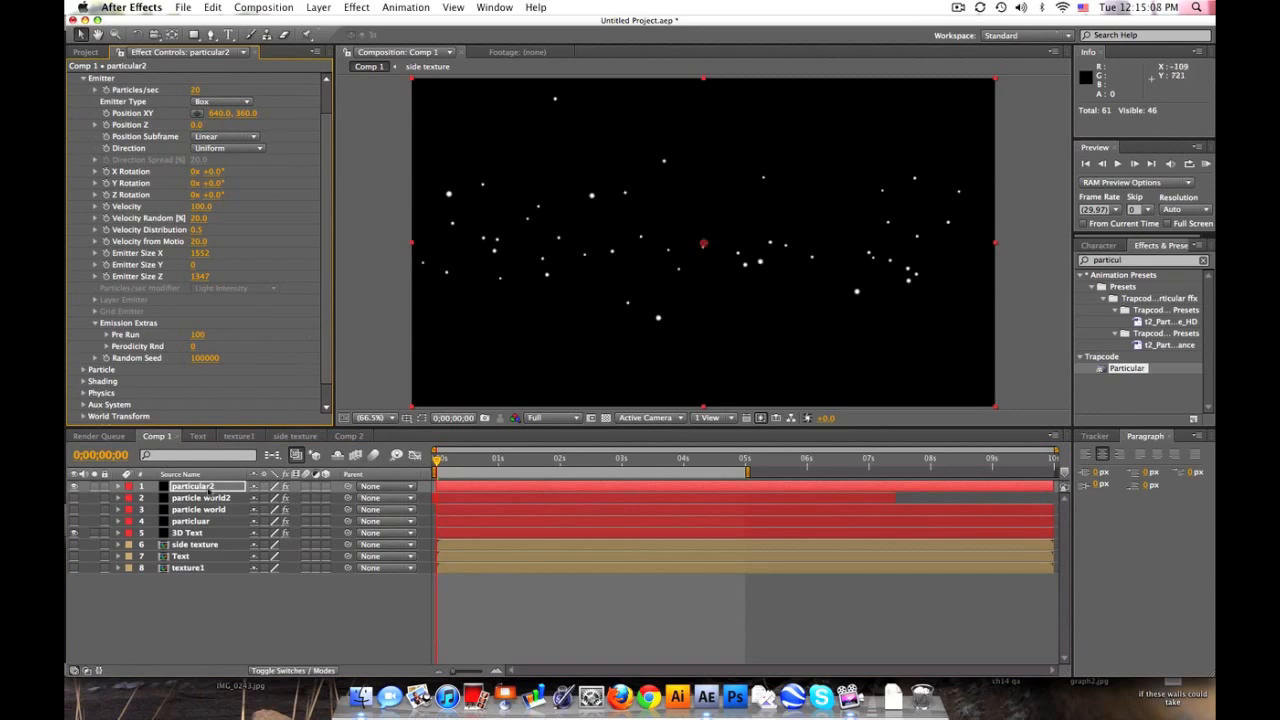
click(84, 78)
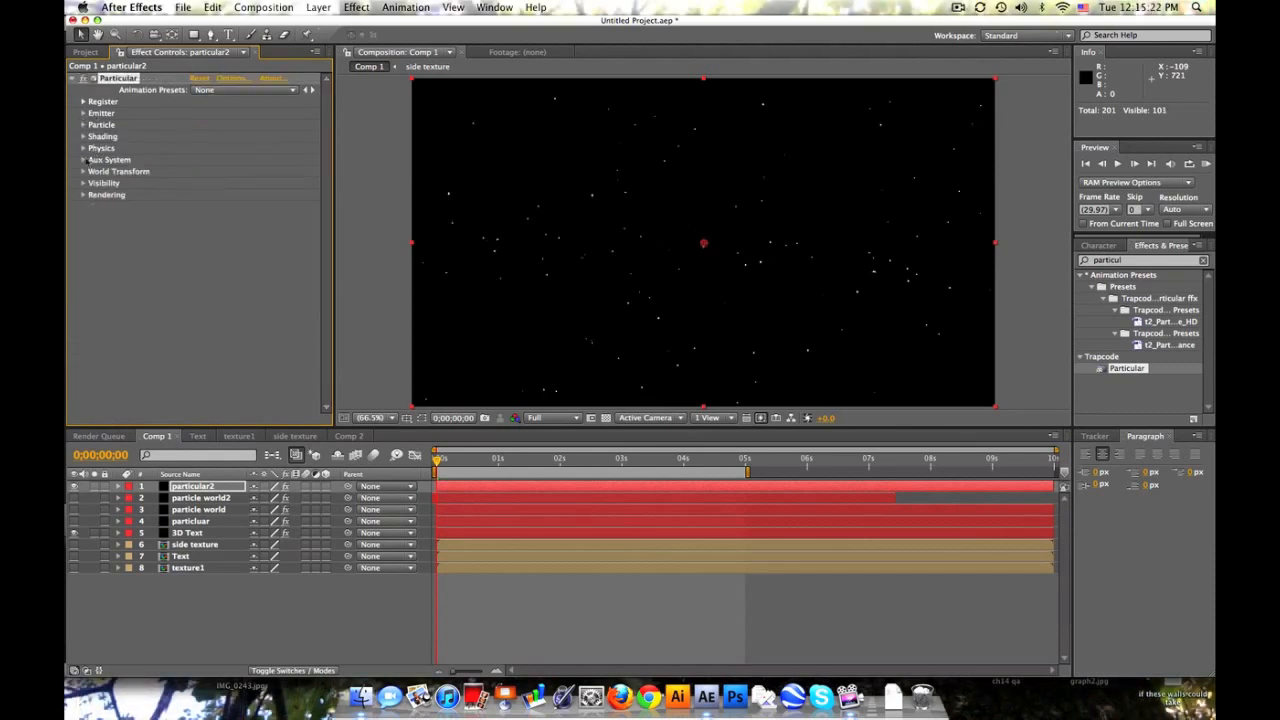
- Expand Particular's Physics > Air to tune turbulence and spherical field settings
click(84, 148)
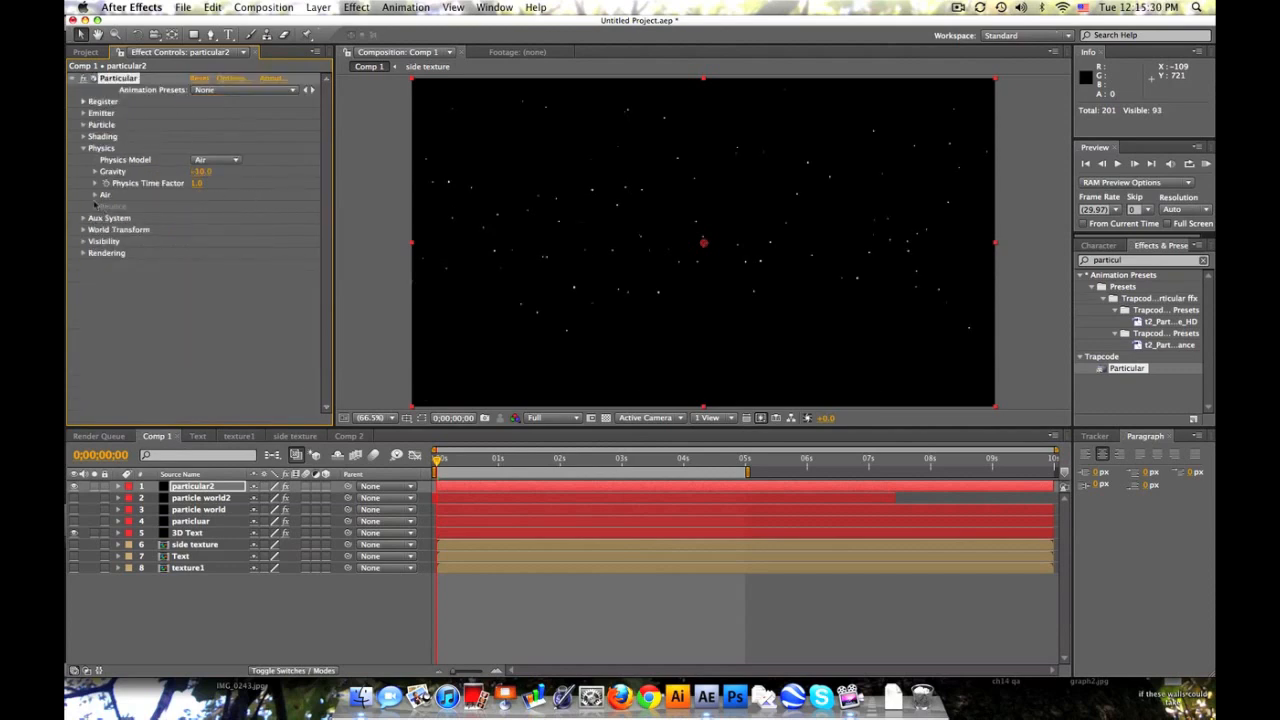
click(94, 196)
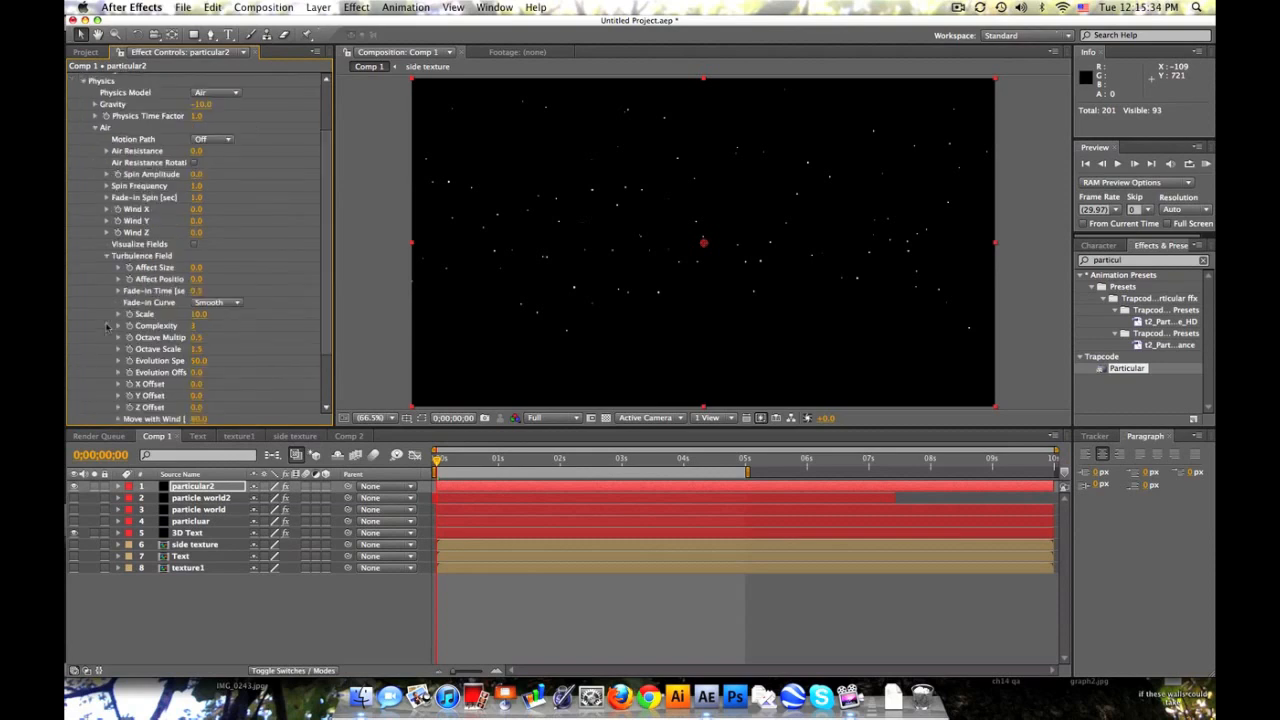
scroll(up, 3)
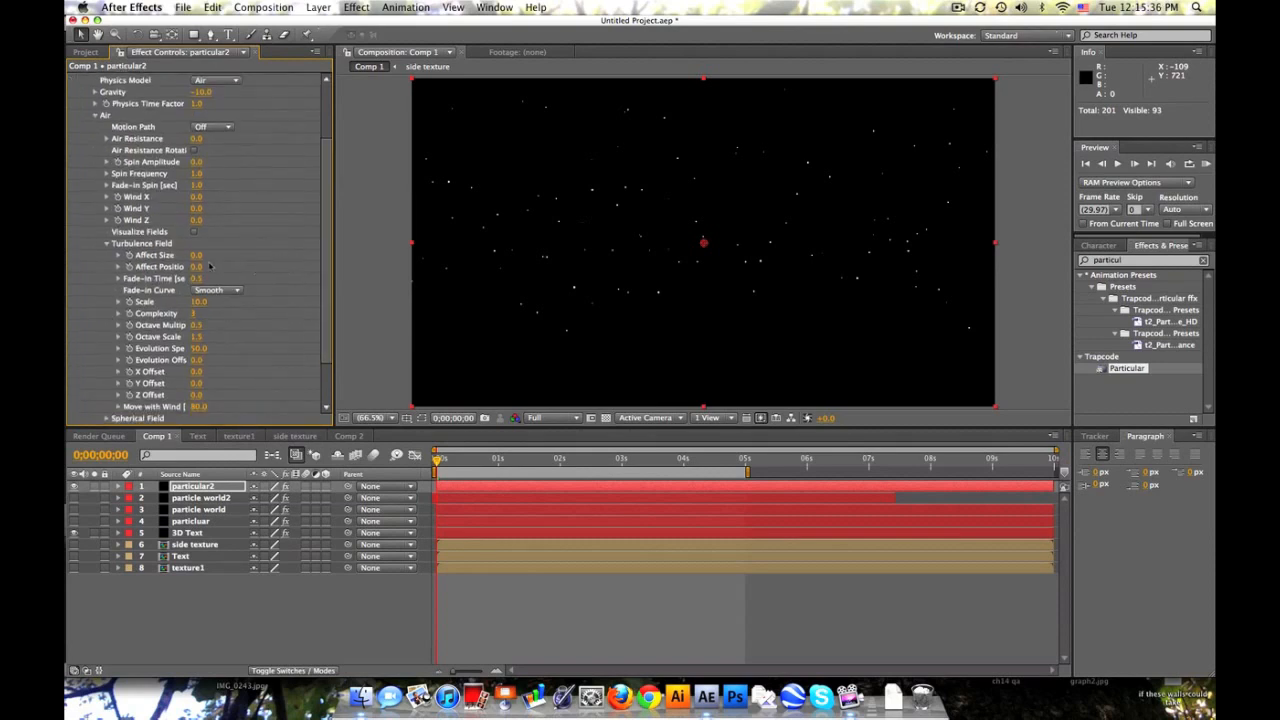
scroll(down, 3)
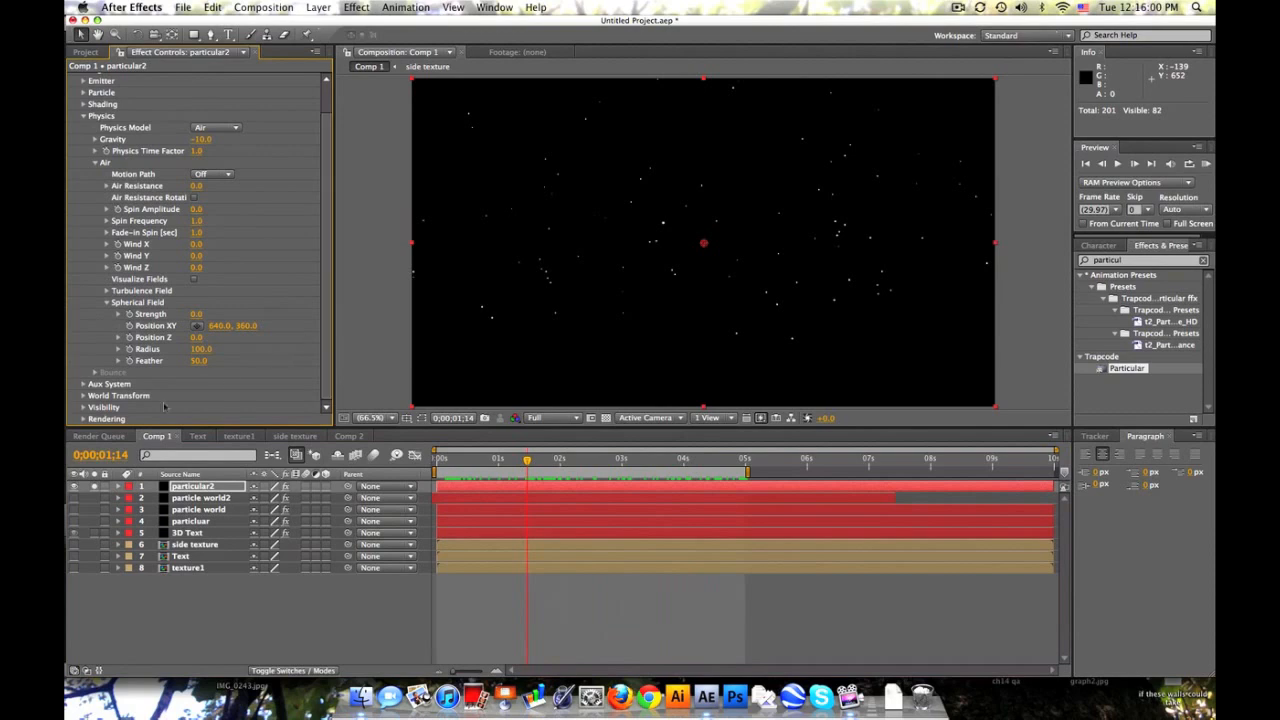
- Switch Particular's Rendering motion blur on and edit its shutter value, checking a later frame
scroll(down, 3)
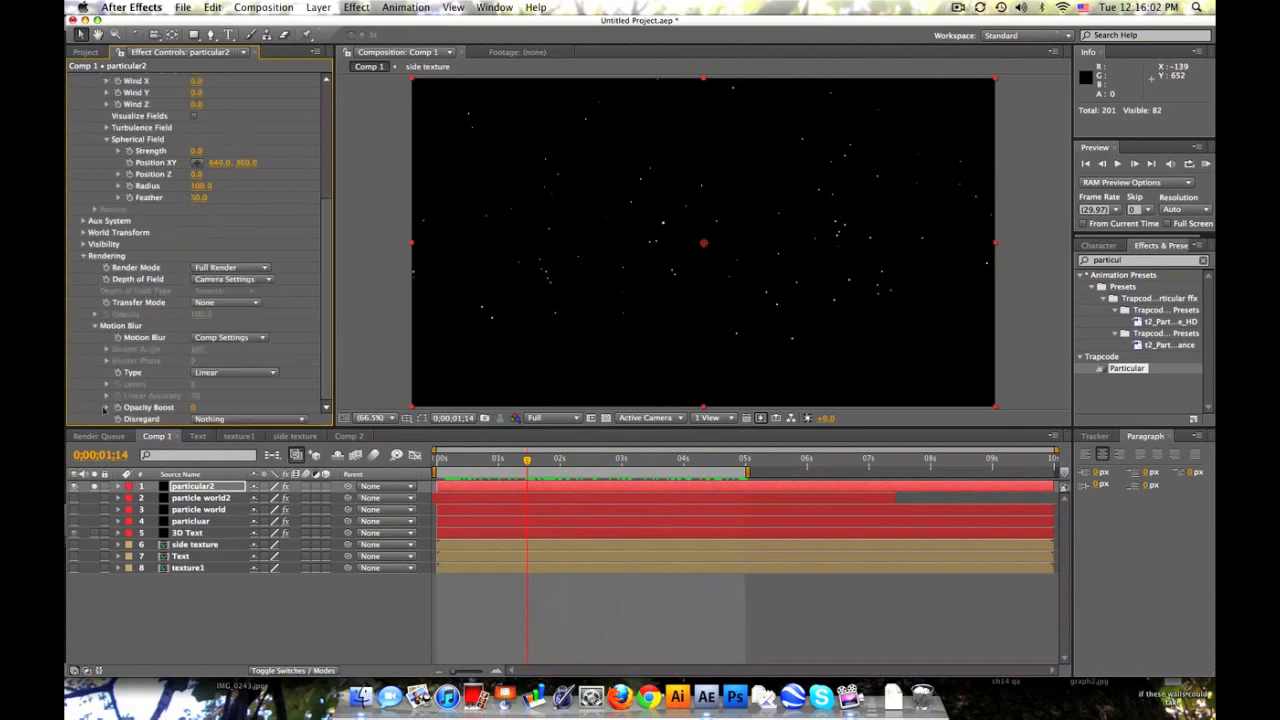
click(230, 336)
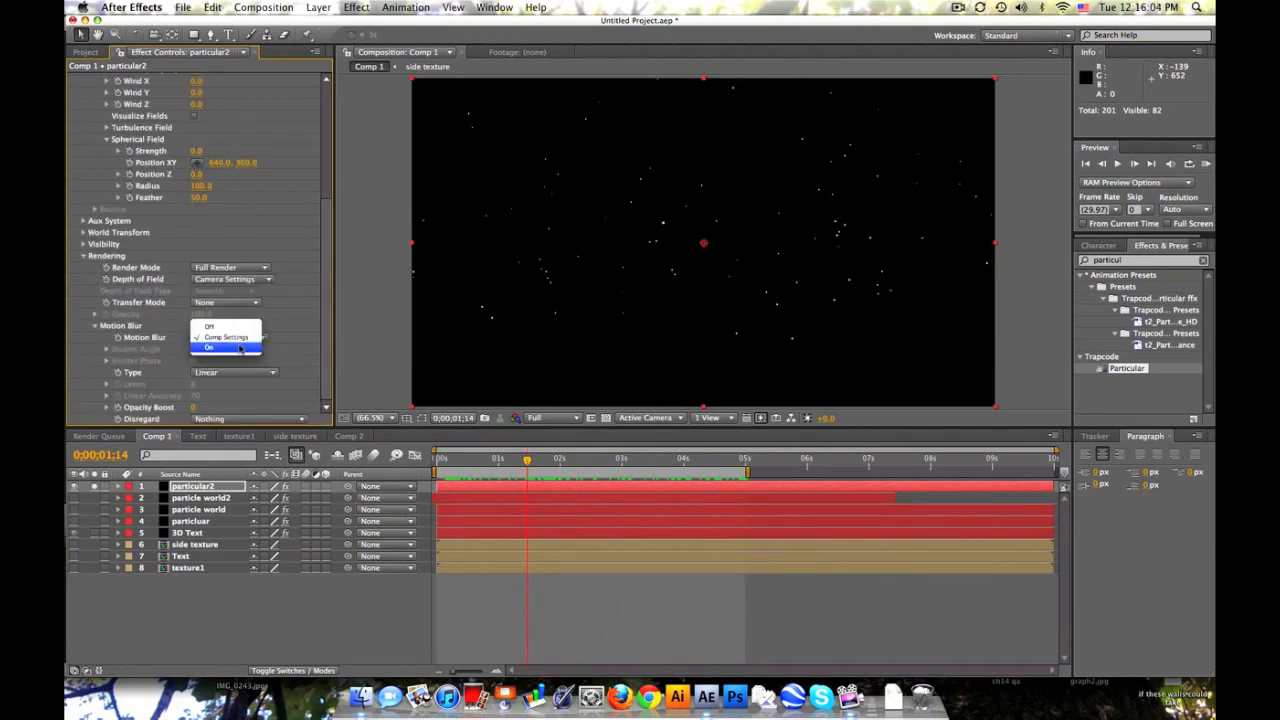
click(210, 348)
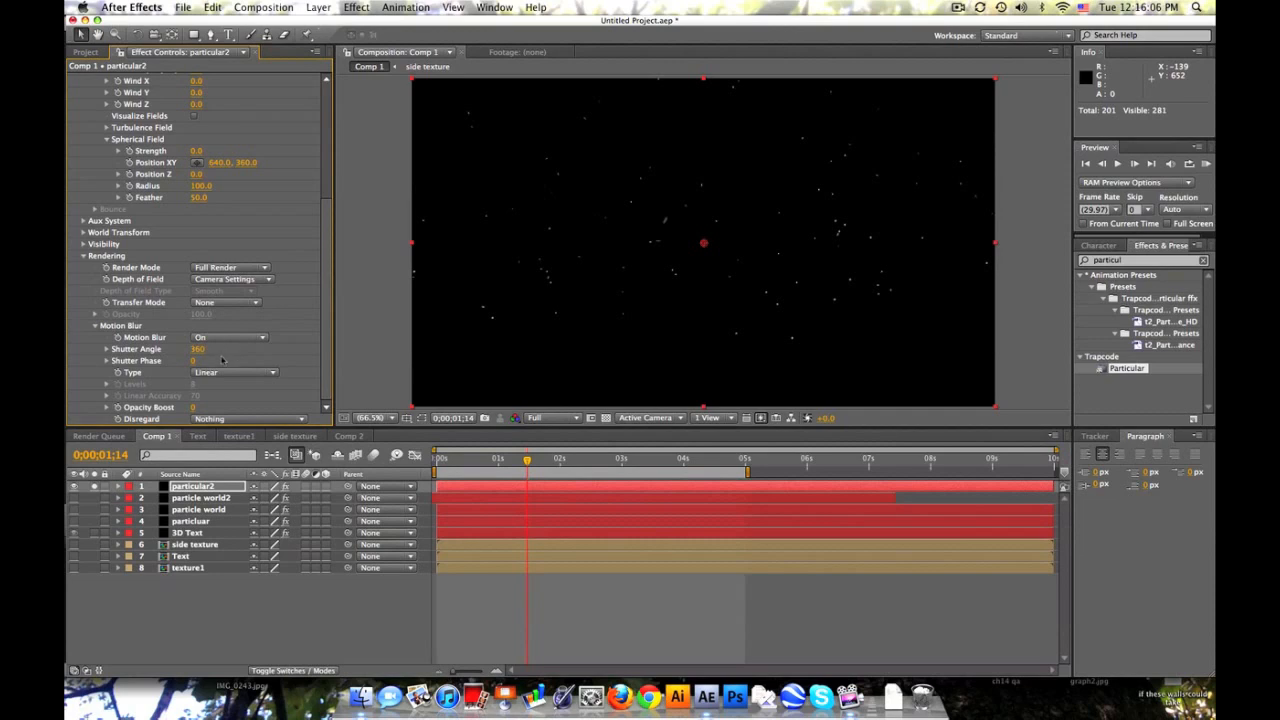
double_click(200, 348)
text(720)
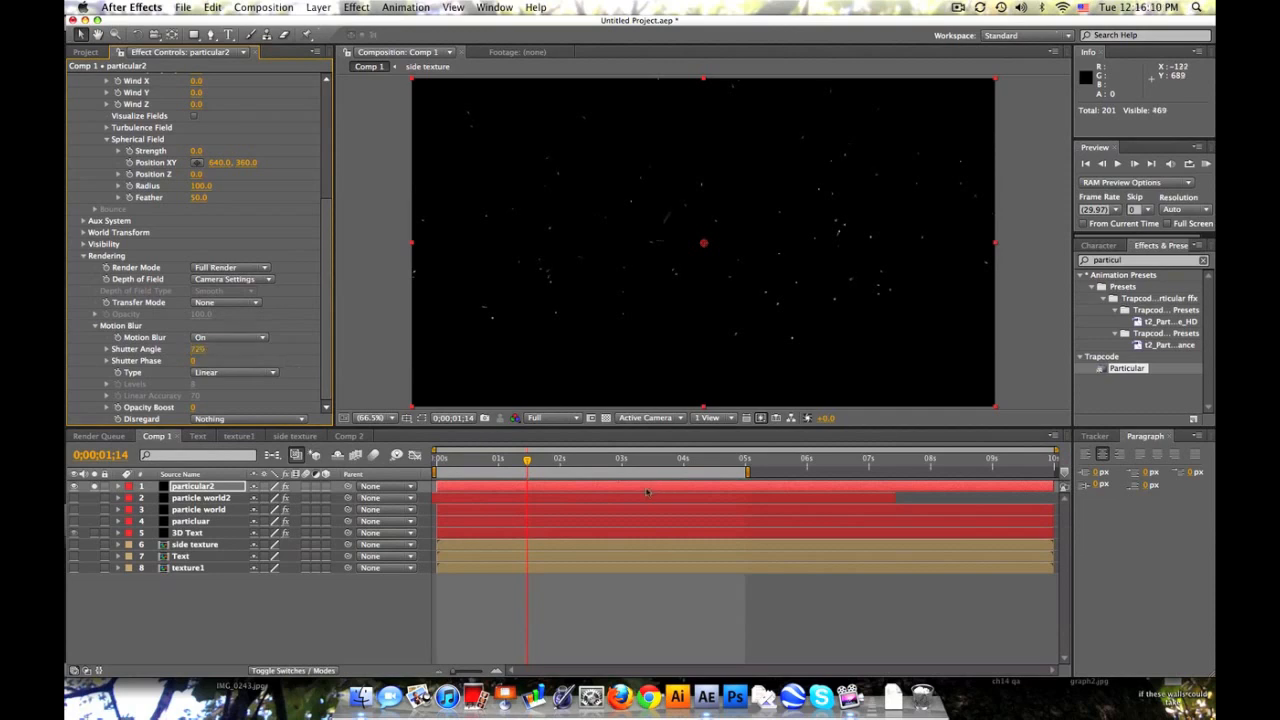
click(624, 458)
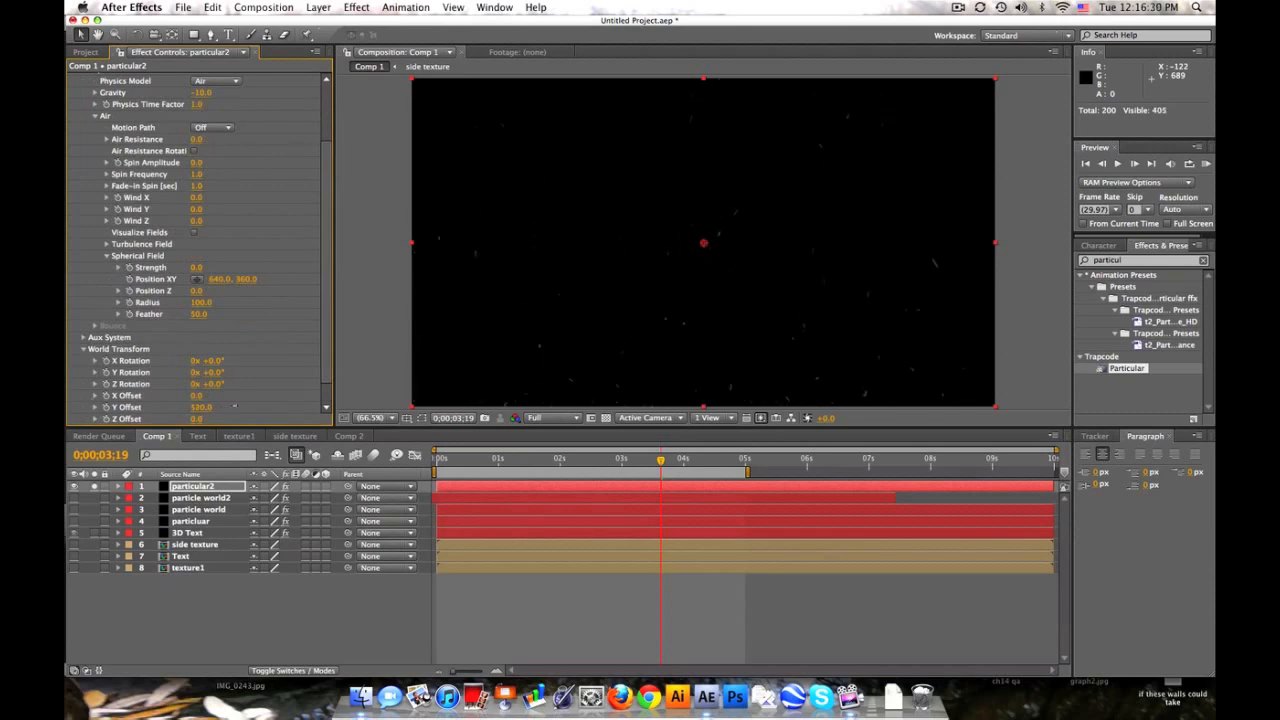
- Play a RAM preview of Comp 1 at a lower resolution, then stop it
click(436, 458)
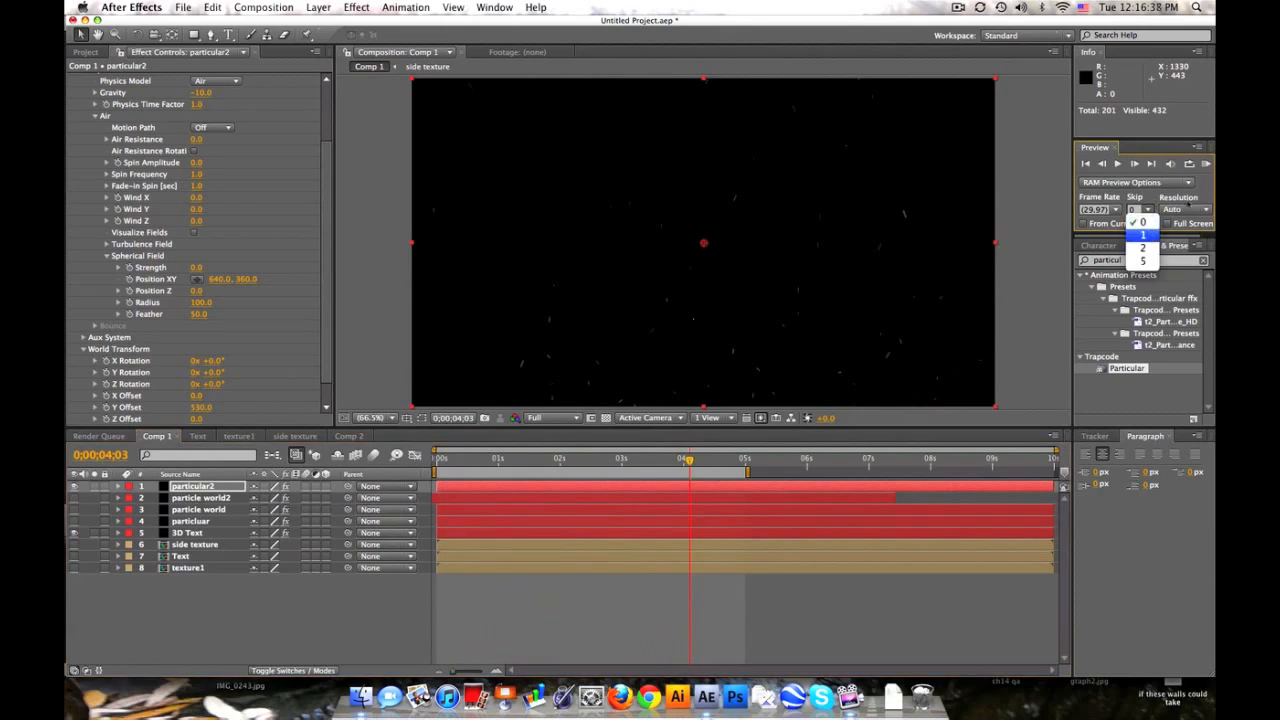
click(1120, 164)
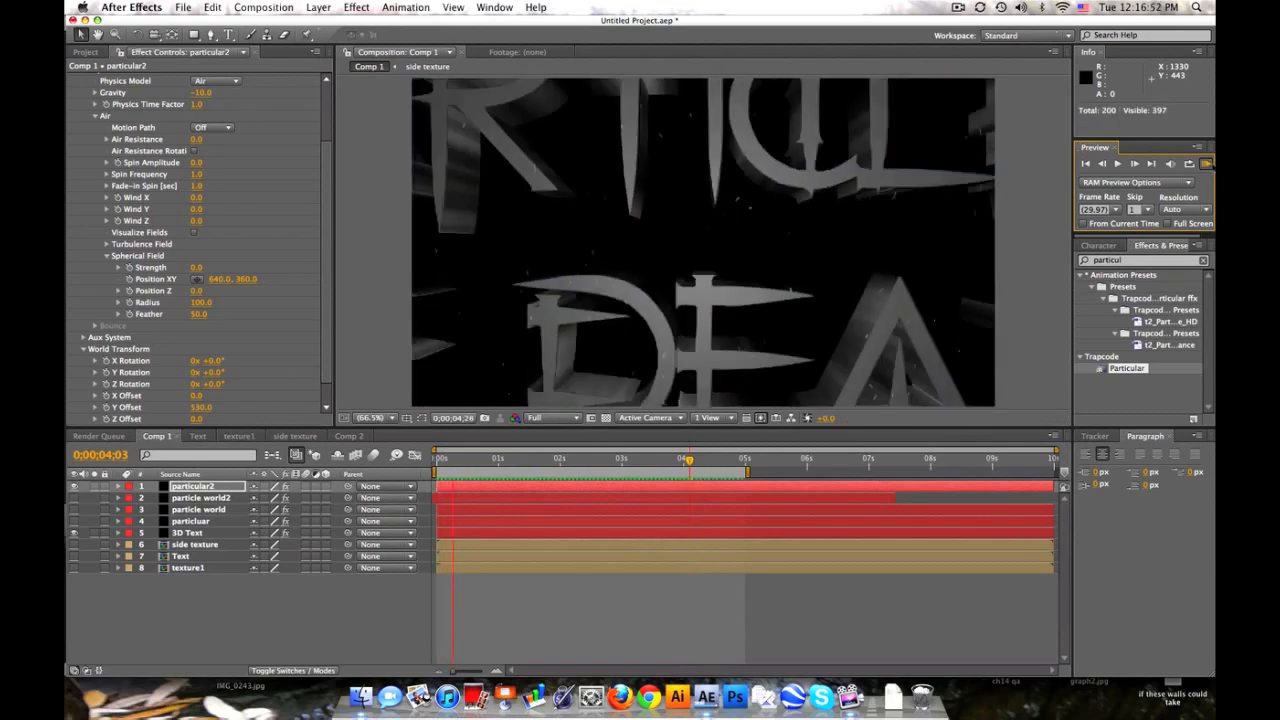
click(1116, 164)
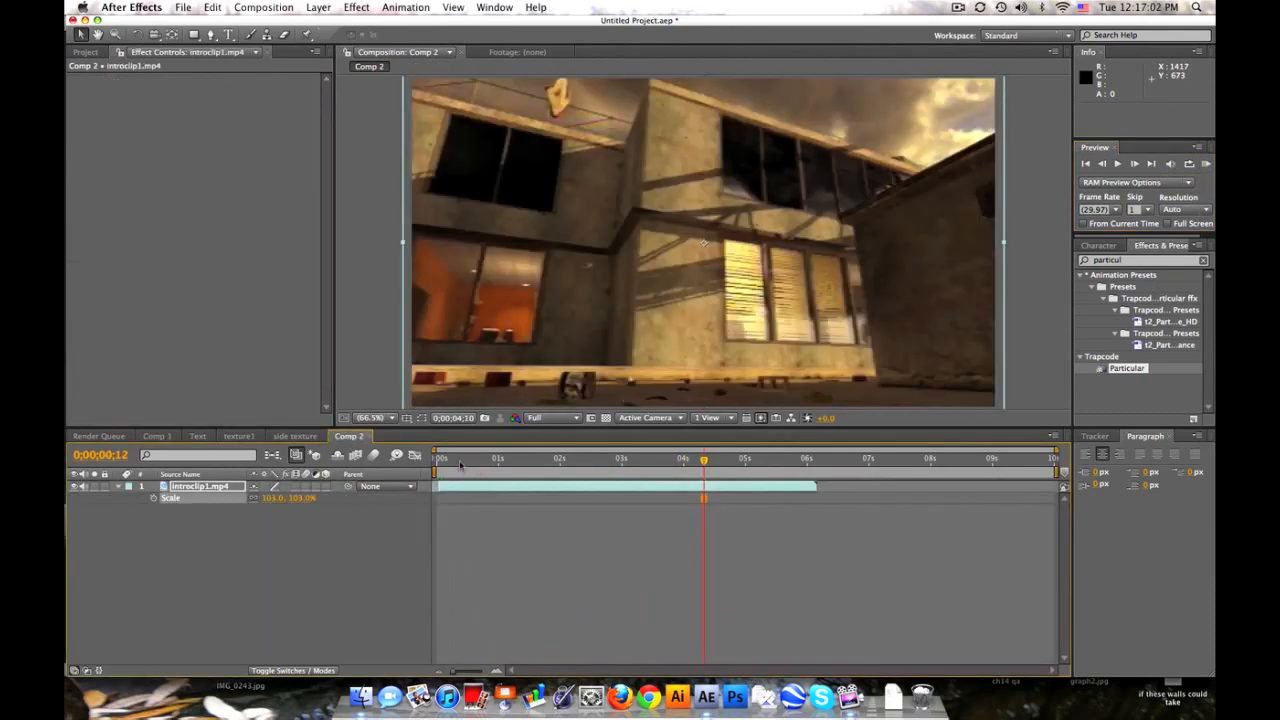
- Copy particular2 from Comp 1 into Comp 2 above introclip1.mp4 and scrub to check it
click(490, 458)
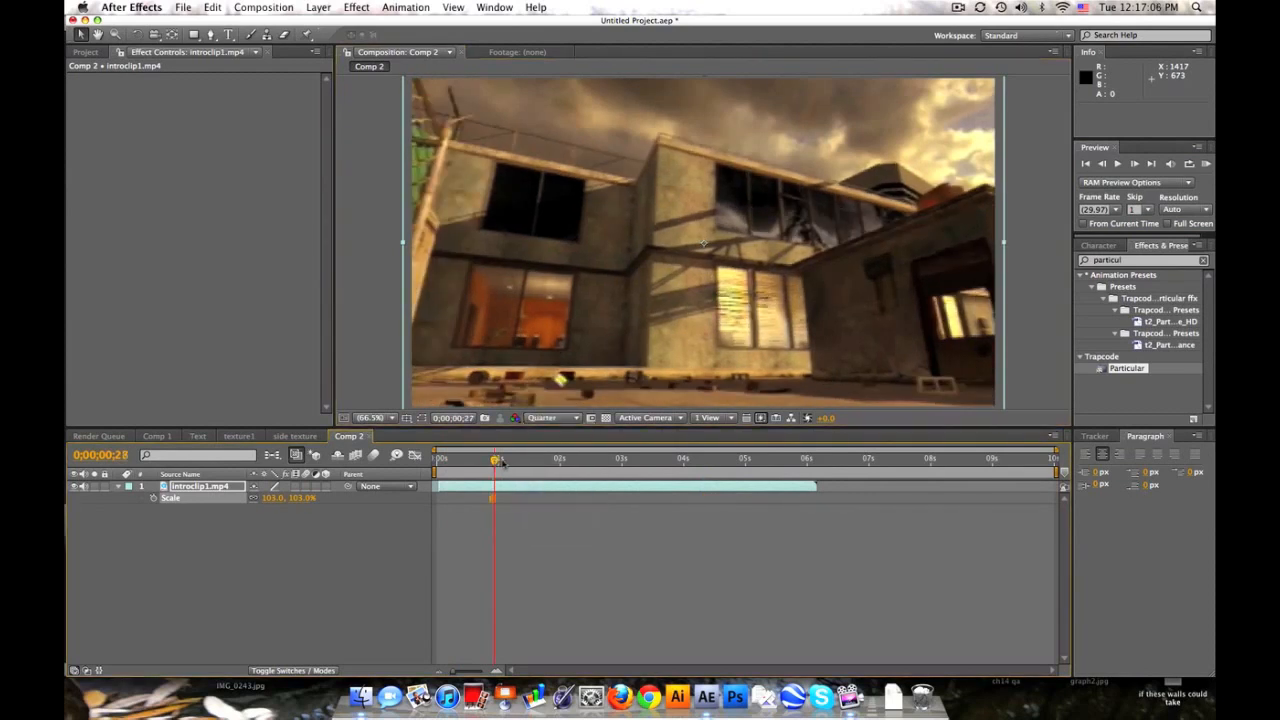
drag(496, 458, 556, 458)
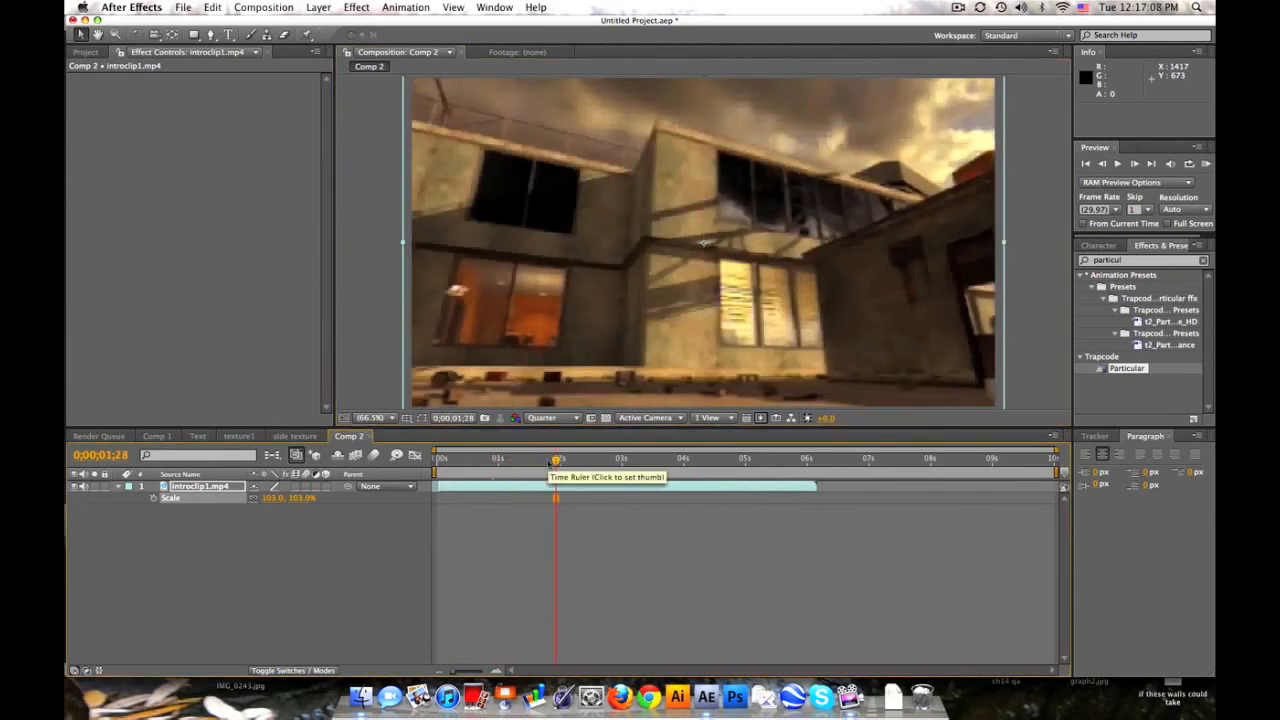
click(156, 436)
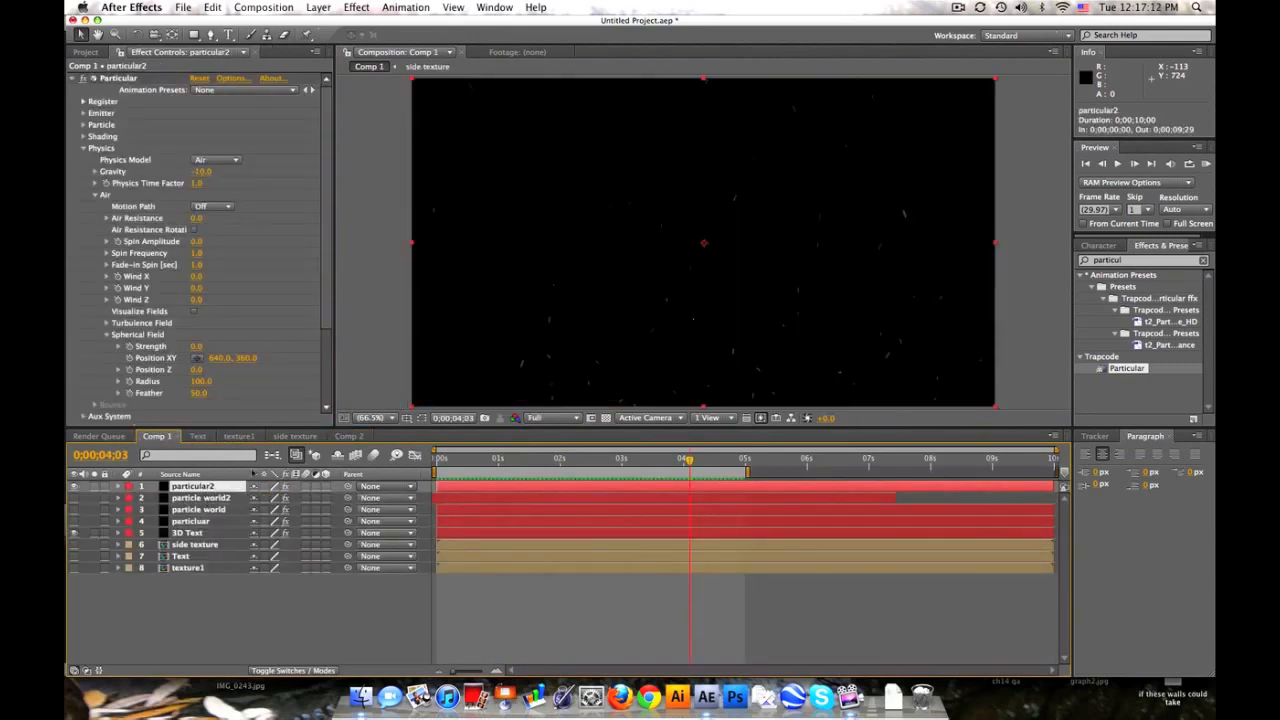
click(348, 436)
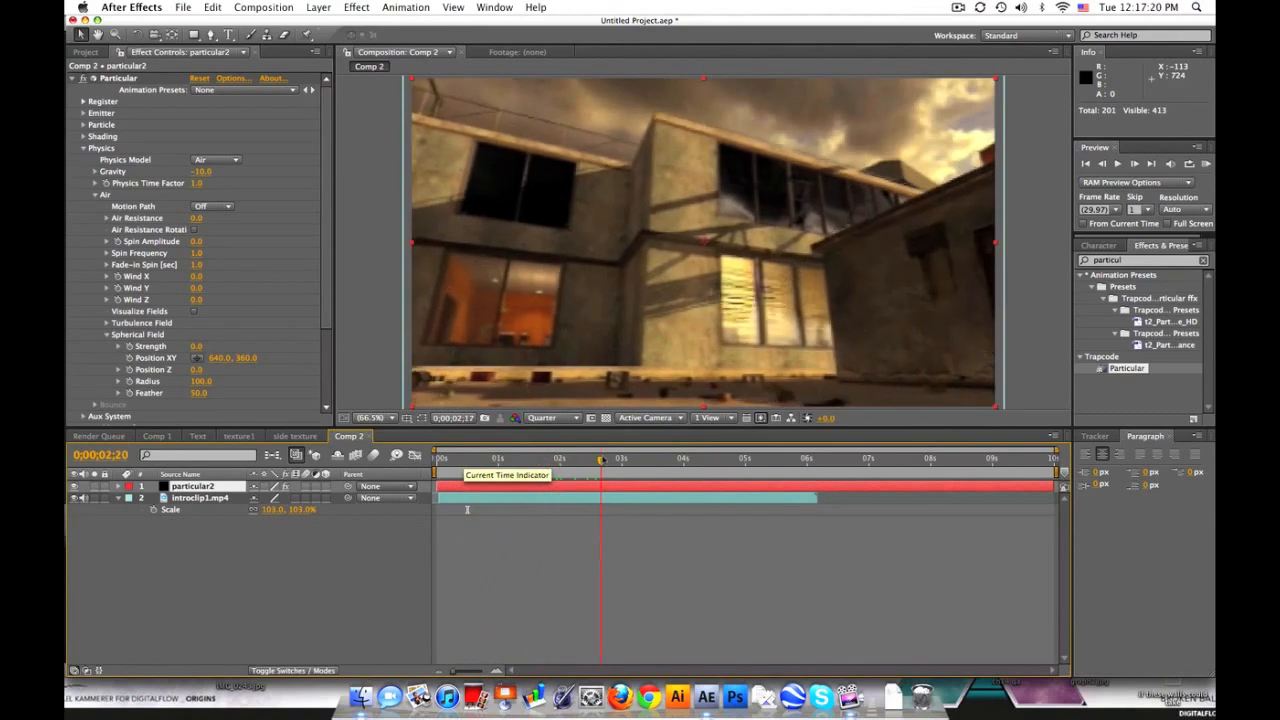
drag(600, 458, 612, 458)
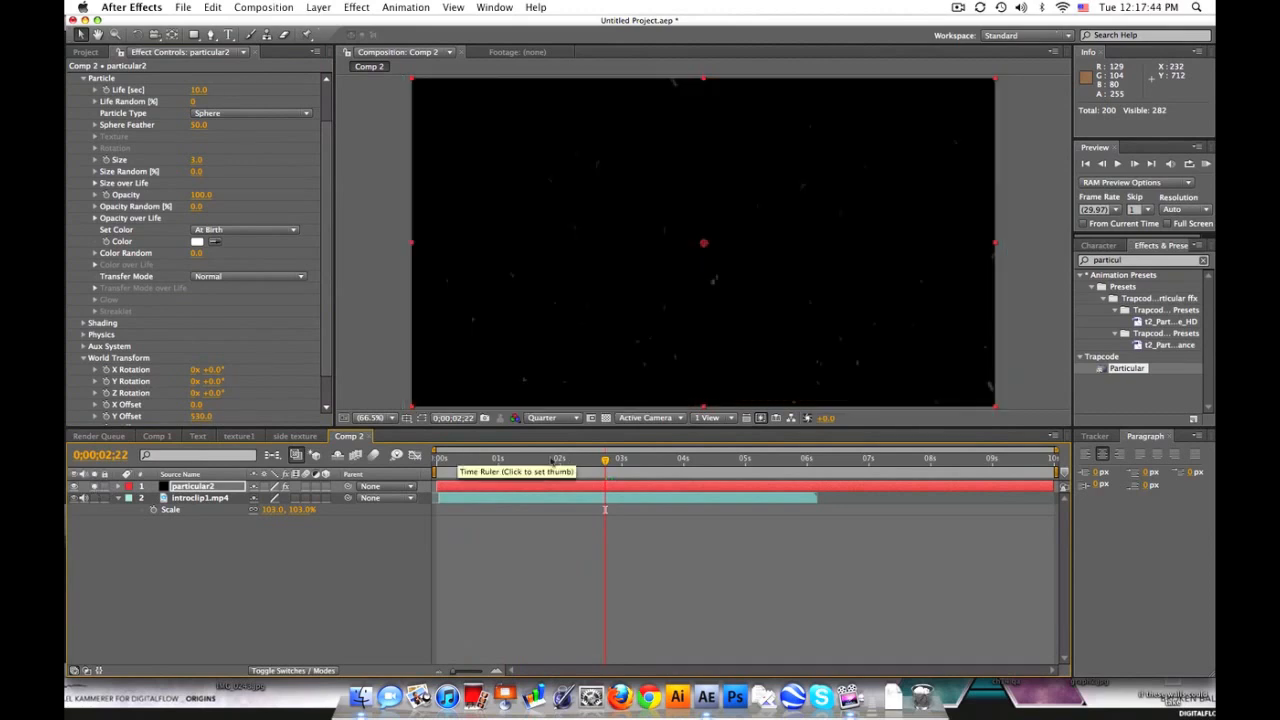
- Set Particular's Physics > Air Wind Z strongly negative so dust flies at camera, checking several frames
click(516, 458)
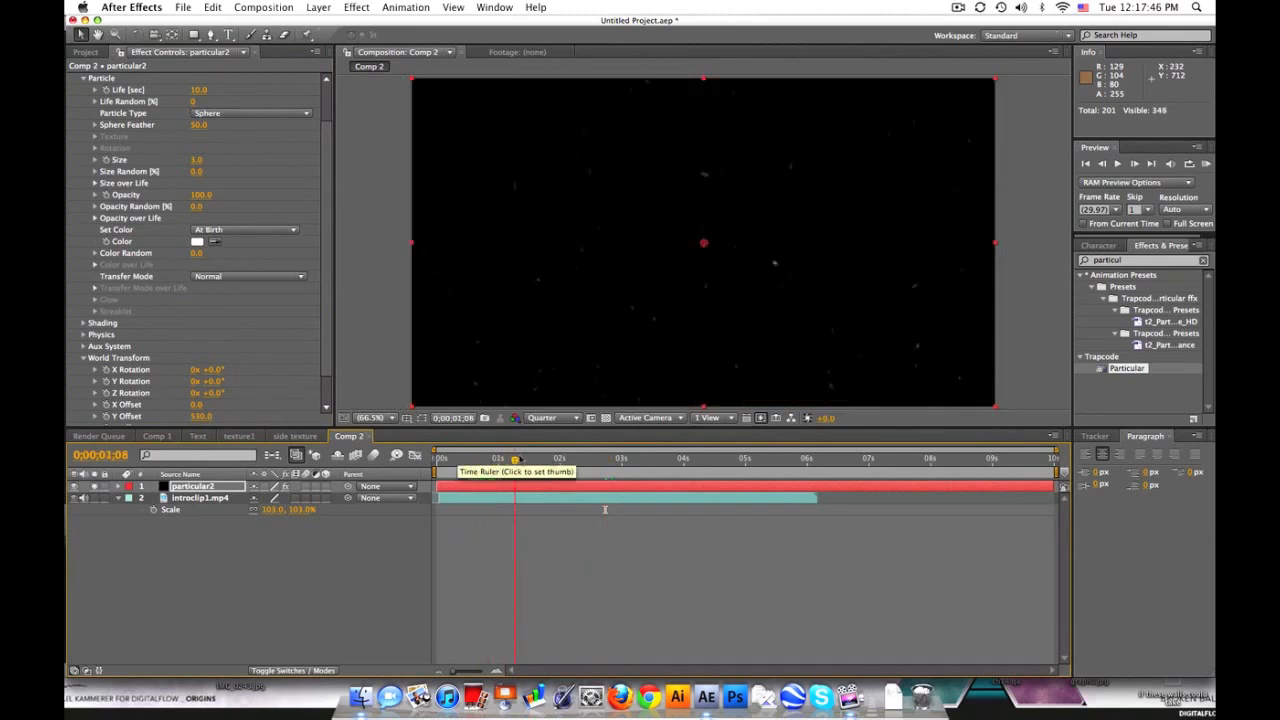
click(640, 458)
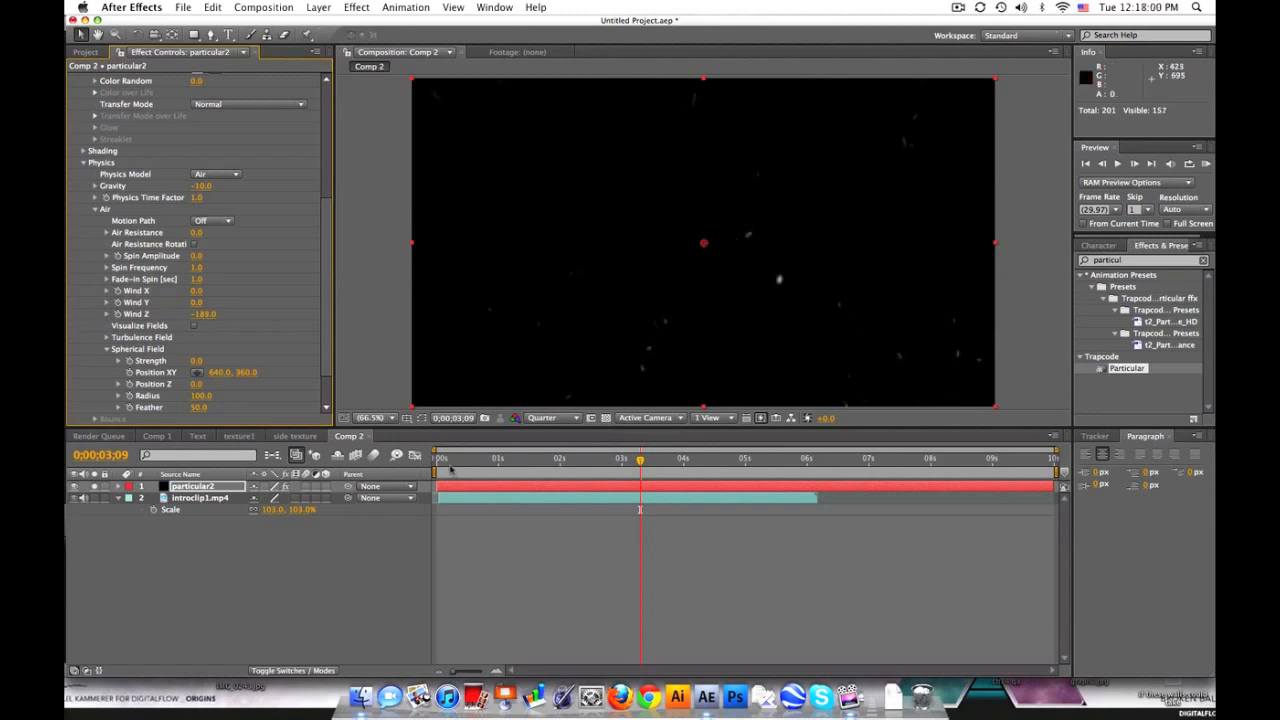
click(622, 458)
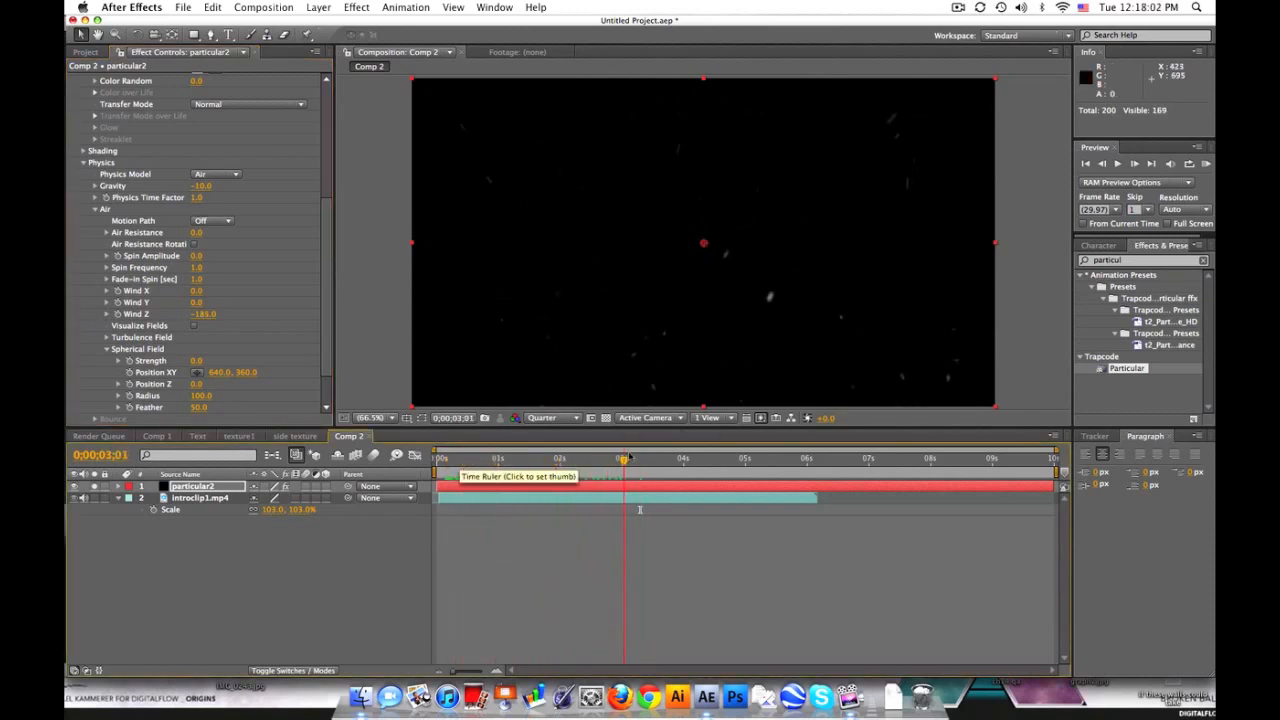
click(684, 458)
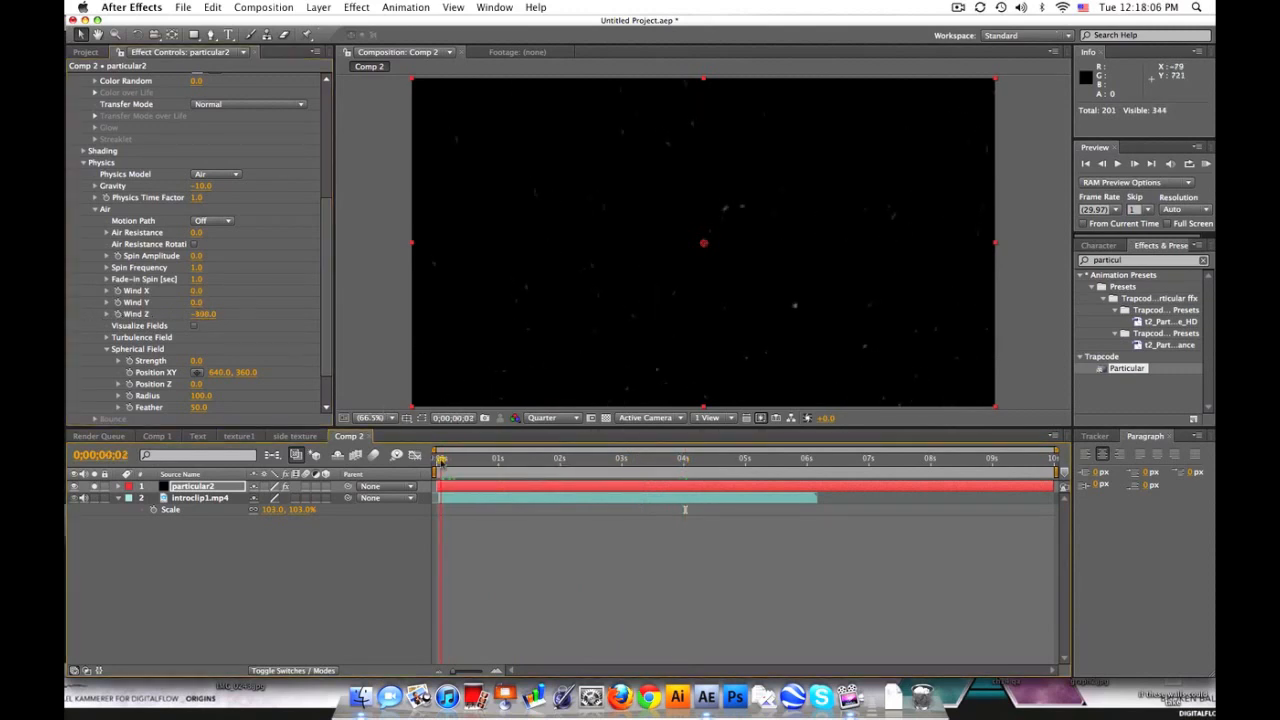
click(800, 458)
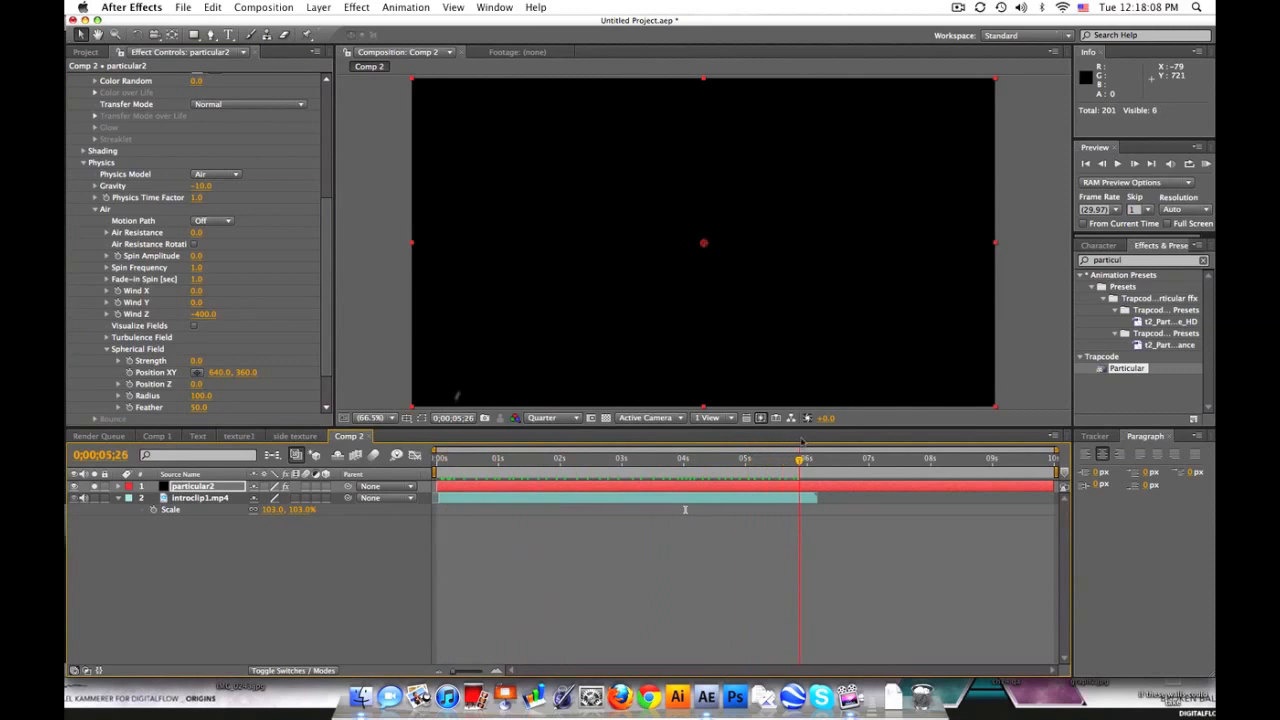
click(436, 458)
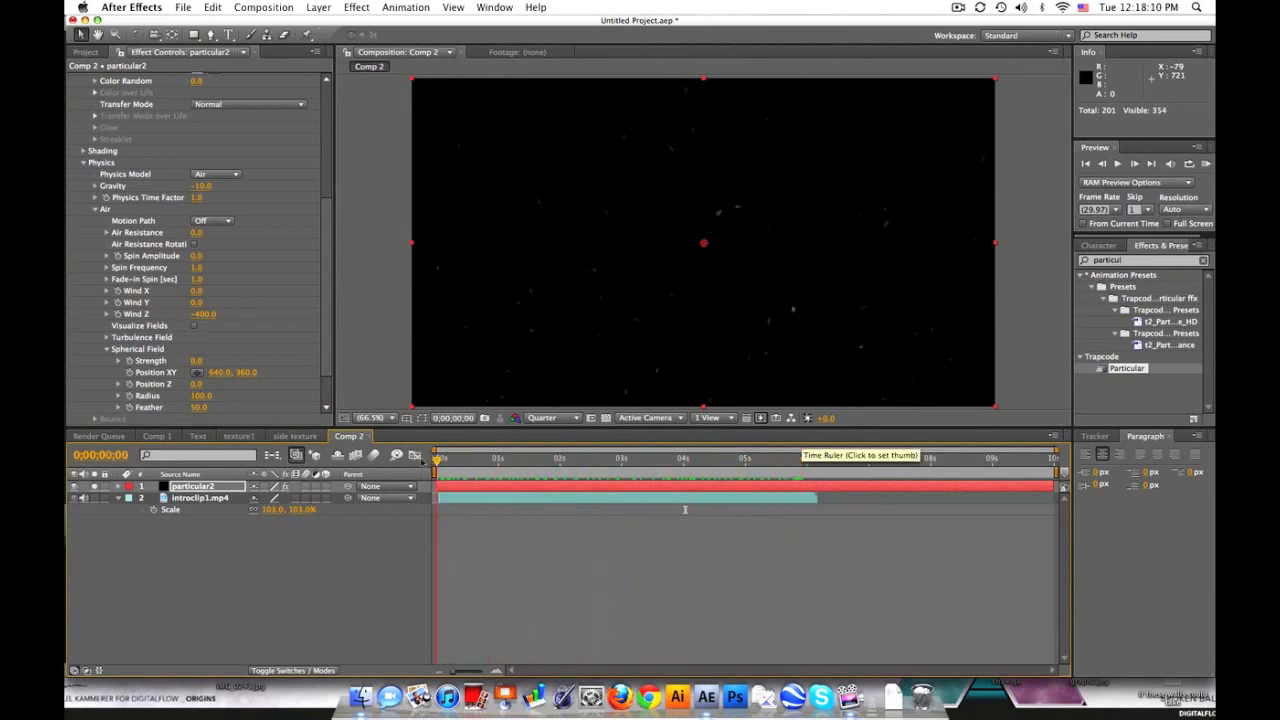
click(452, 458)
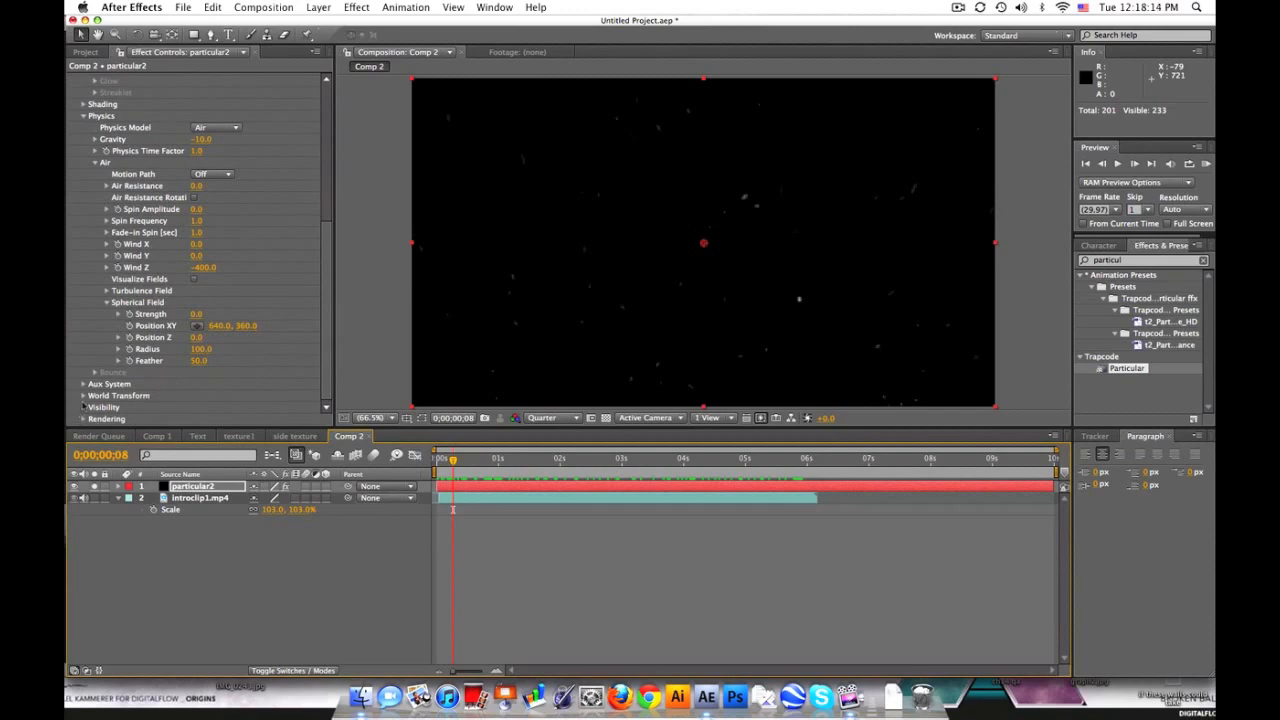
- Scrub ahead in Comp 2 and run a RAM preview of the dust over the building clip
scroll(down, 3)
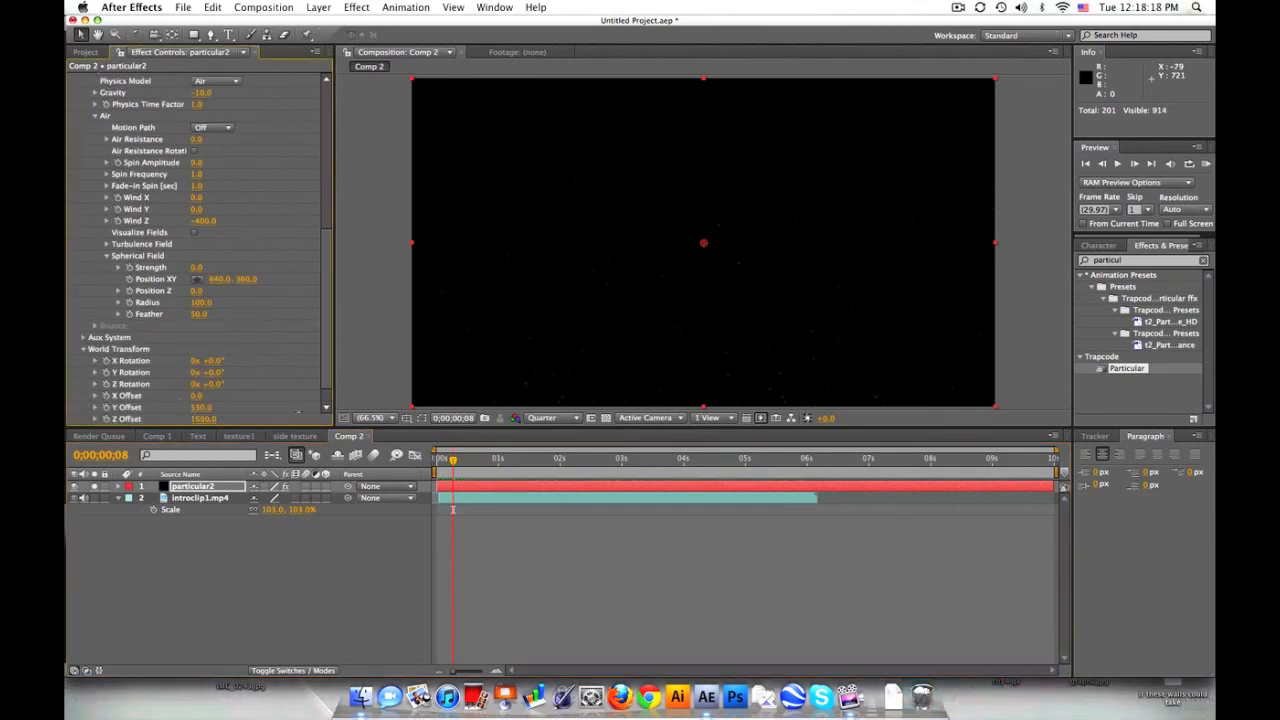
click(576, 458)
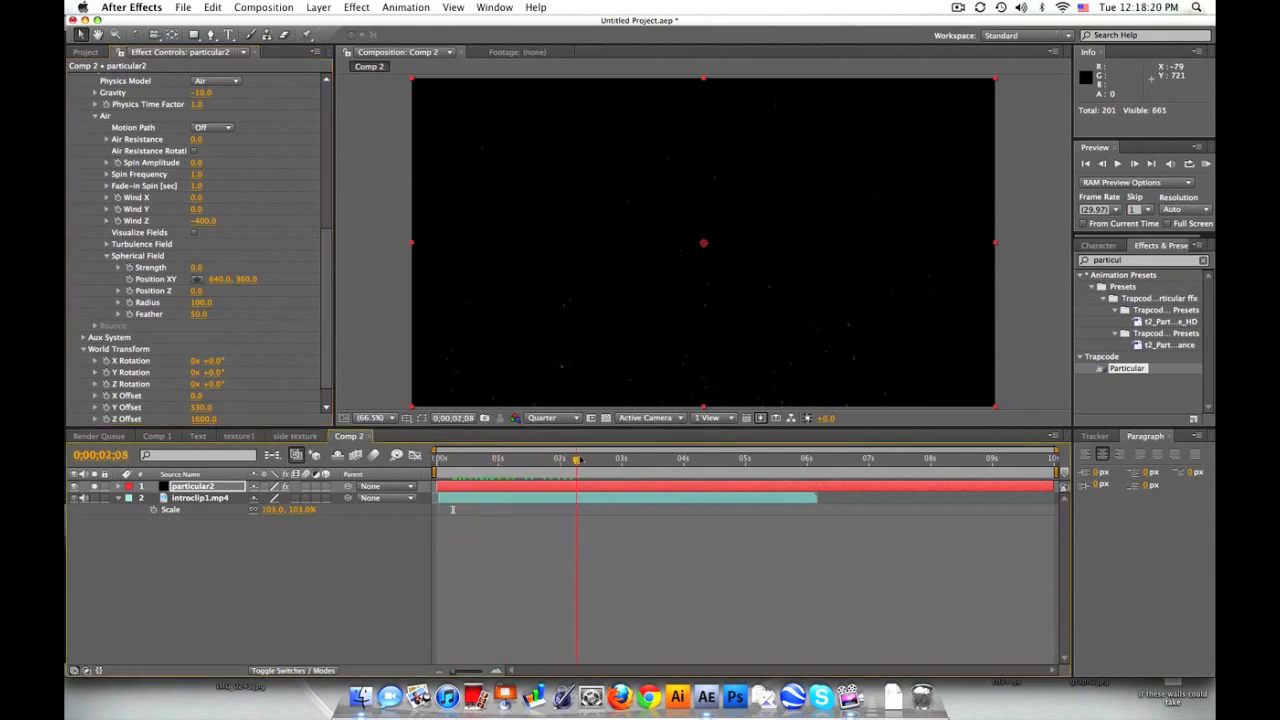
click(870, 458)
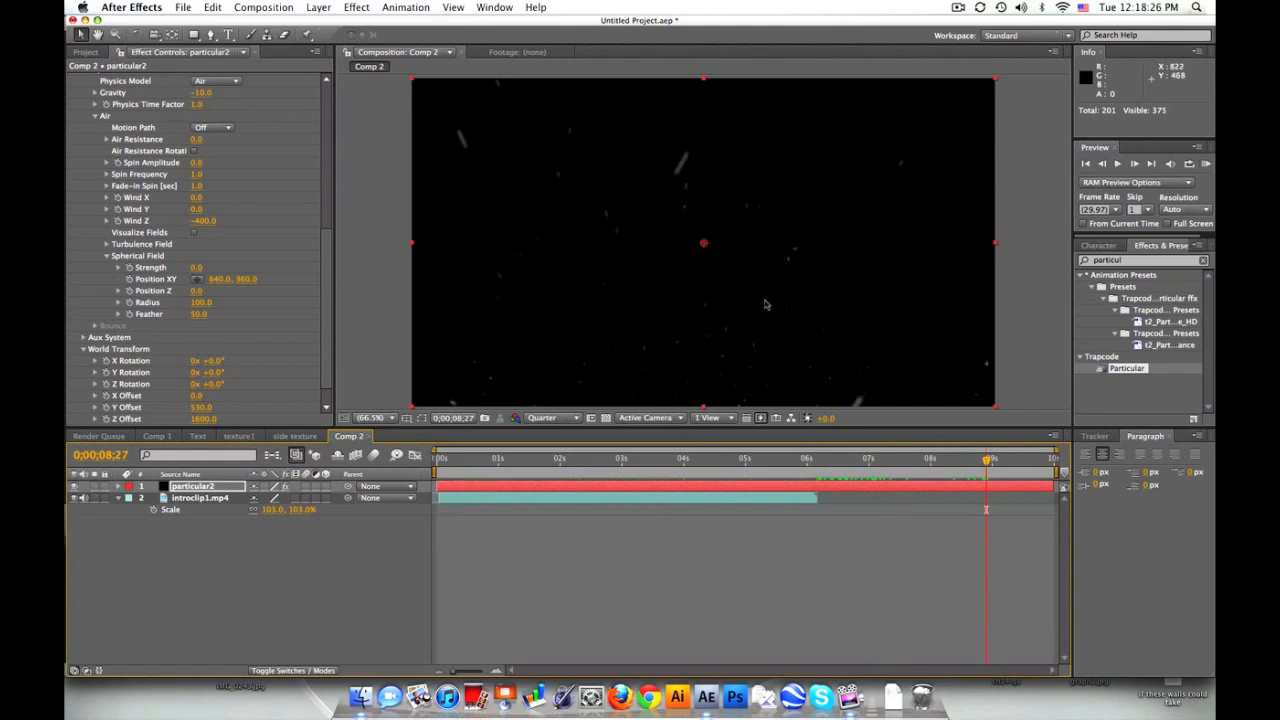
click(1206, 164)
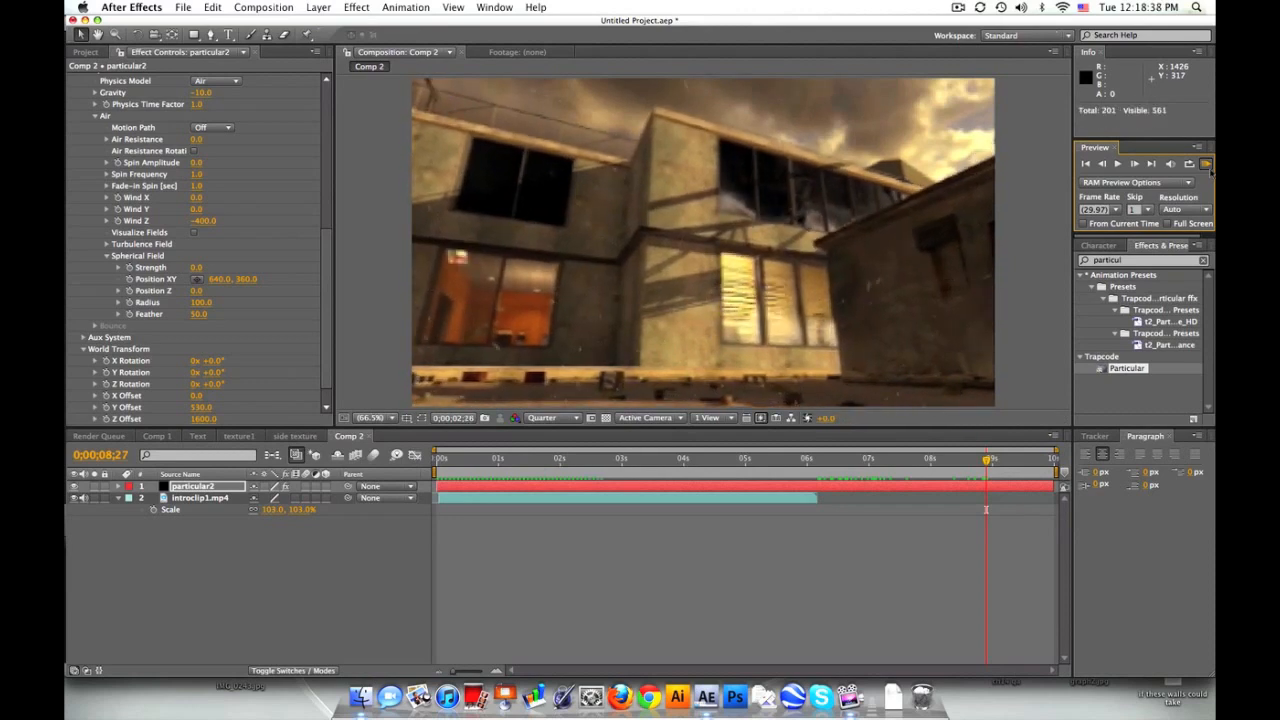
click(1204, 164)
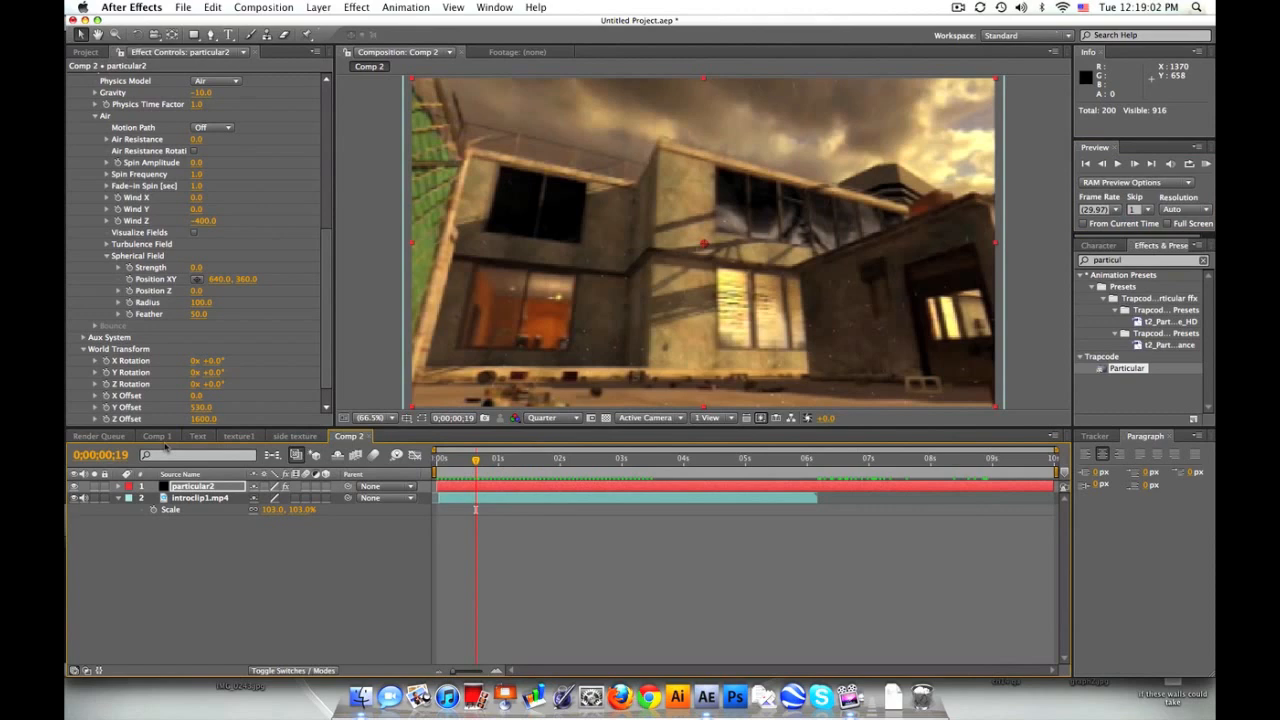
- Switch to Comp 1 and park on a frame showing the PARTICLES OF DEATH title
click(156, 436)
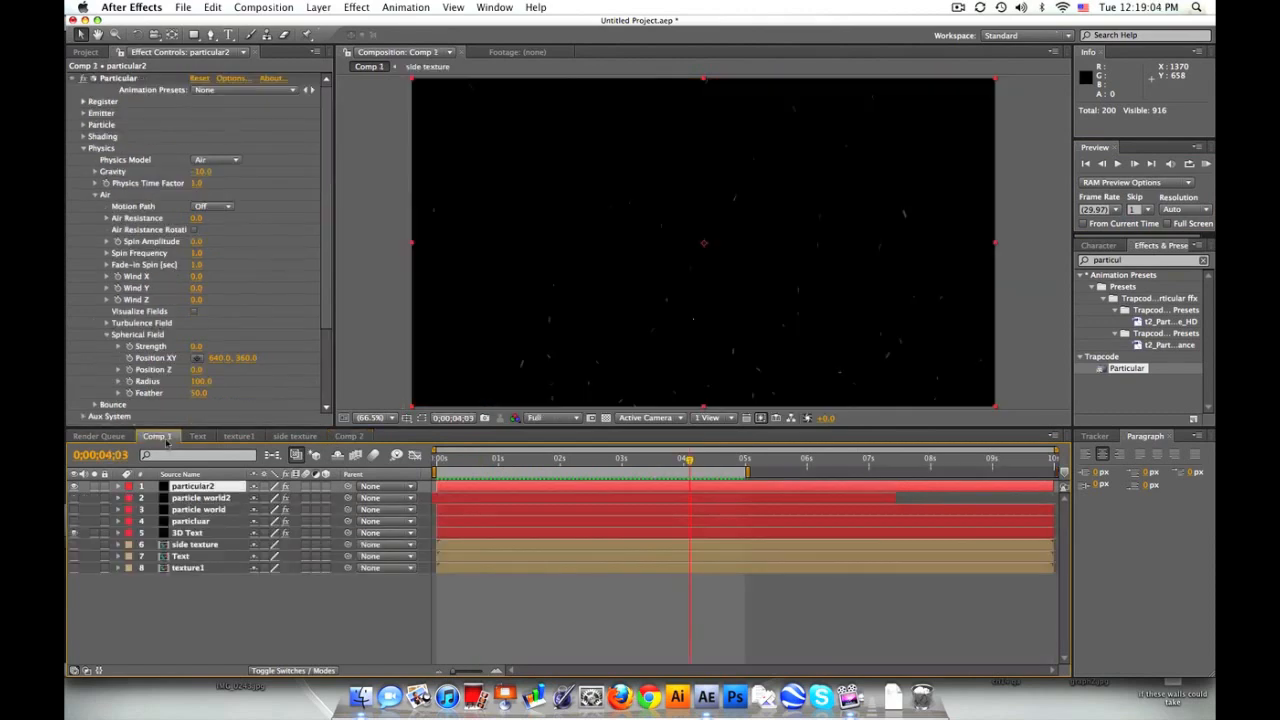
click(484, 458)
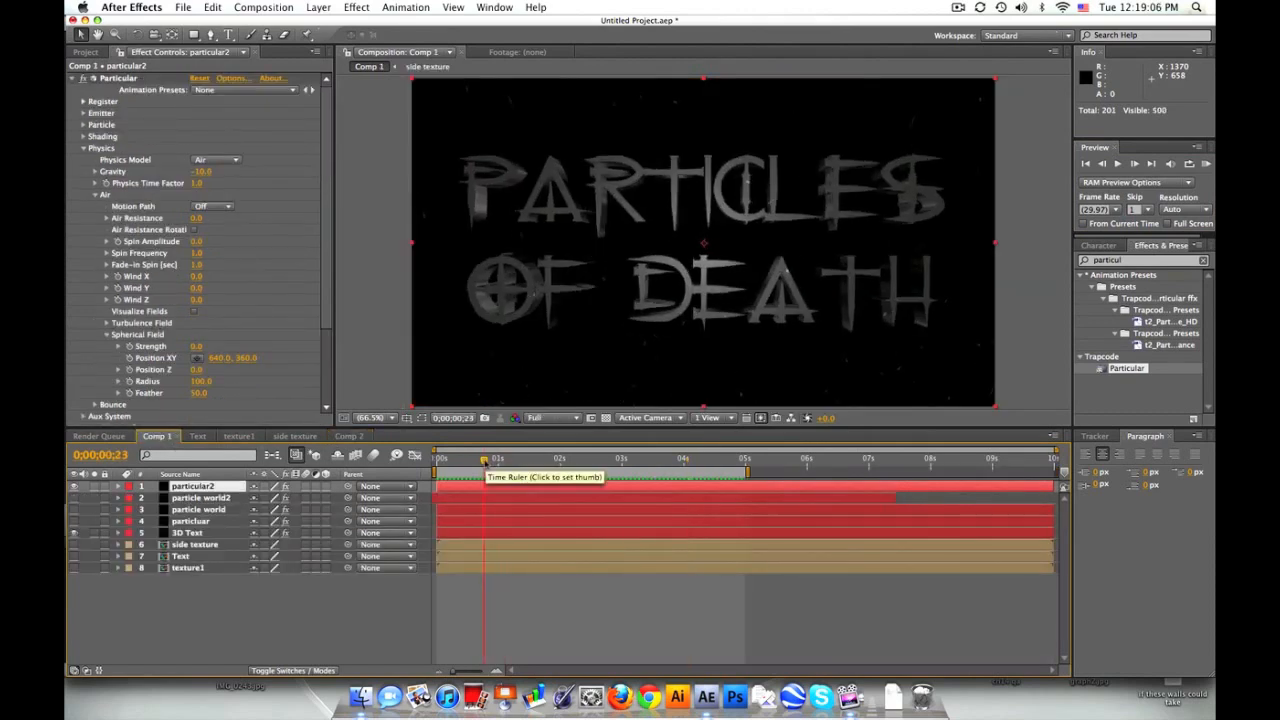